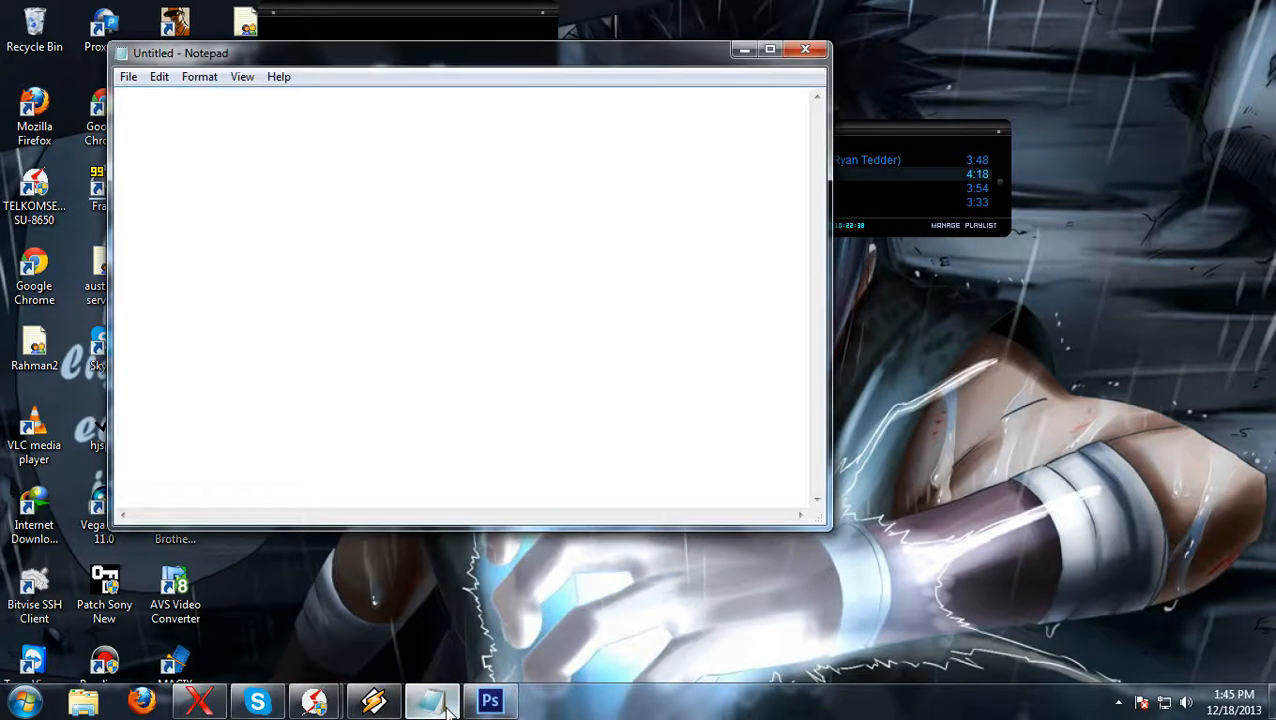
- Write the intro note in Notepad ('Hi! video by Rahman Rifli... Open your photoshop')
text(Hi)
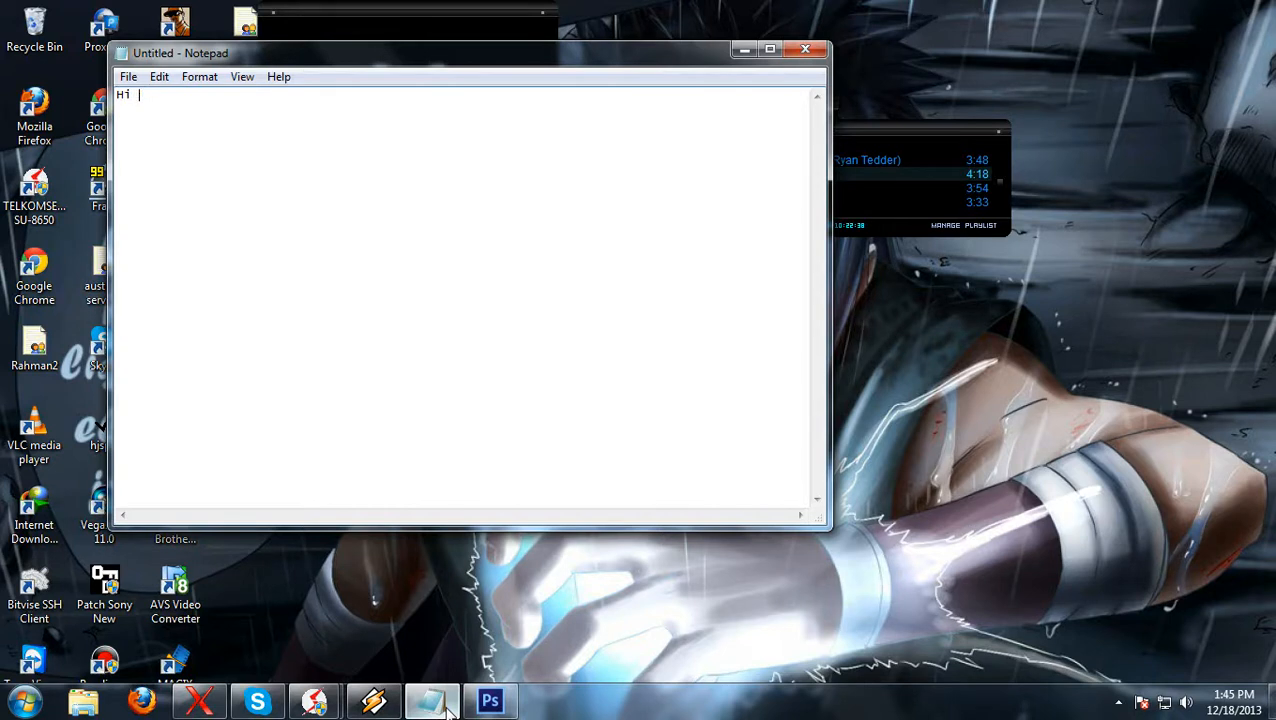
text(!)
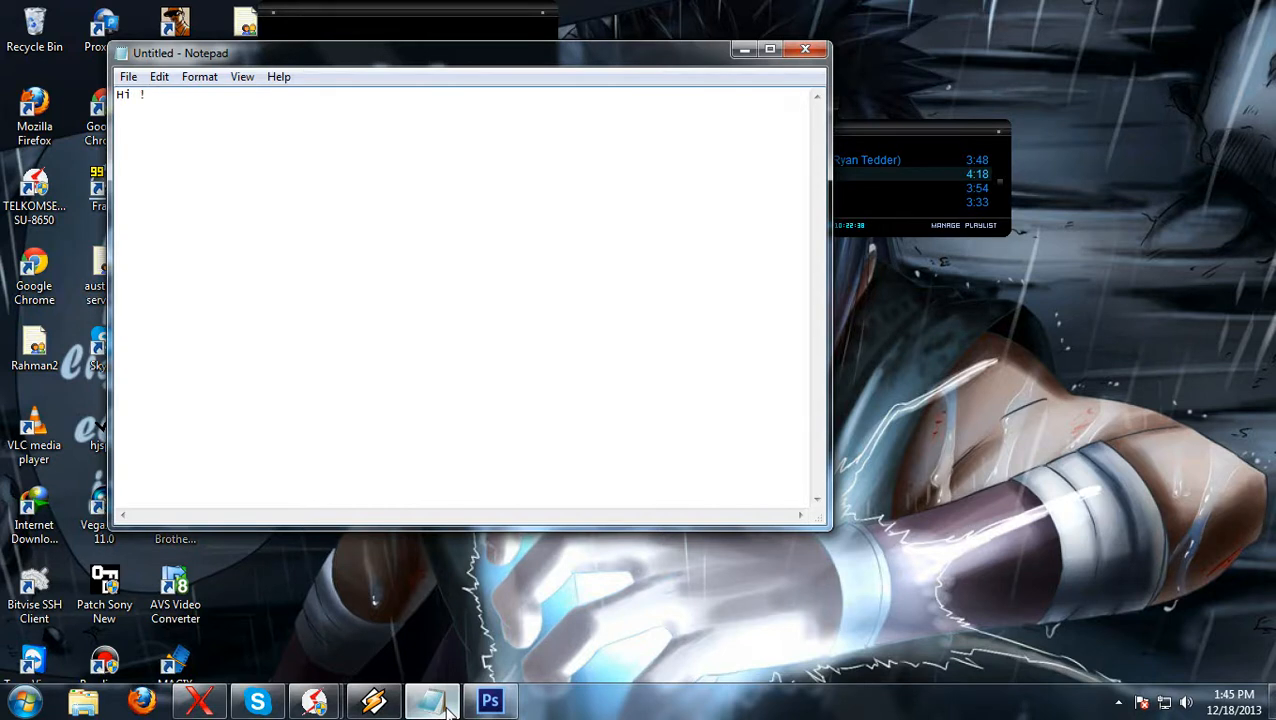
text(video by)
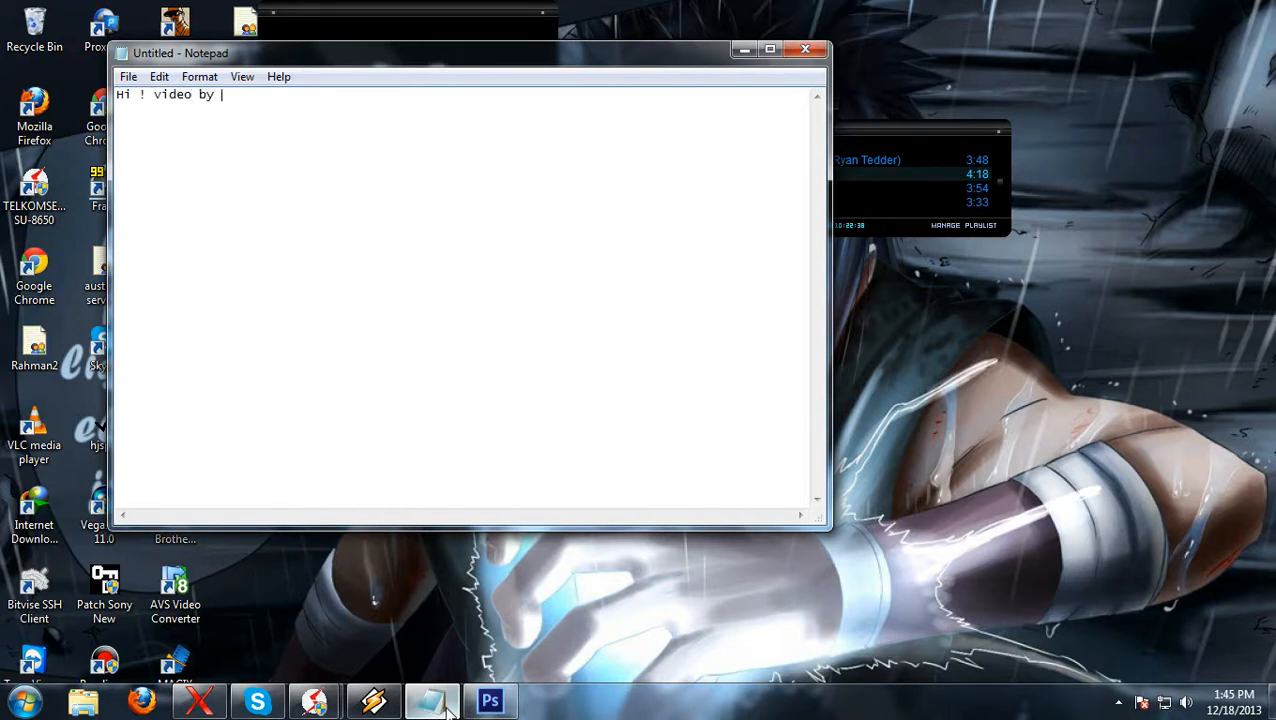
text(Rahman Rifli, p)
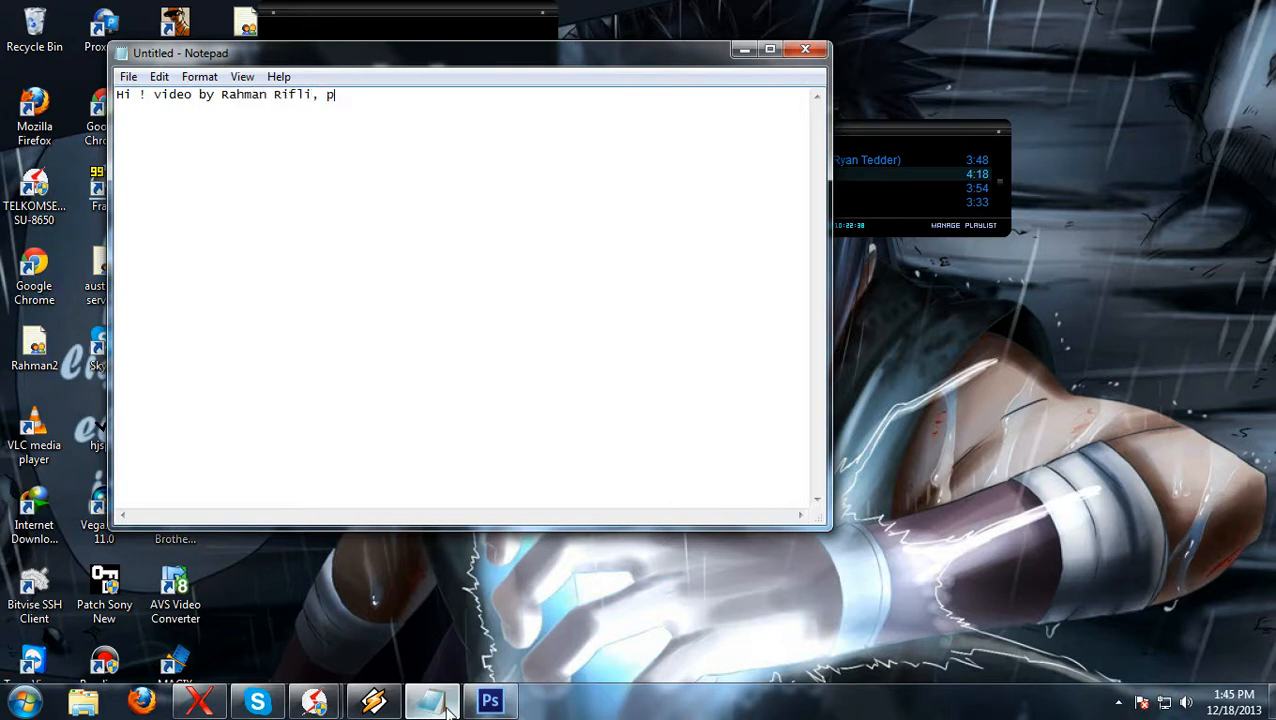
text(layer of Metr)
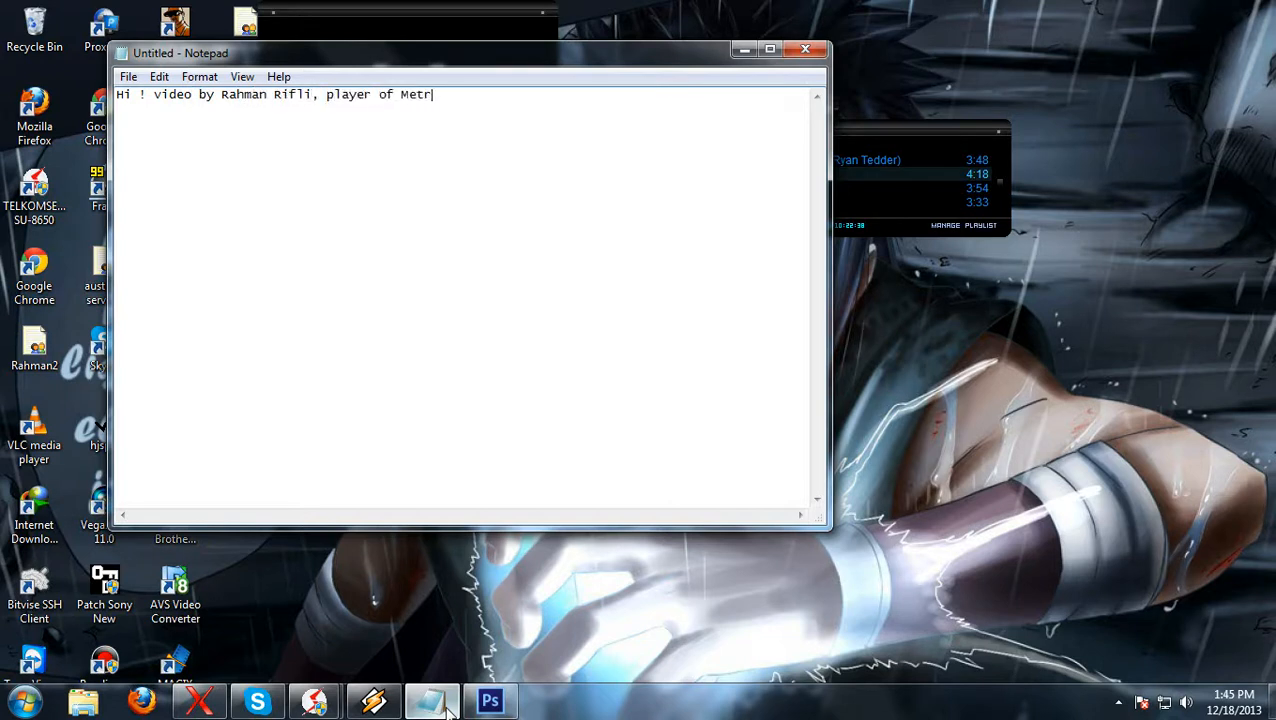
text(oRoleplay)
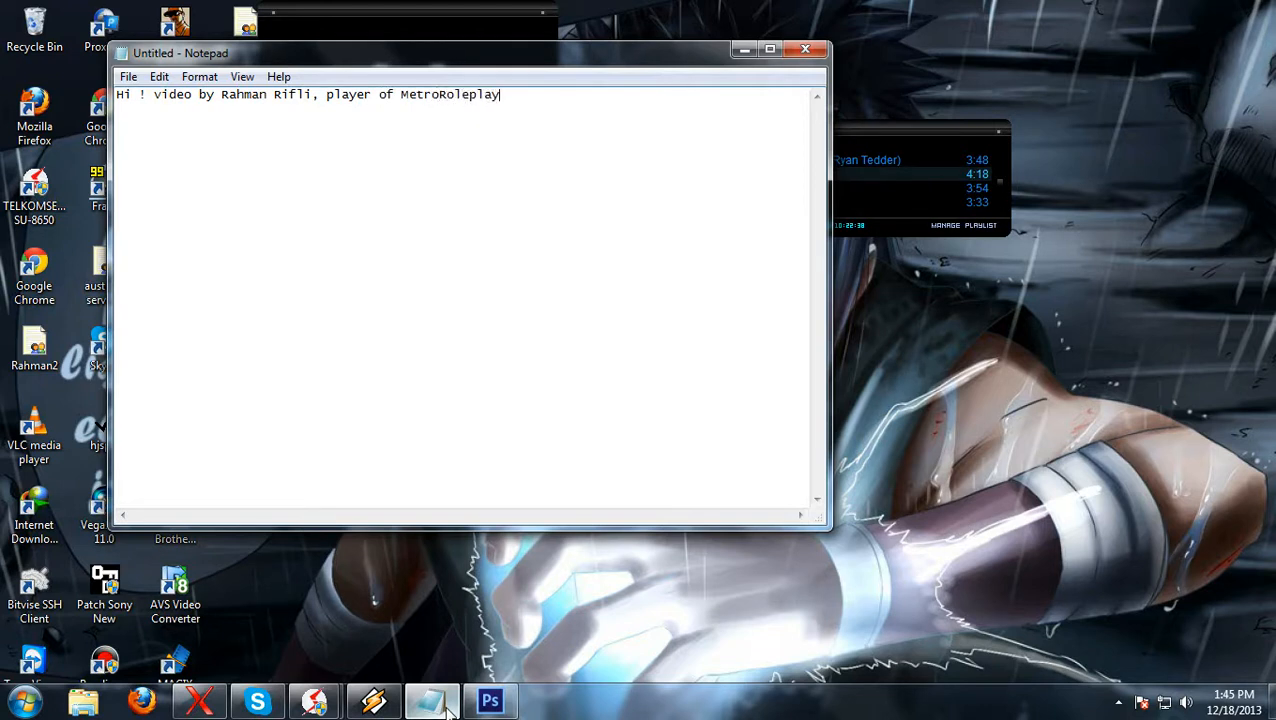
text(:))
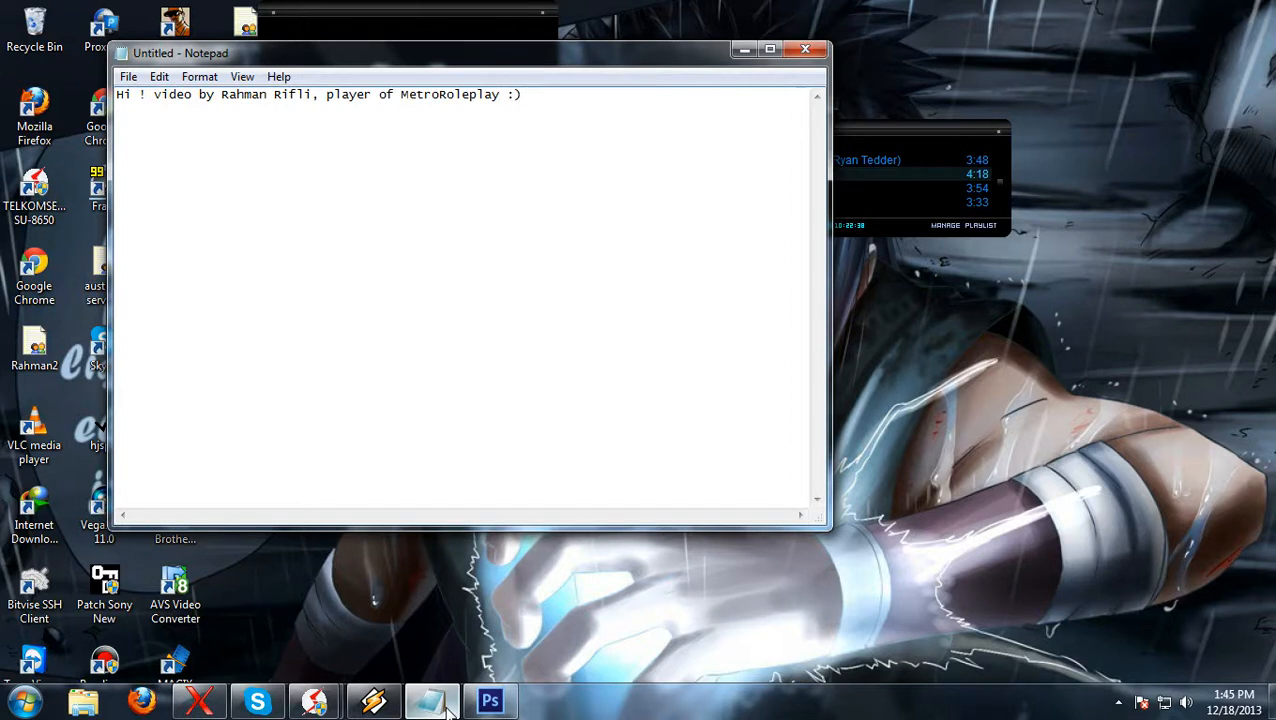
text(Open)
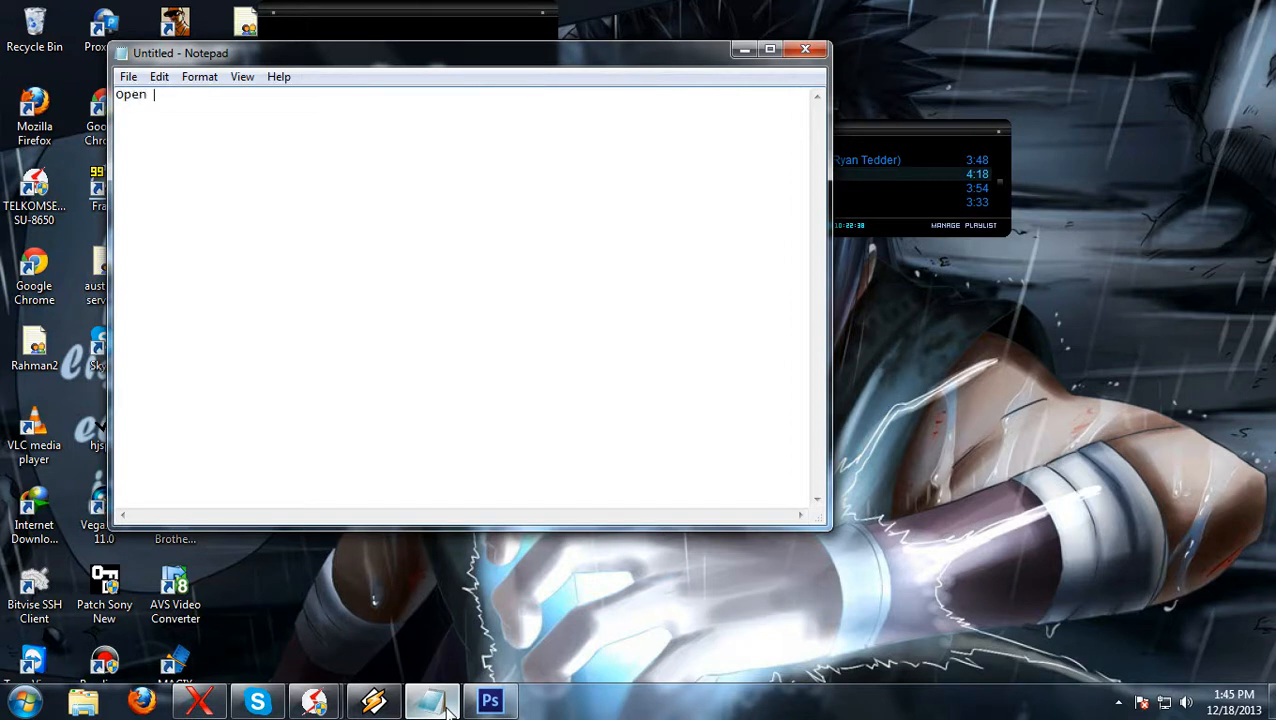
text(your ph)
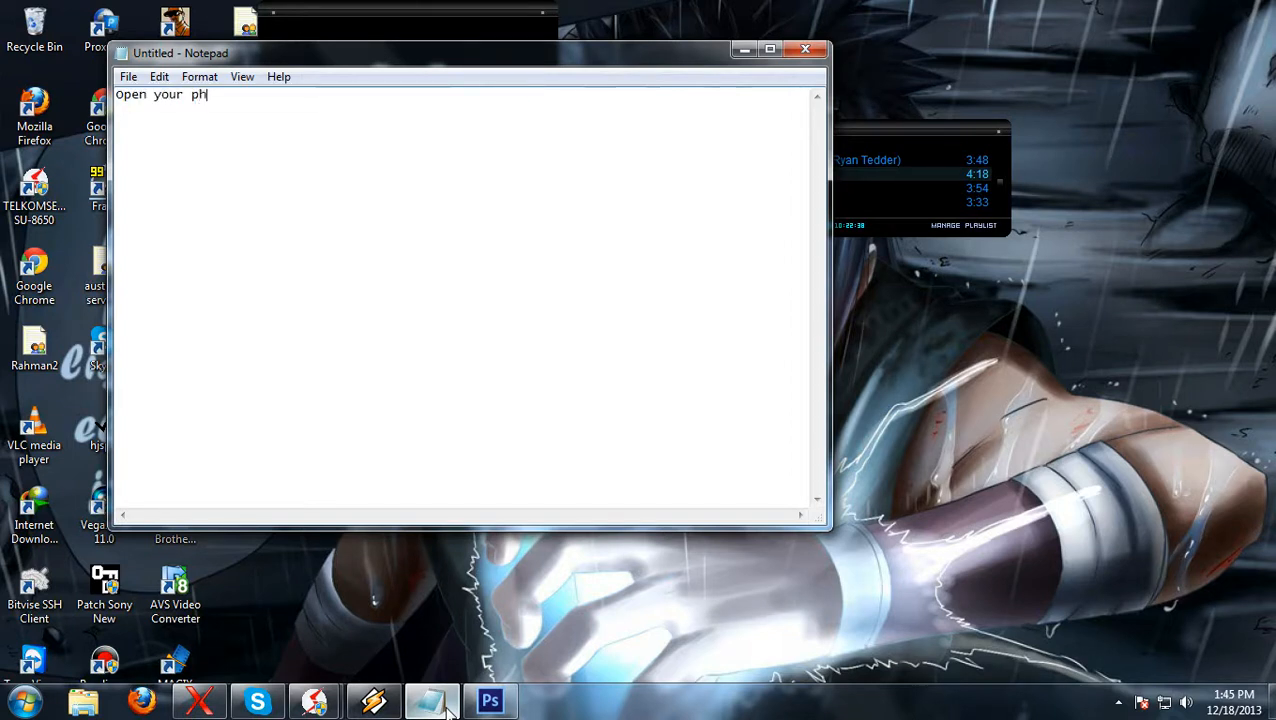
text(otoshop)
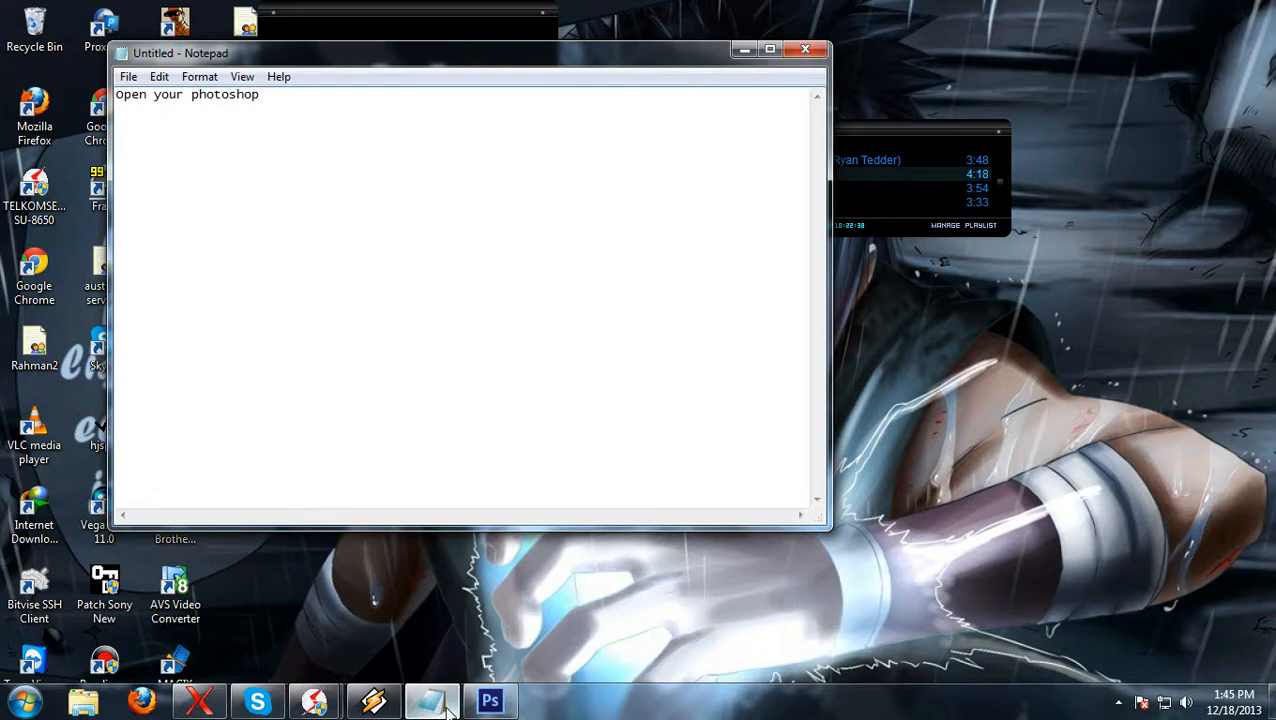
text(, i)
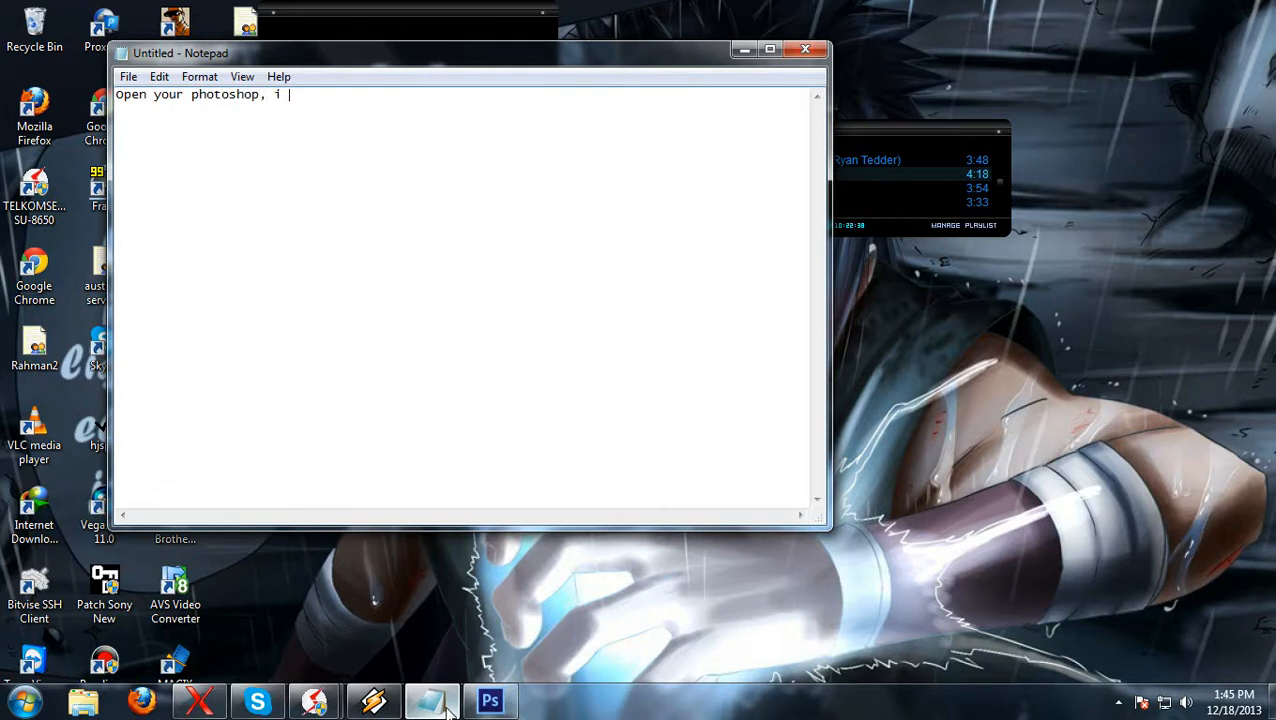
text(u)
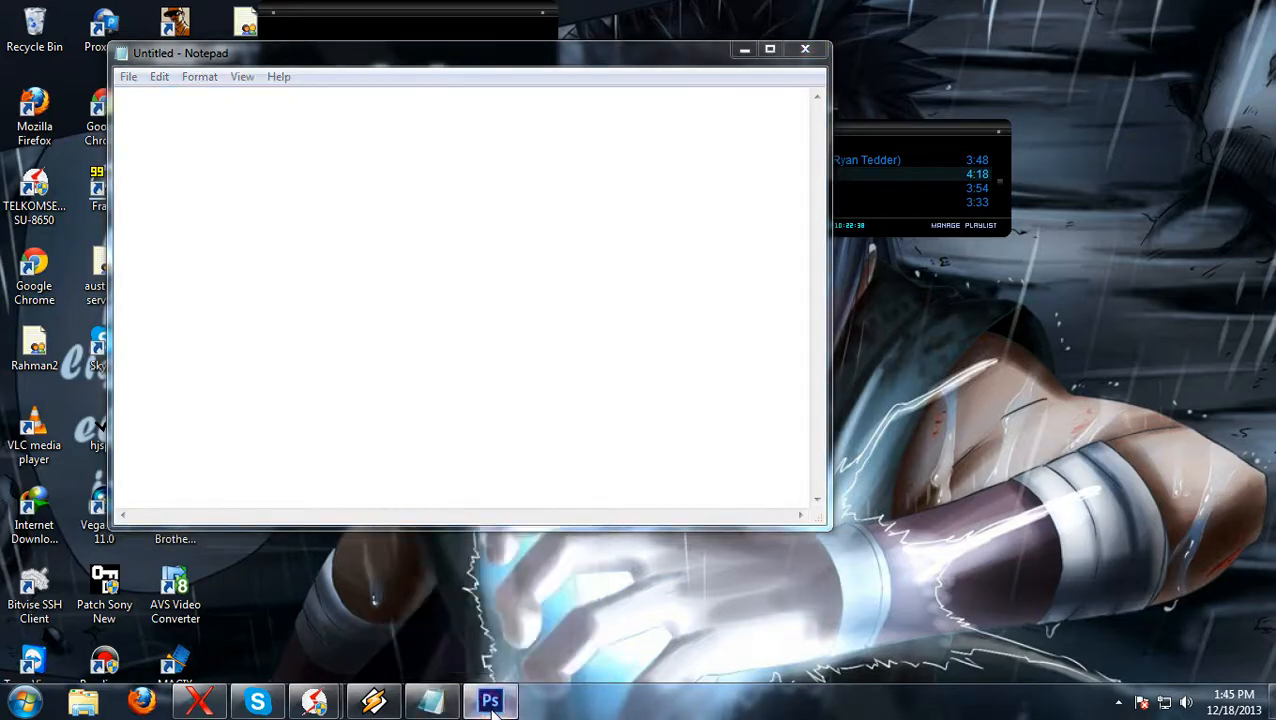
- Create a new 800×1200 px, 72 ppi white document named My Project
click(490, 700)
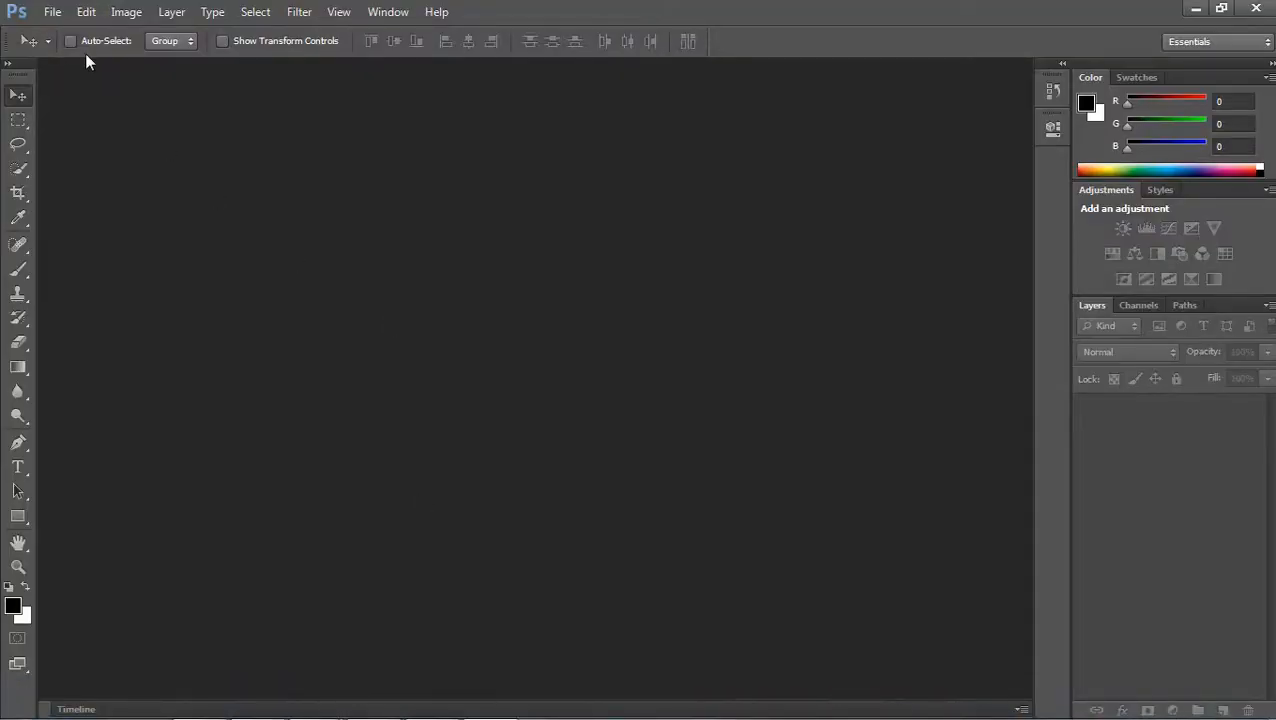
click(52, 12)
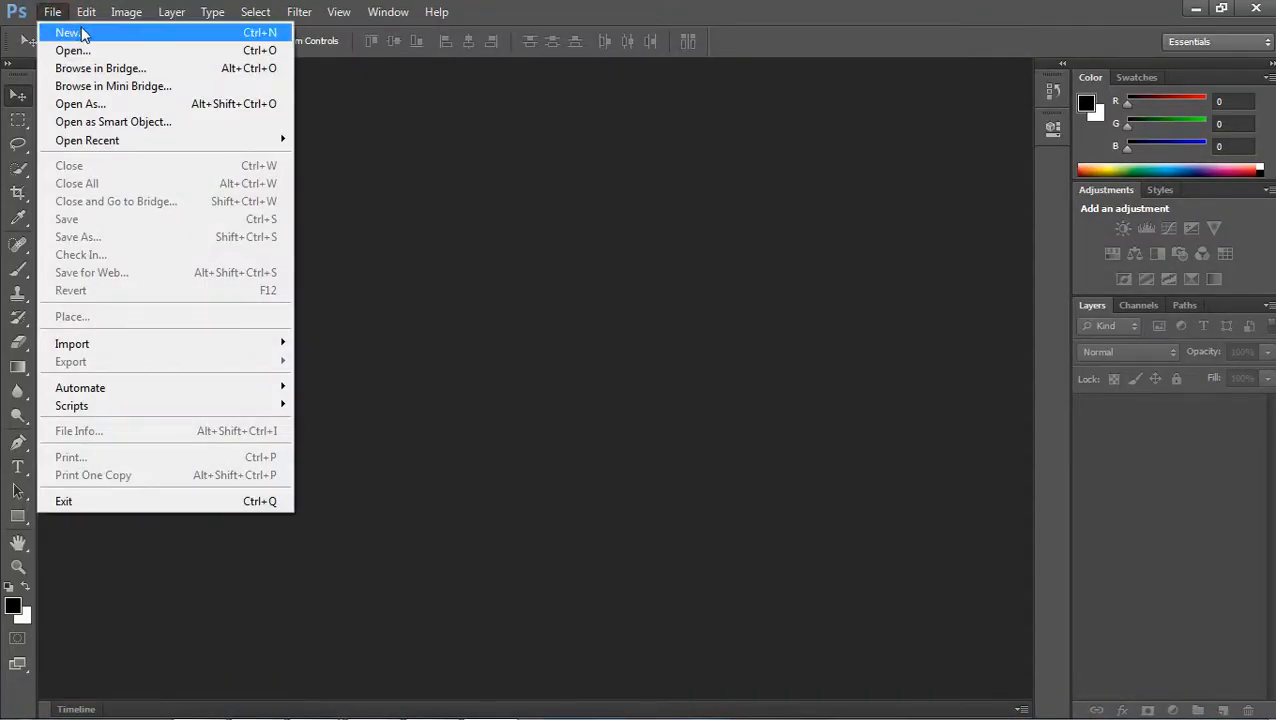
click(68, 32)
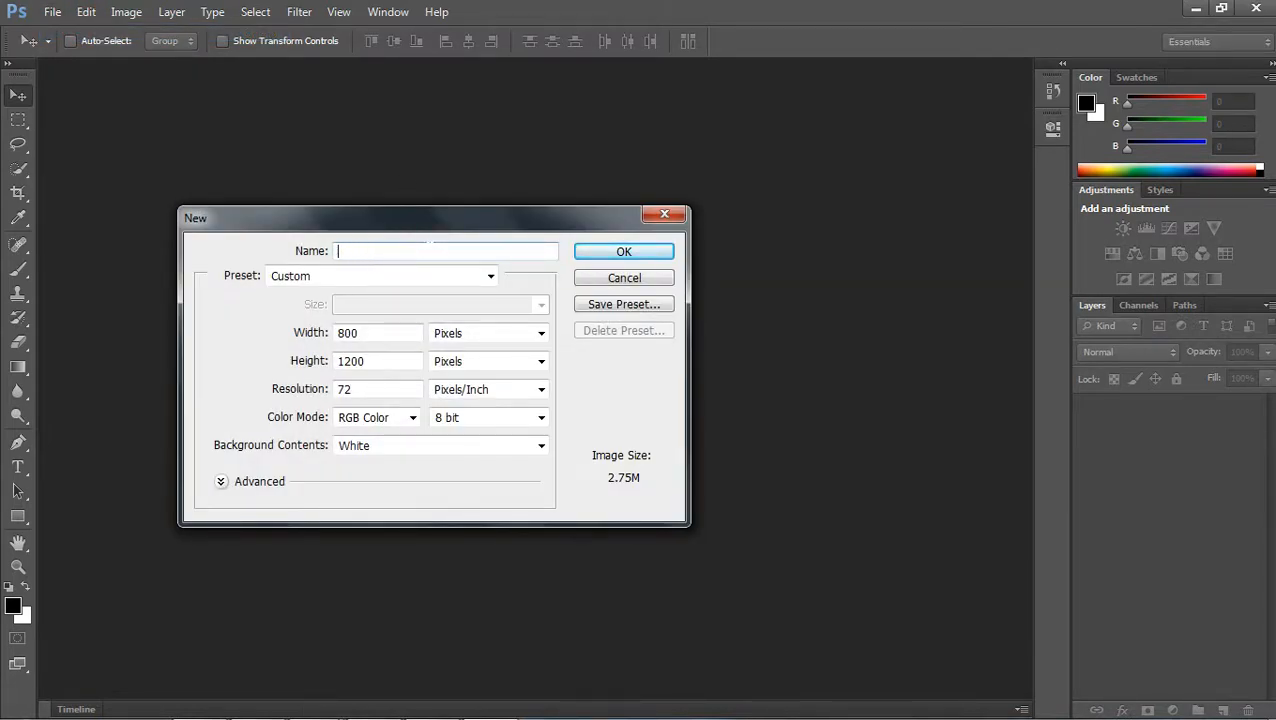
text(My Project)
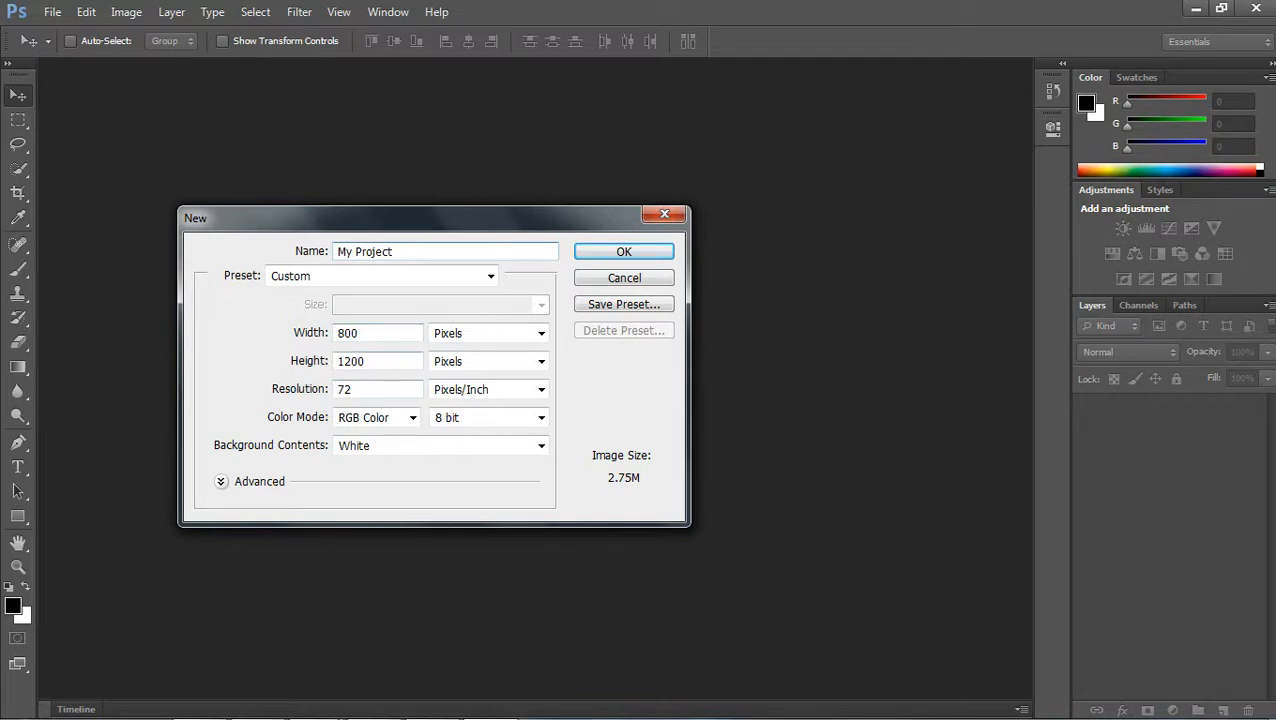
click(624, 252)
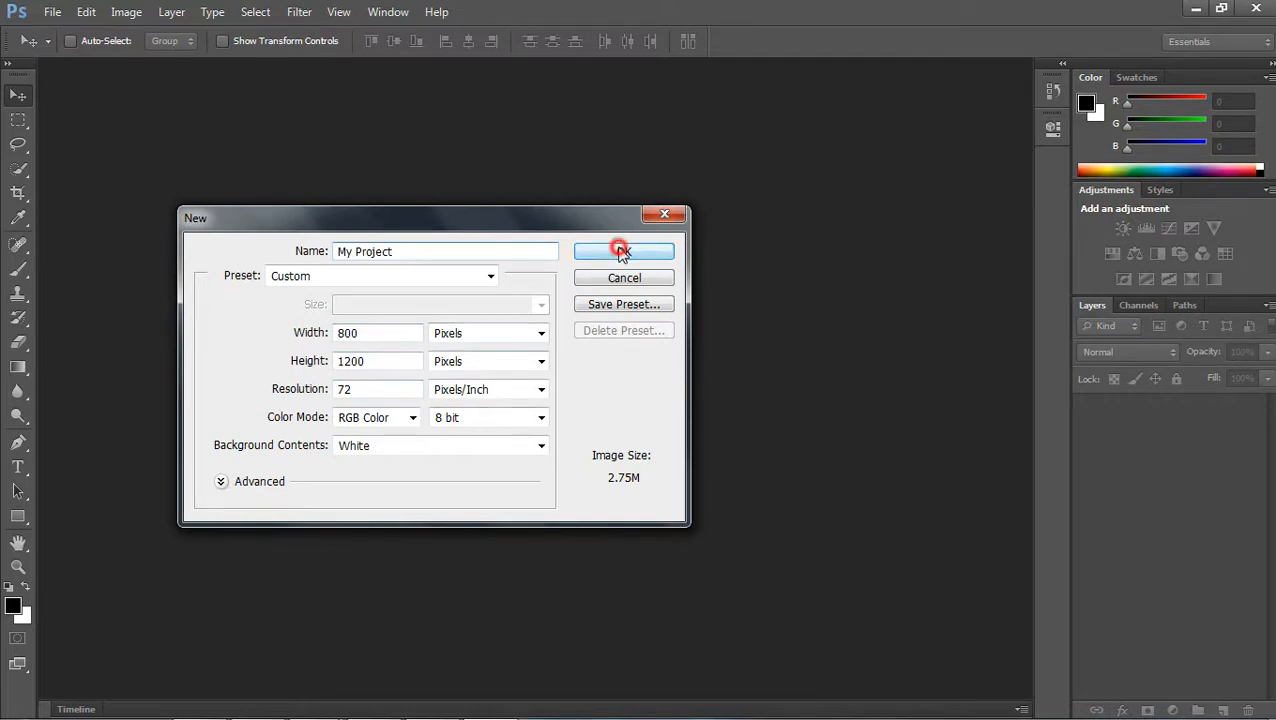
click(624, 252)
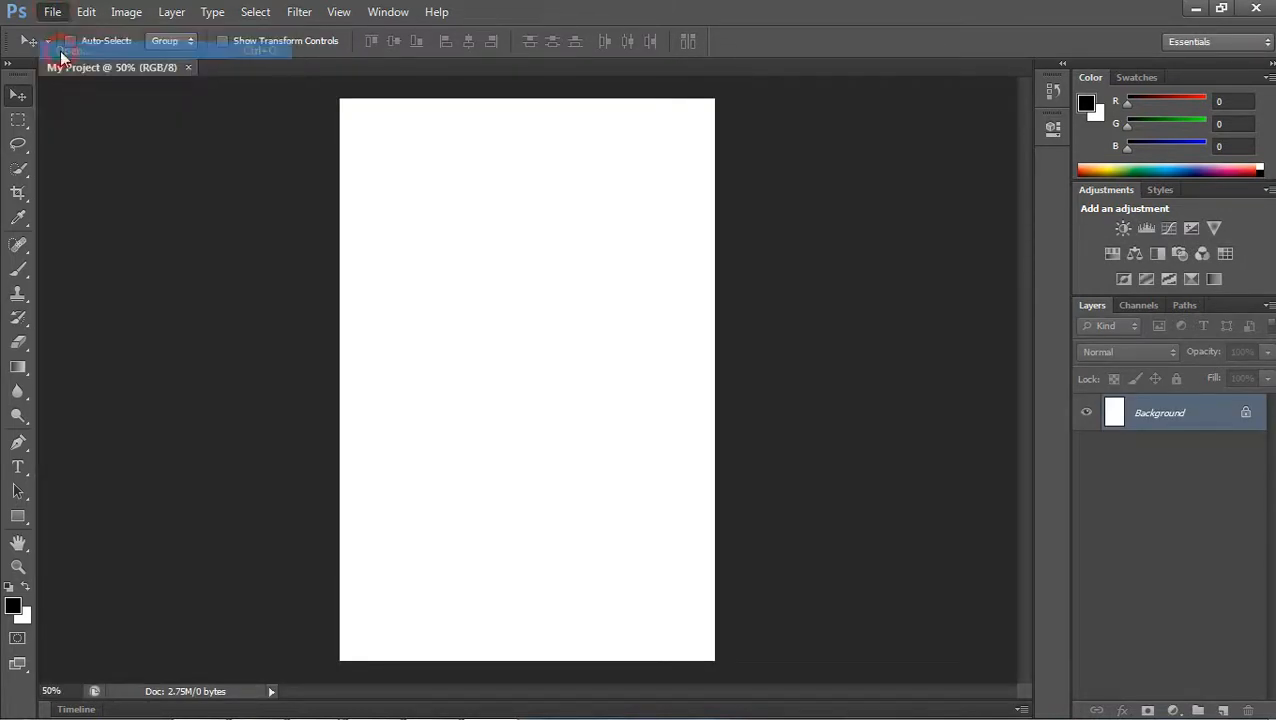
- Open the six sa-mp screenshots (sa-mp-000 (2) through sa-mp-006) from the Screen folder
click(52, 12)
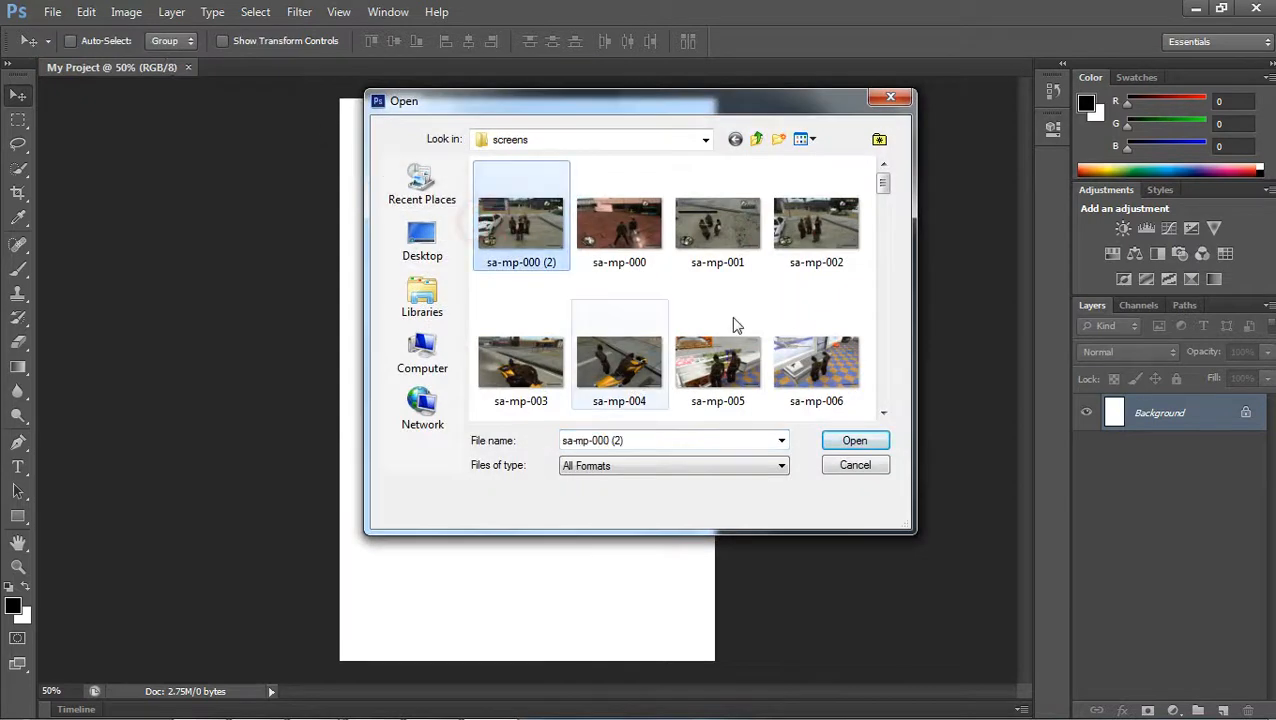
scroll(down, 3)
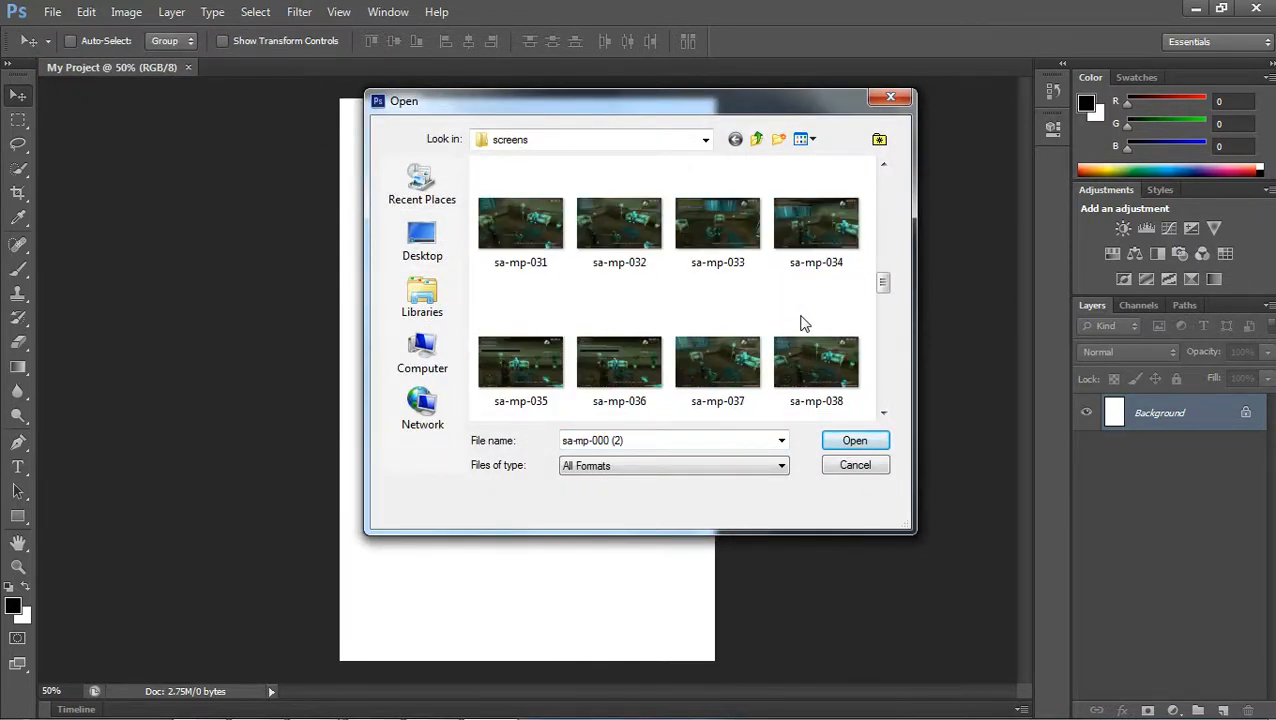
click(422, 240)
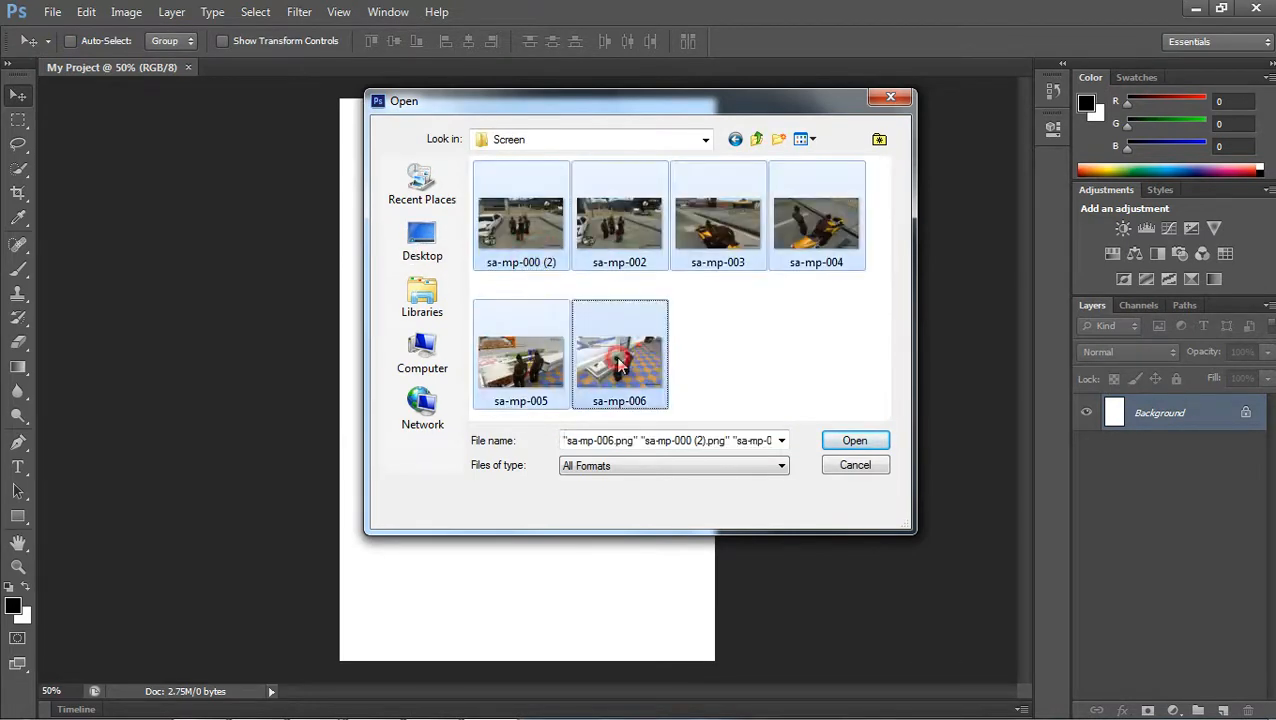
click(854, 440)
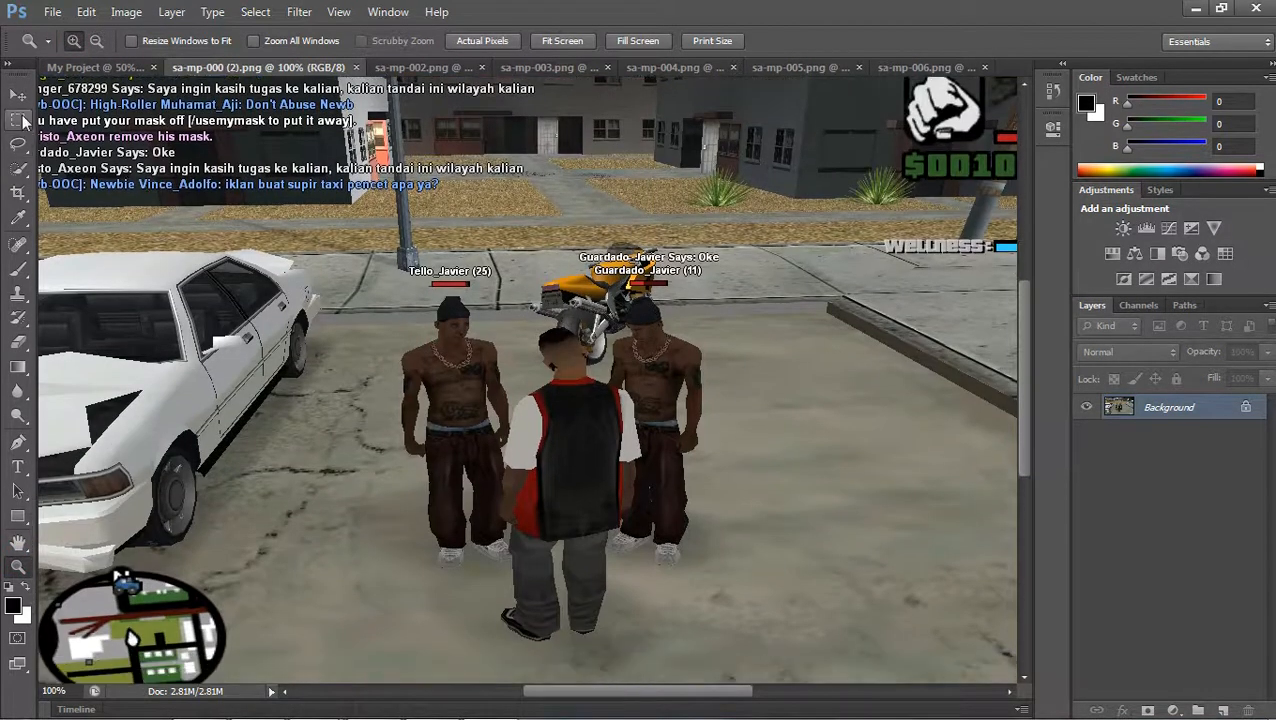
- Marquee-select the characters and motorbike area and paste it into My Project as Layer 1
click(18, 120)
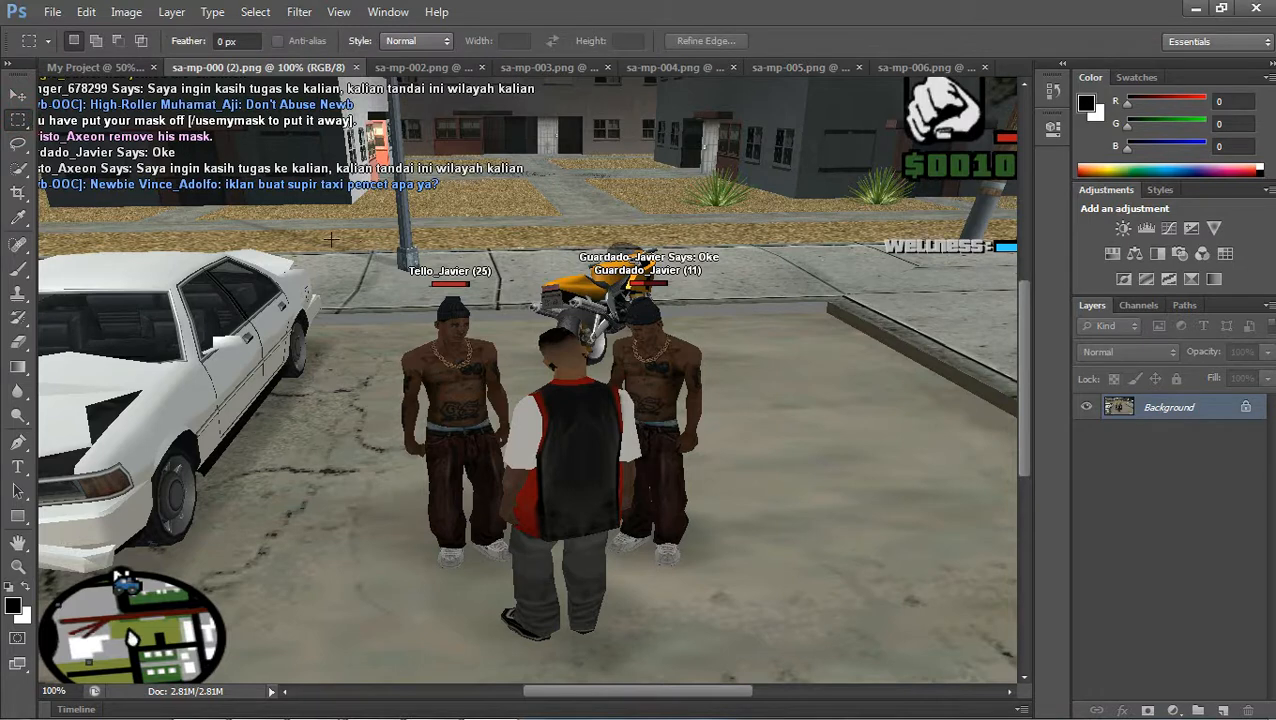
drag(330, 240, 410, 248)
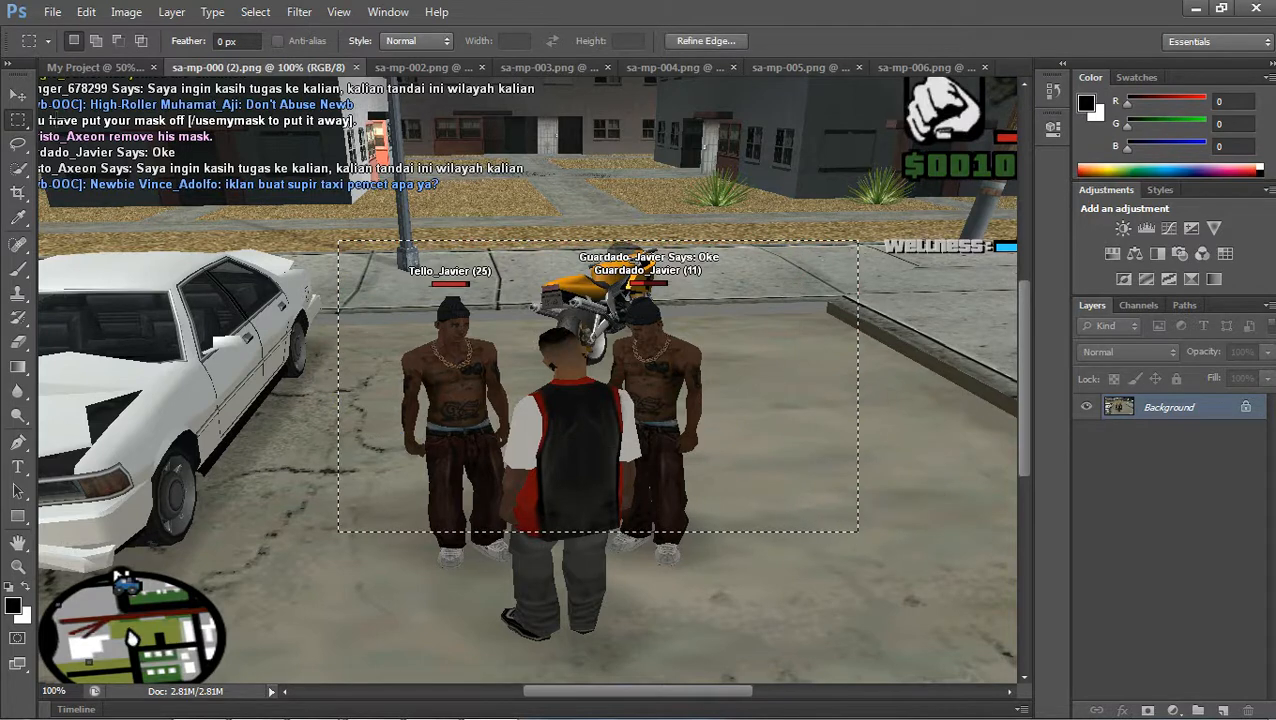
click(18, 96)
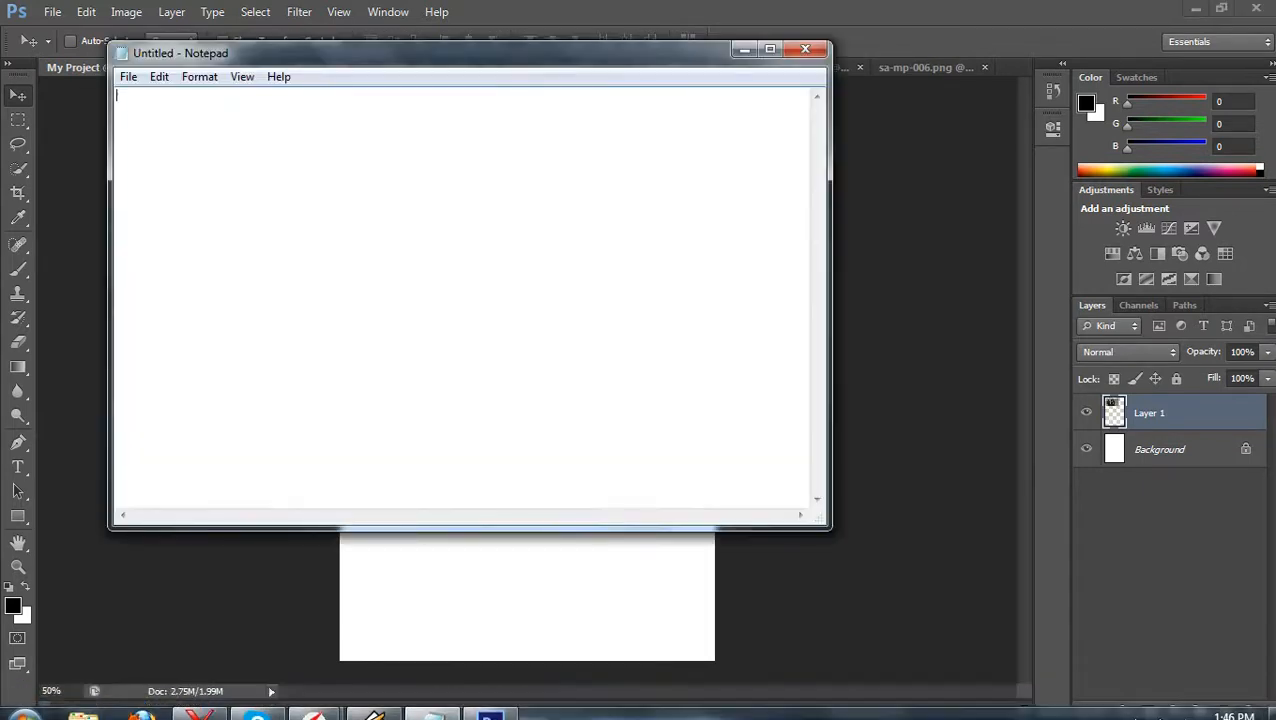
text(use)
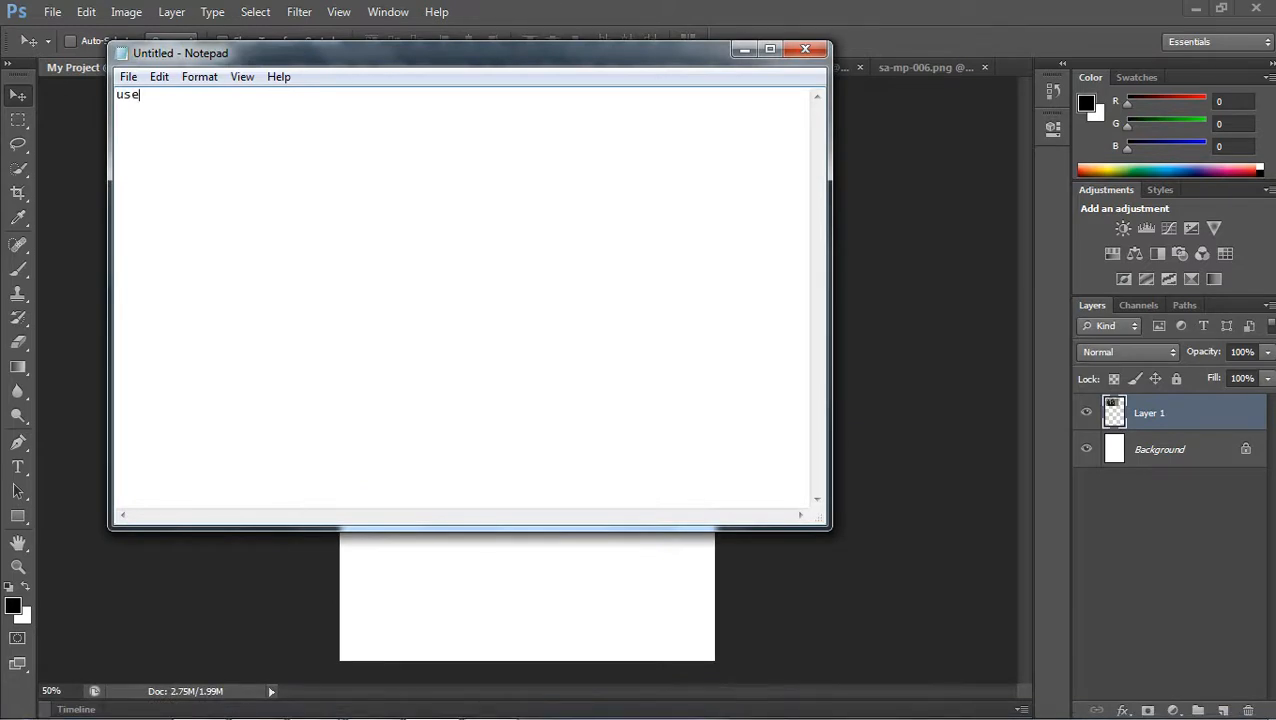
text(ctrl)
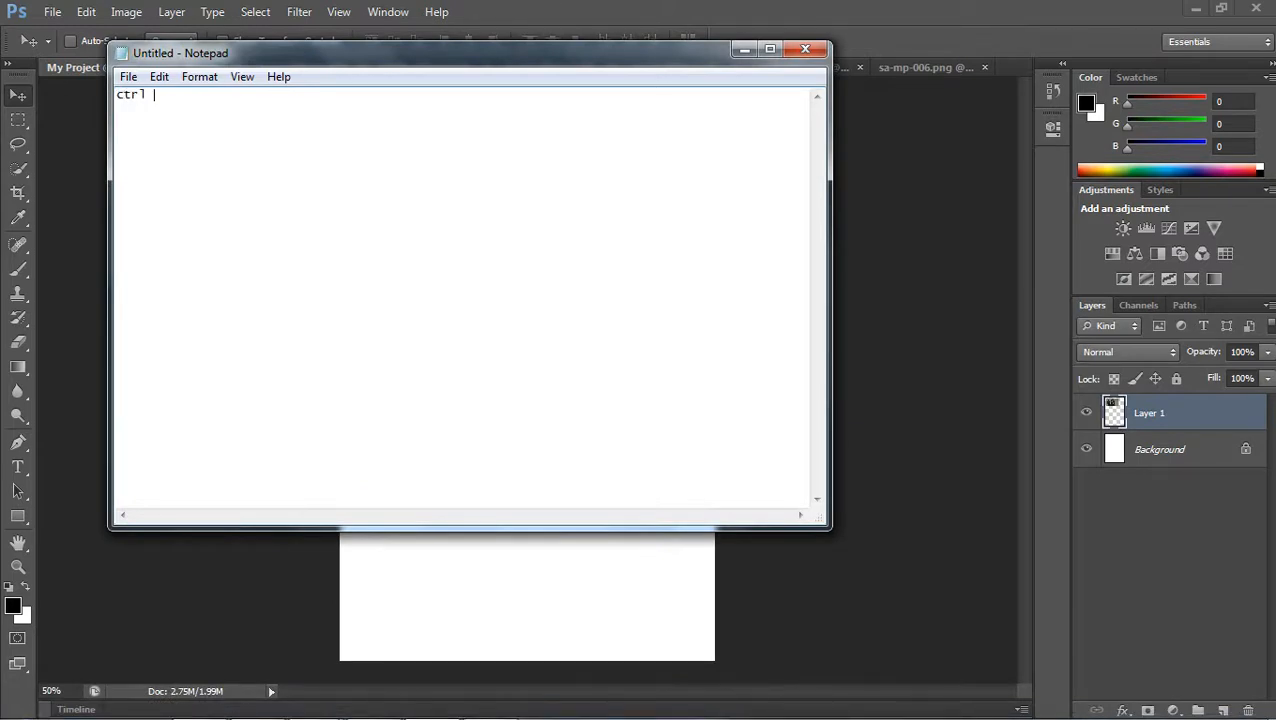
text(+ t for)
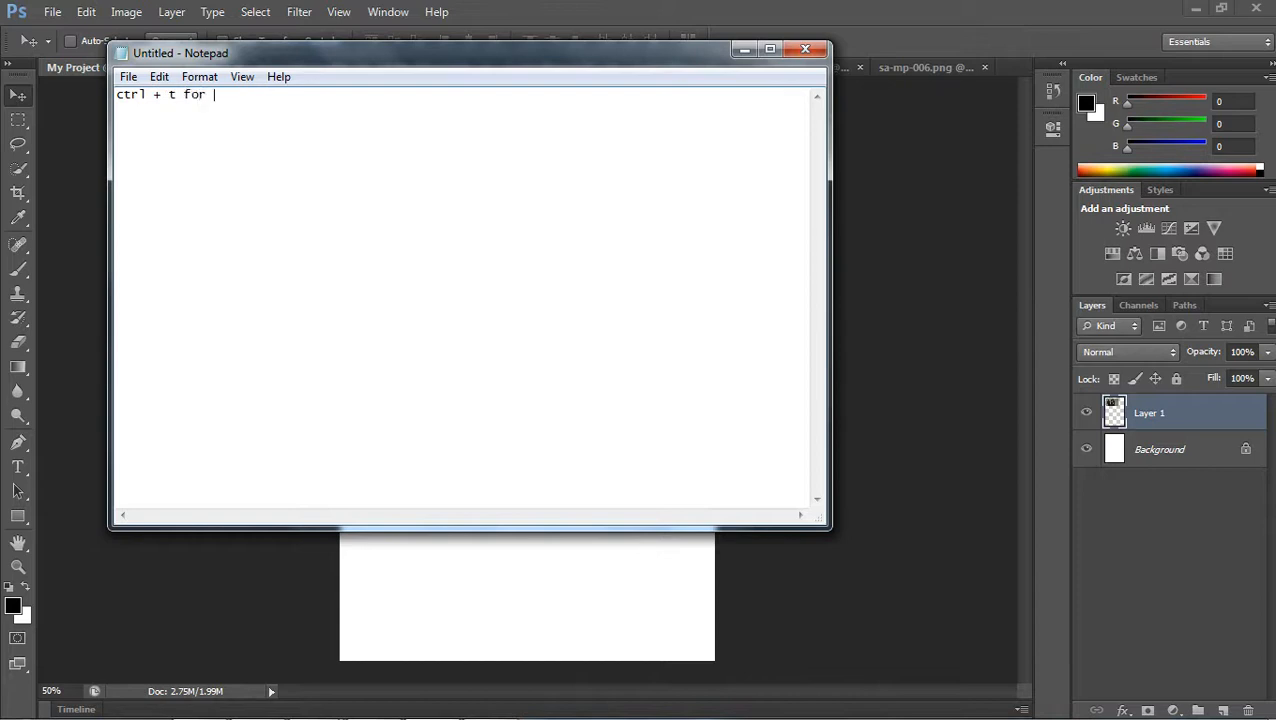
text(adju)
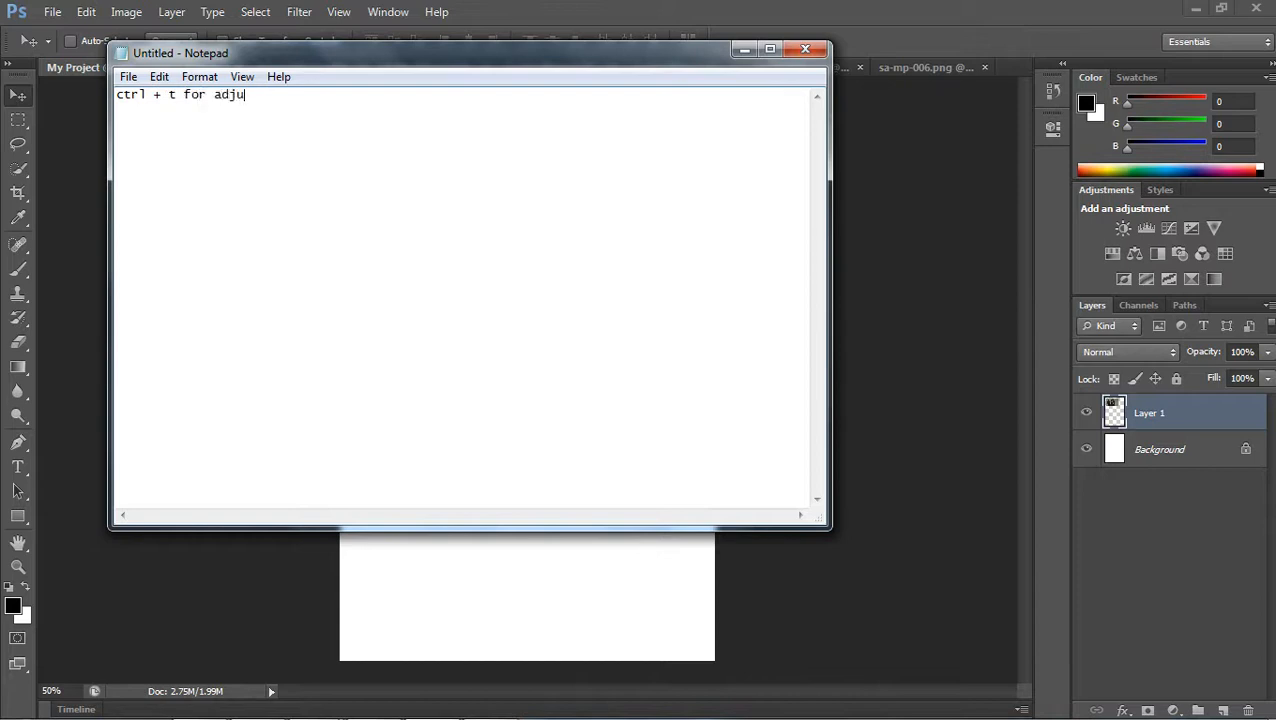
text(st)
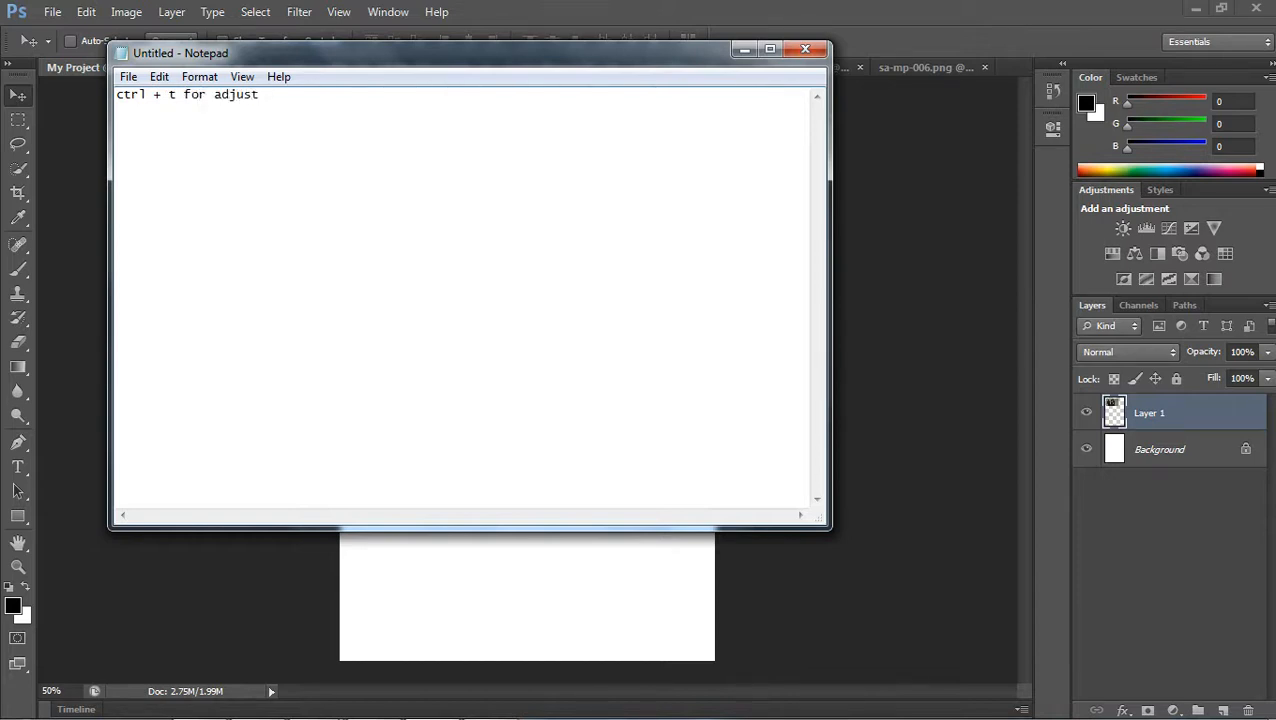
text(y)
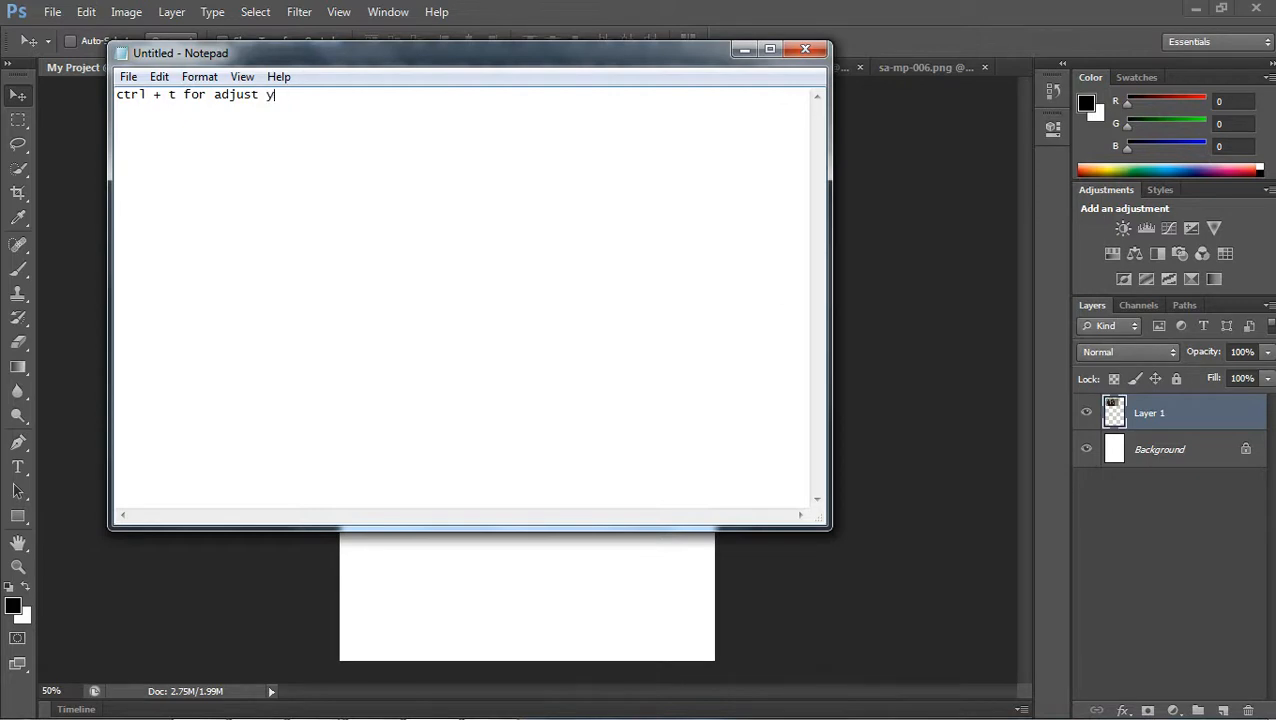
text(mage)
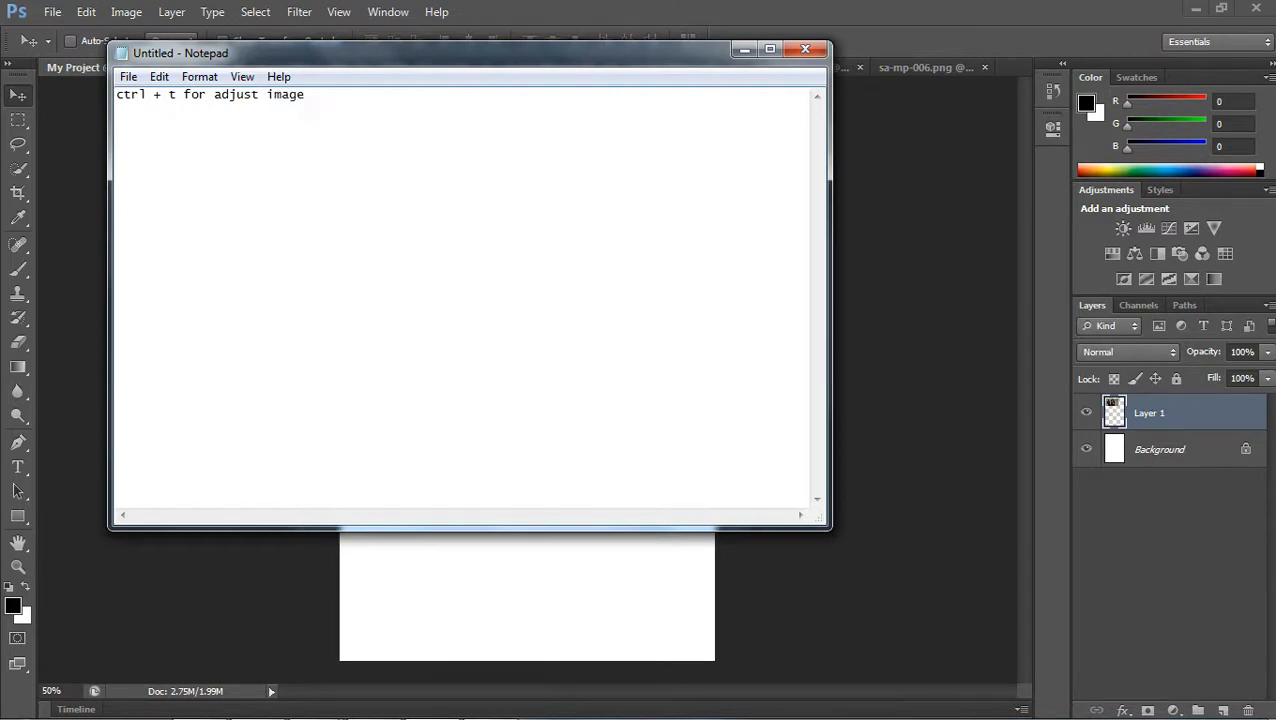
text(" ")
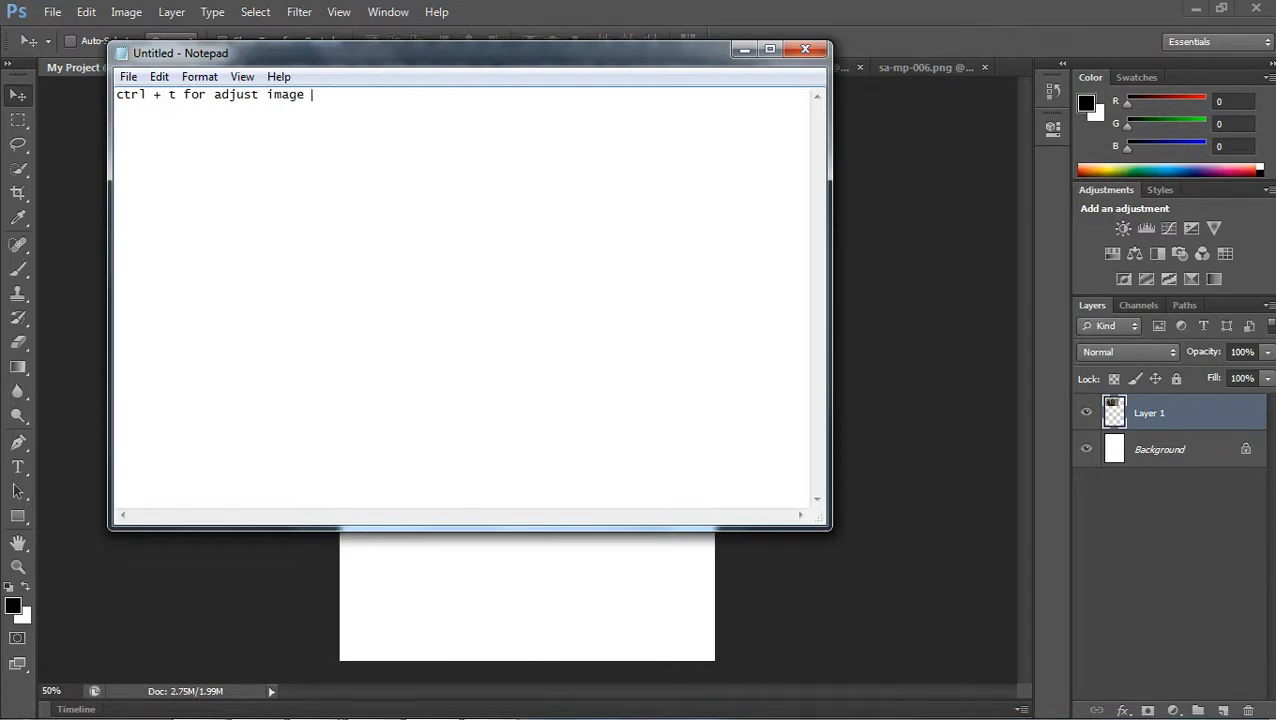
text(size)
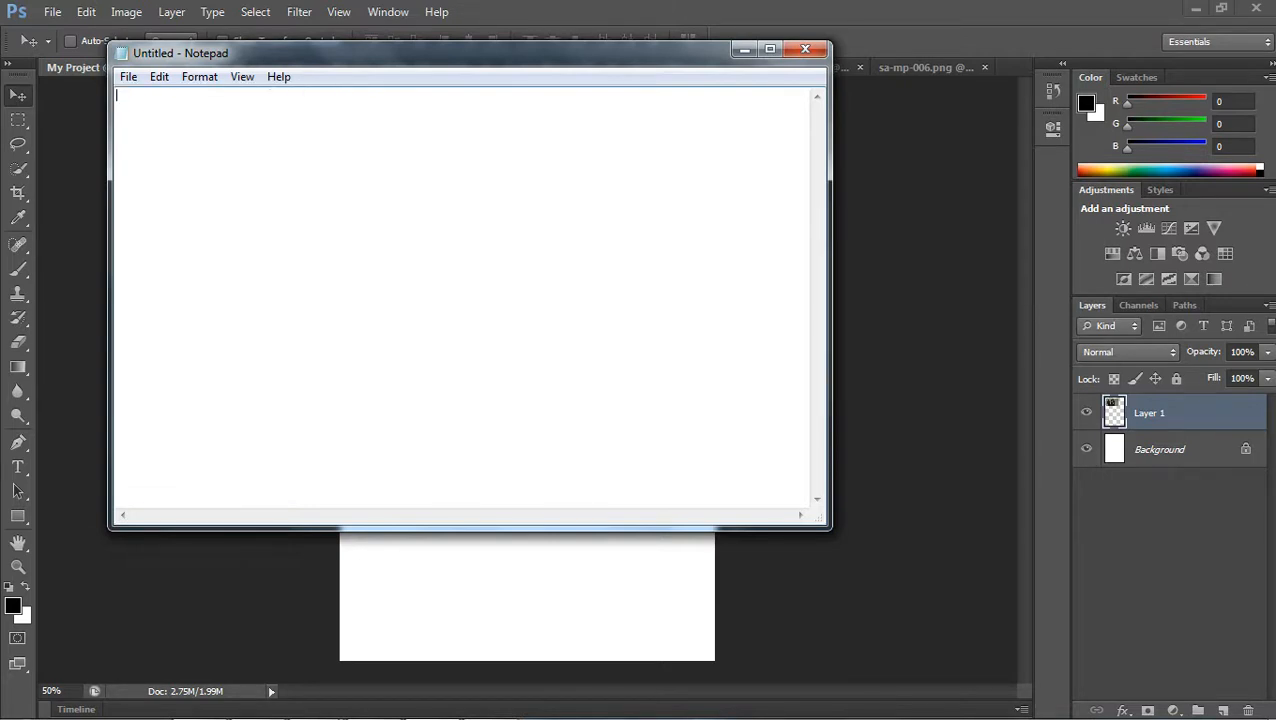
- Free-transform the pasted screenshot to span the full page width and apply it
click(804, 48)
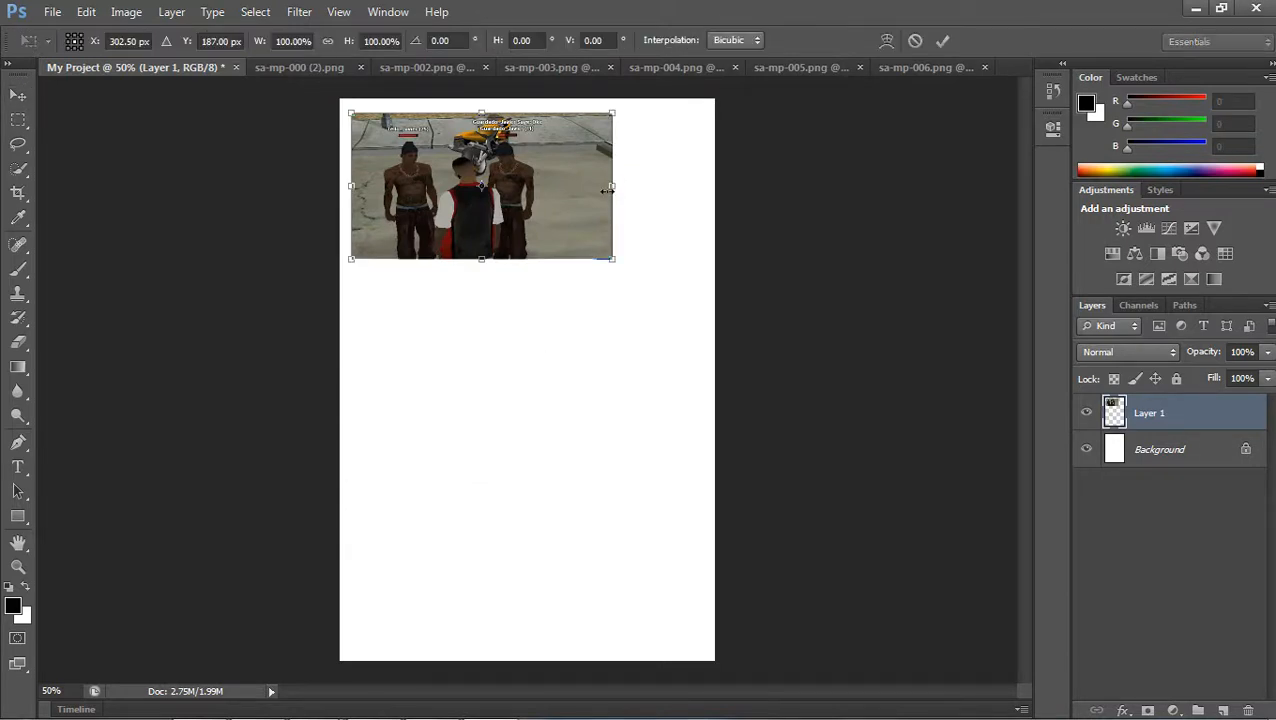
drag(612, 188, 704, 188)
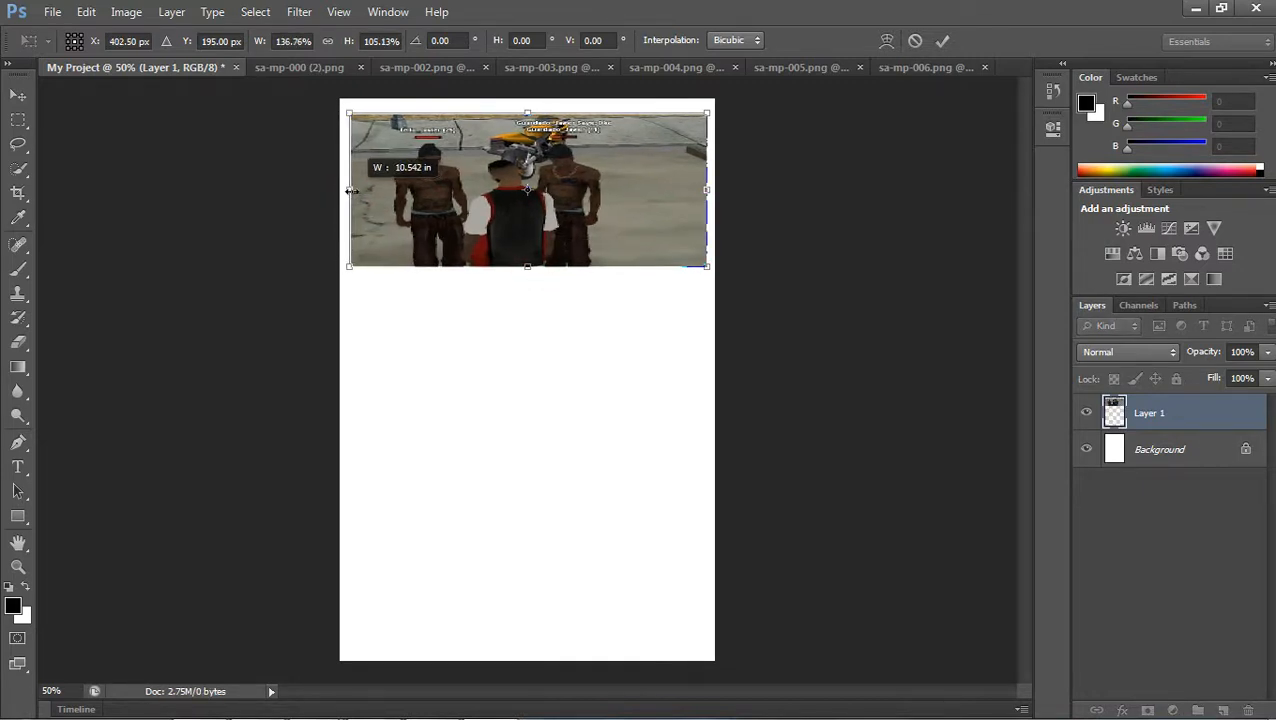
click(18, 96)
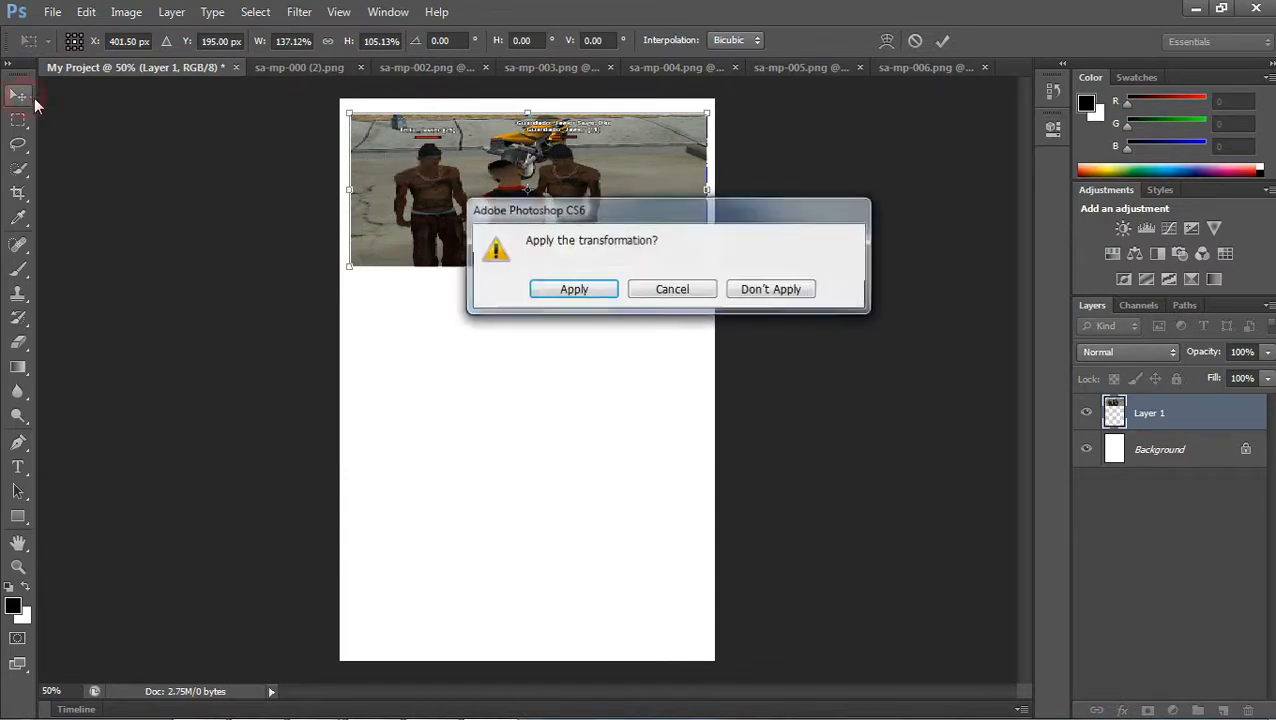
click(574, 288)
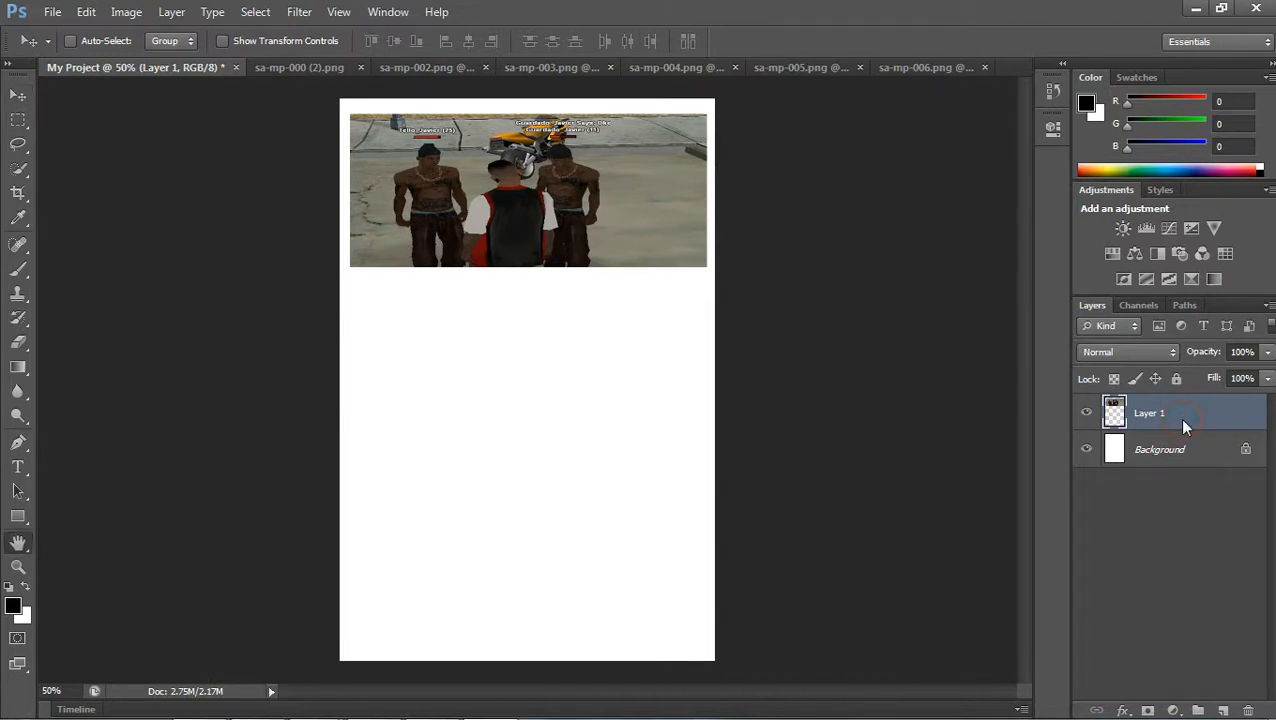
- Give Layer 1 a black Stroke, Inner Shadow and Drop Shadow, then paste a chat line below as Layer 2
double_click(1148, 412)
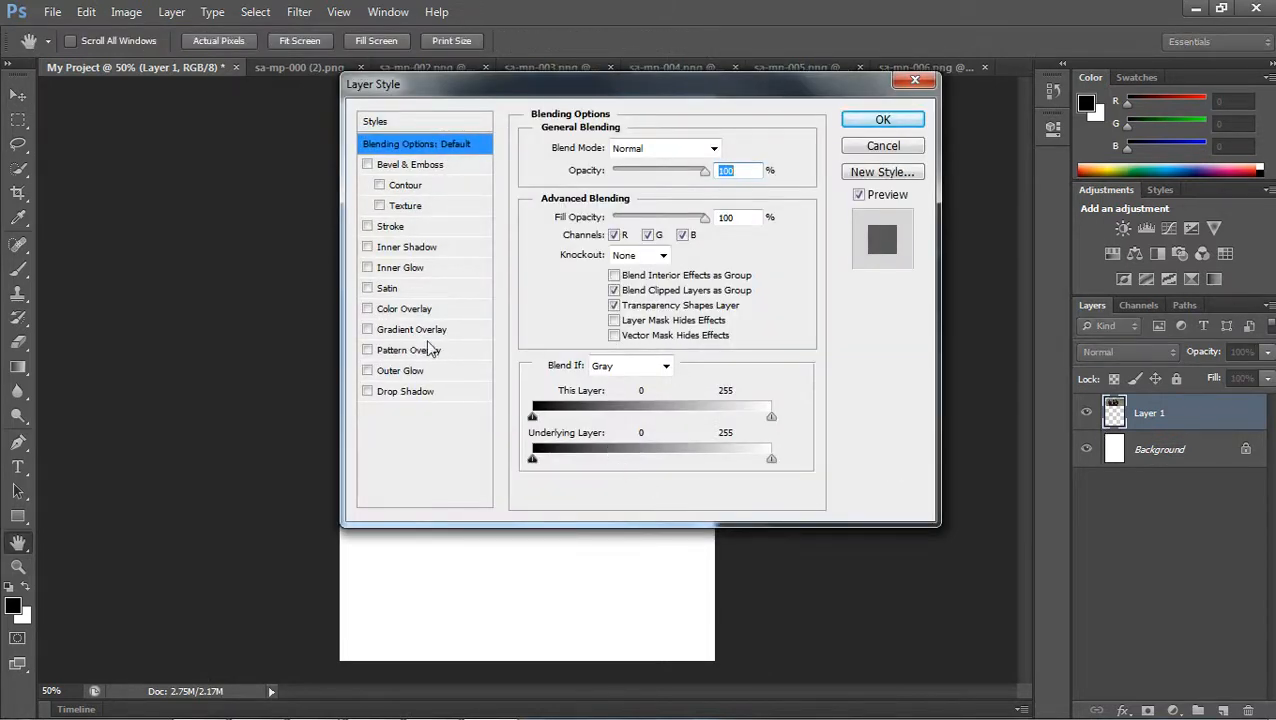
click(366, 226)
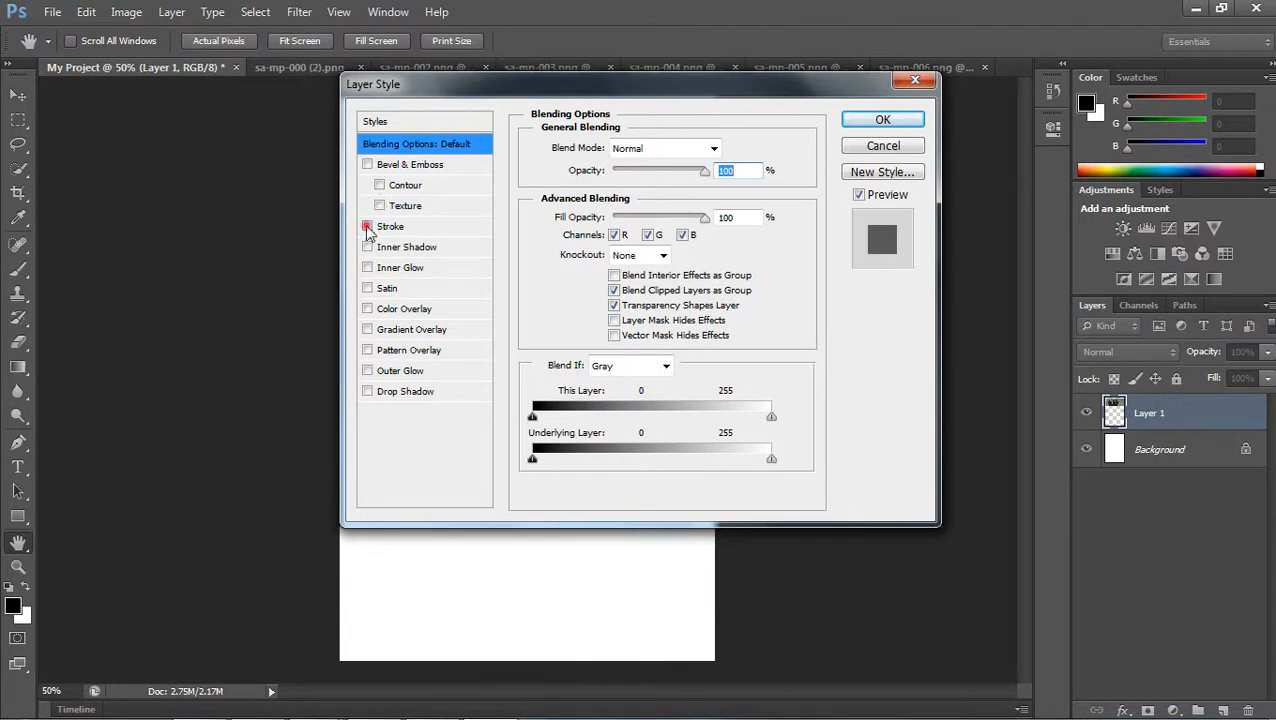
click(366, 226)
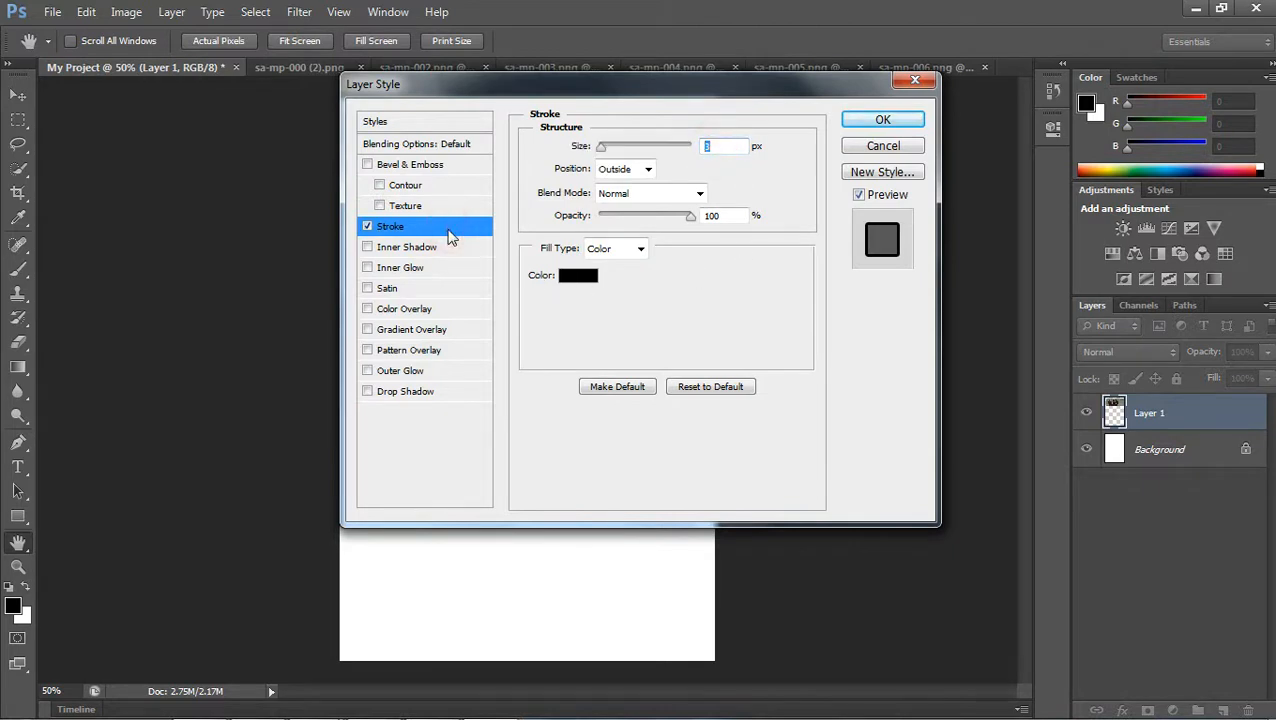
mouse_move(558, 102)
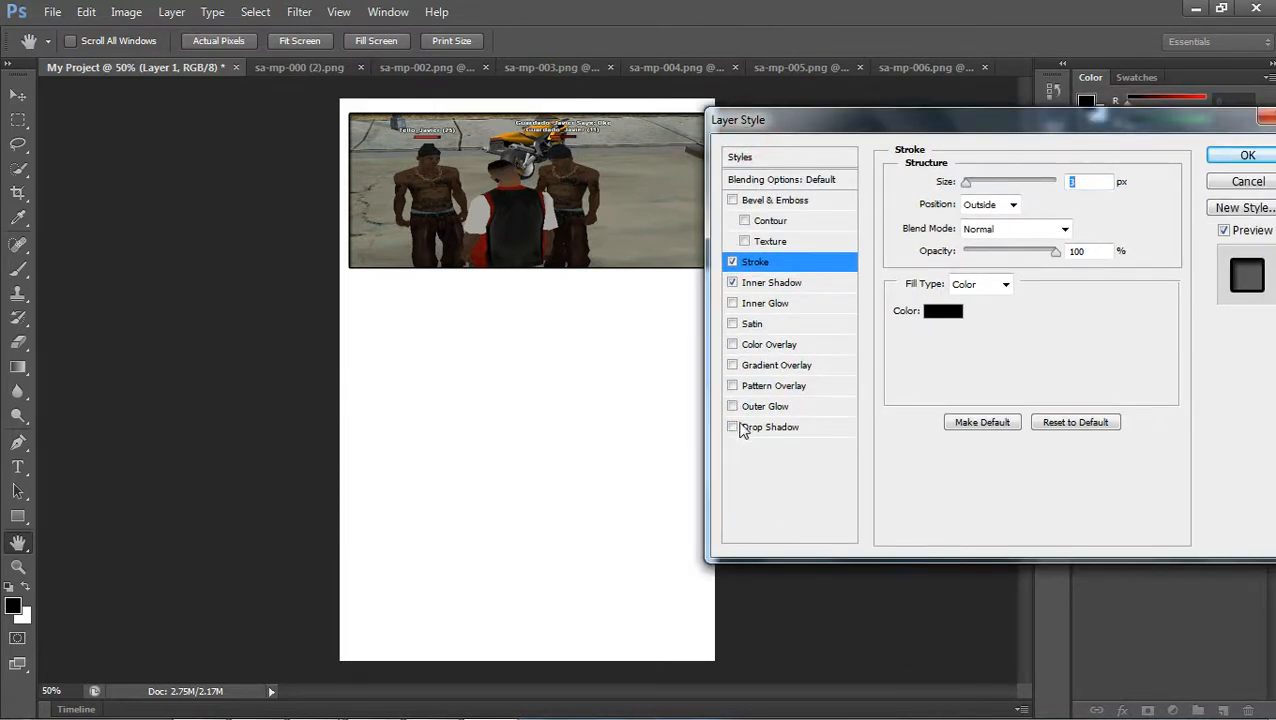
click(732, 426)
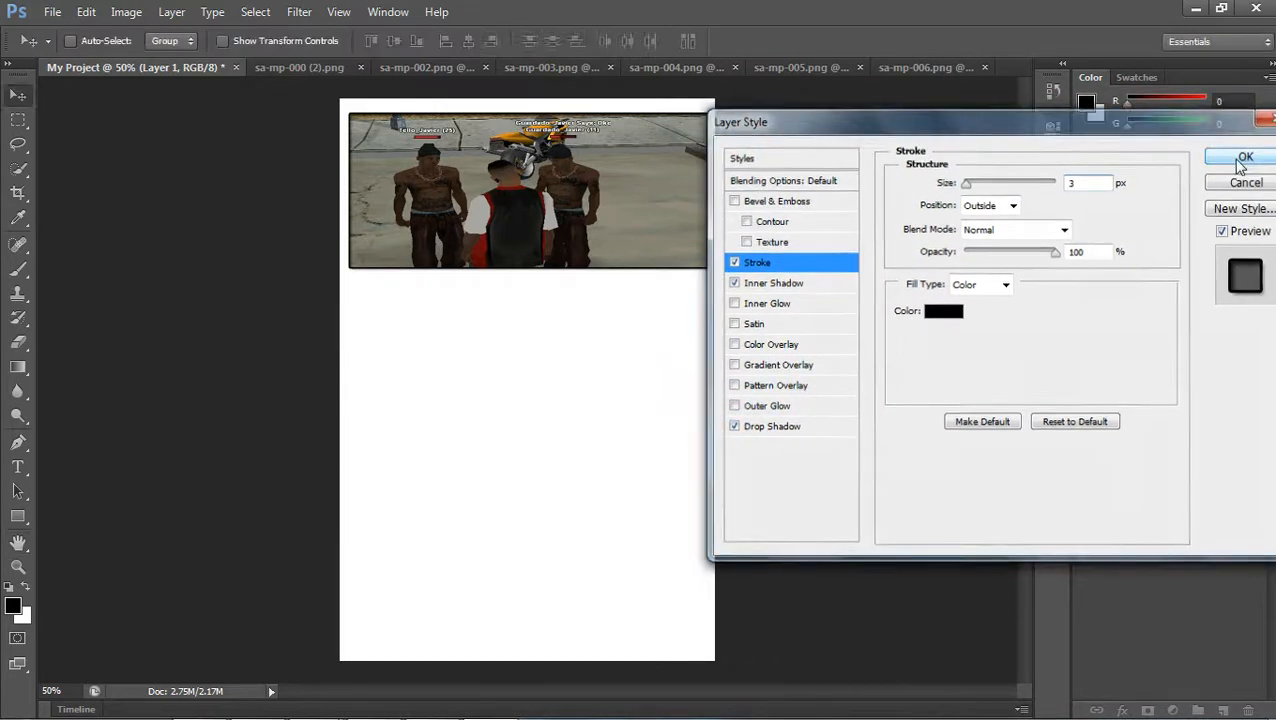
click(1244, 156)
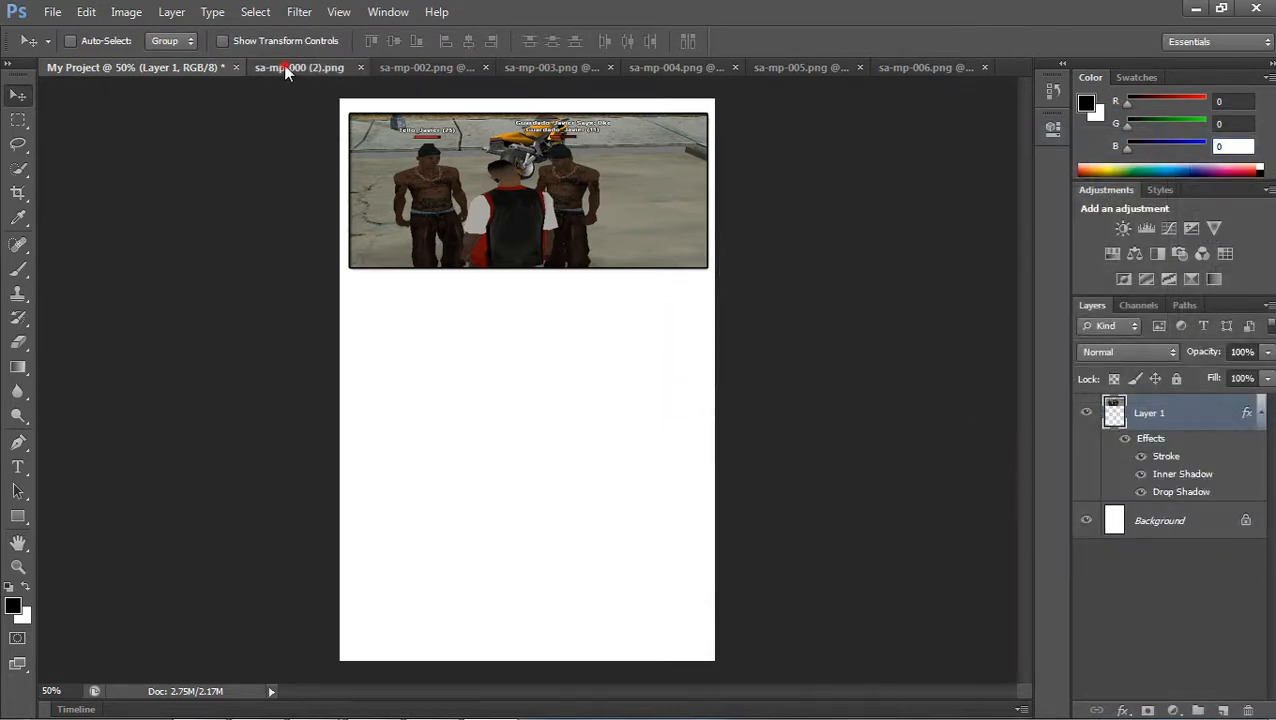
click(298, 68)
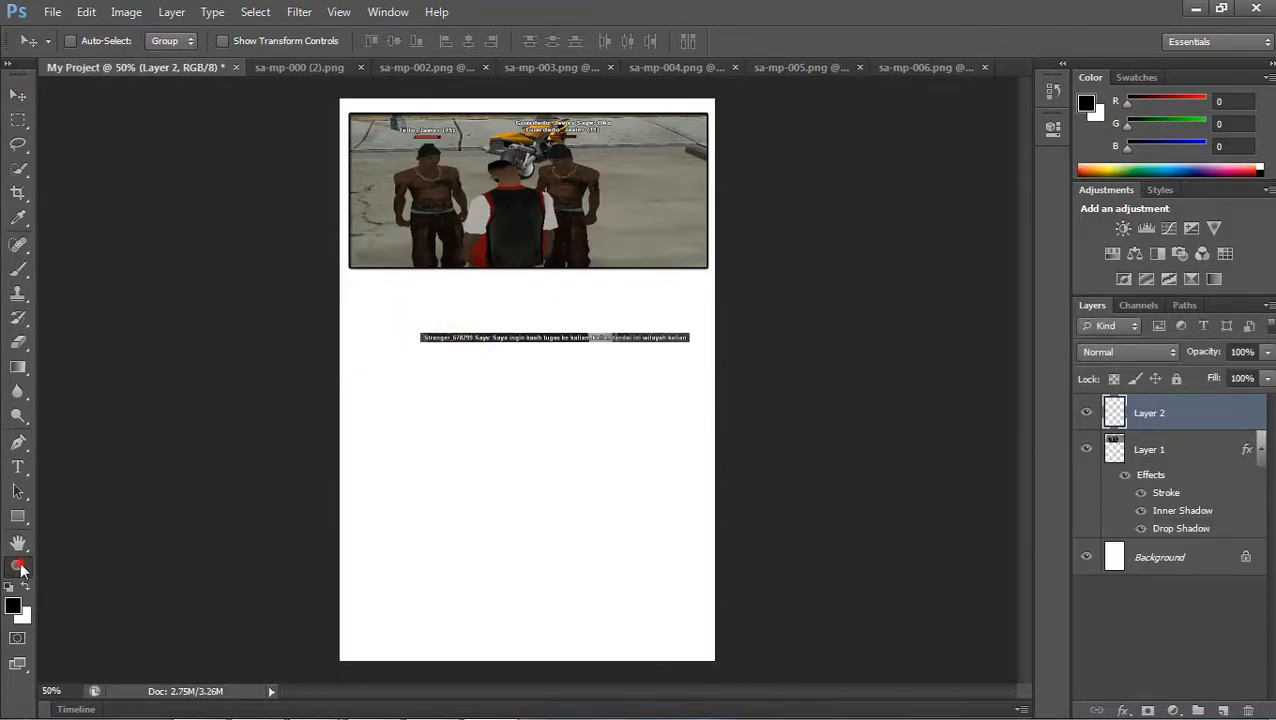
- Apply Stroke, Inner Shadow and Drop Shadow to the Layer 2 chat strip and return to sa-mp-000 (2).png
click(18, 568)
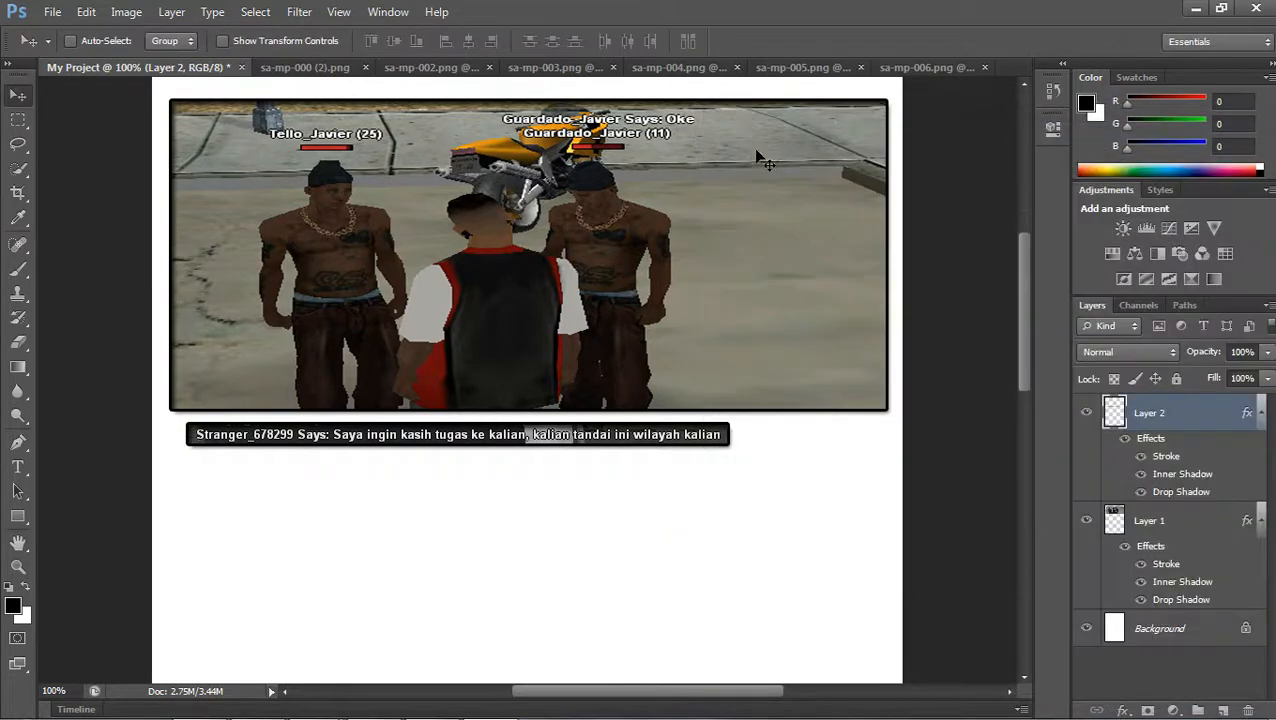
click(264, 68)
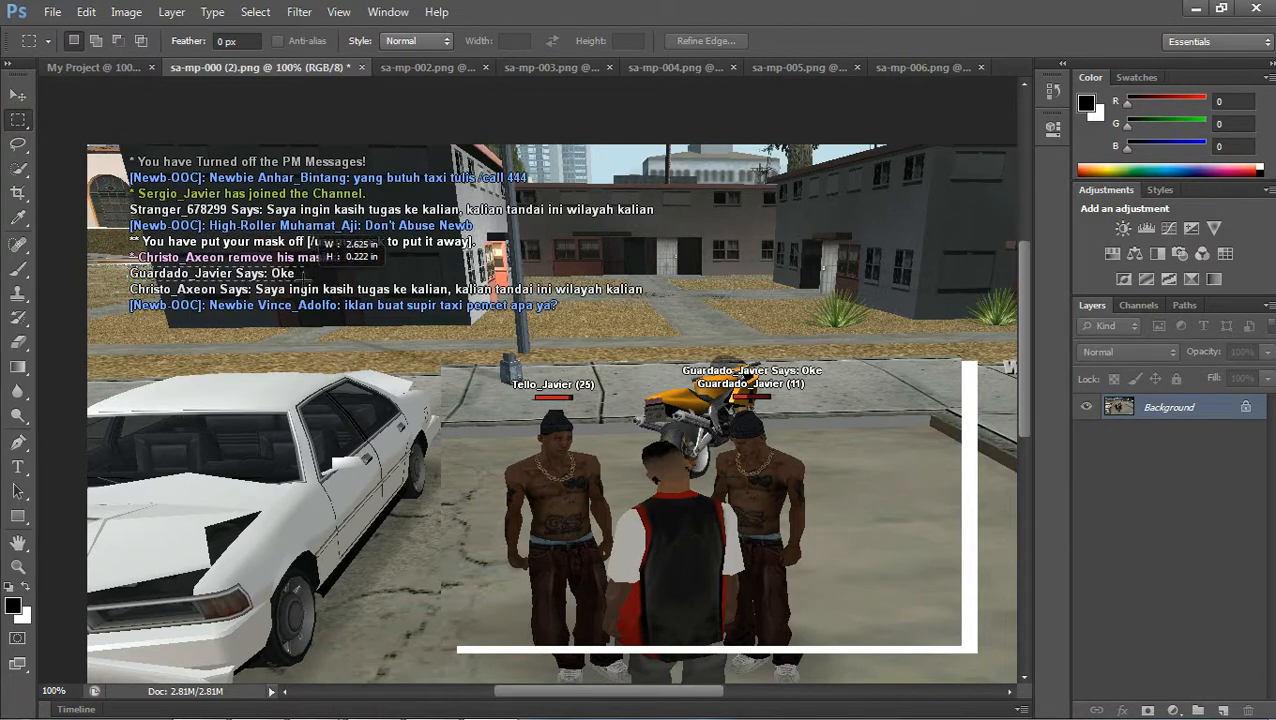
click(18, 96)
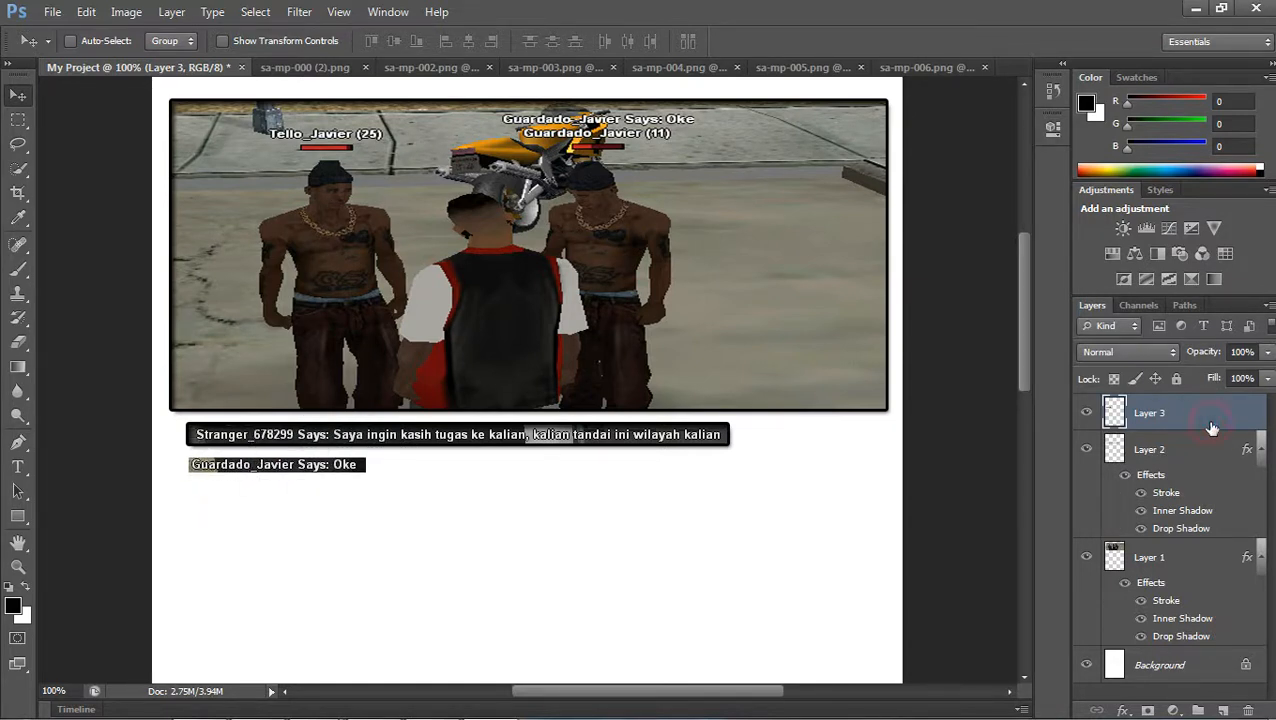
double_click(1150, 412)
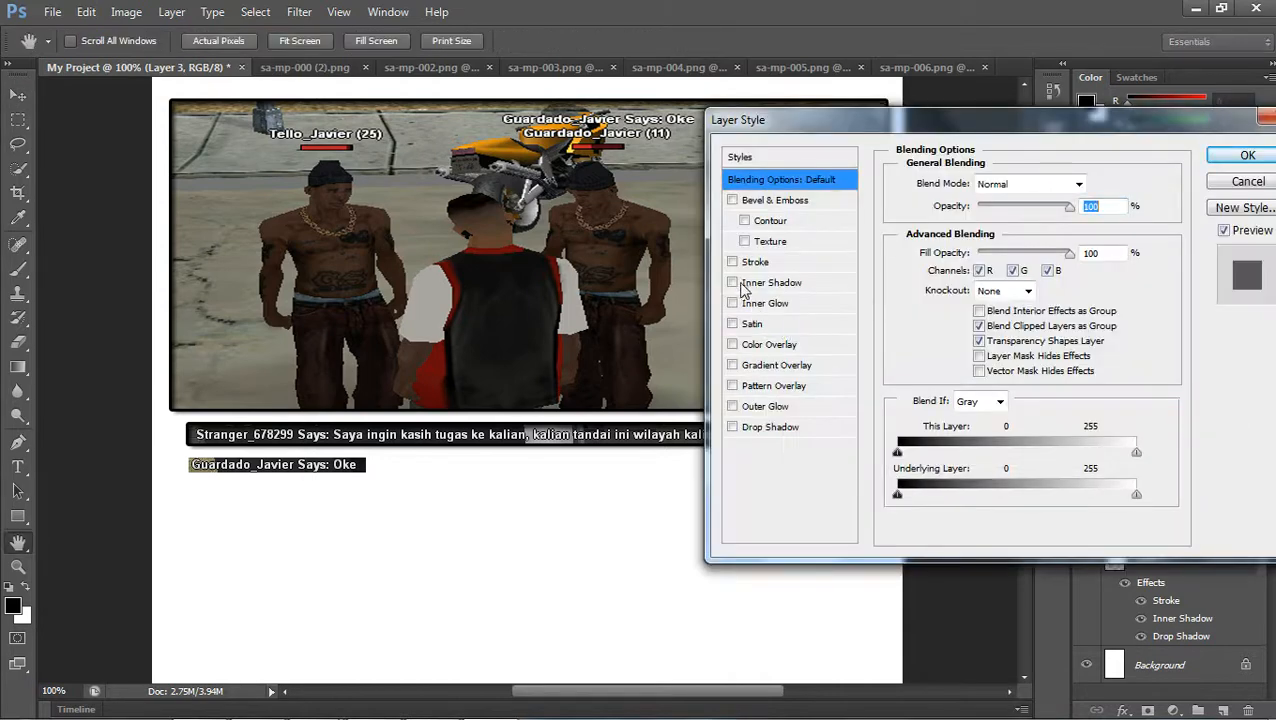
click(732, 260)
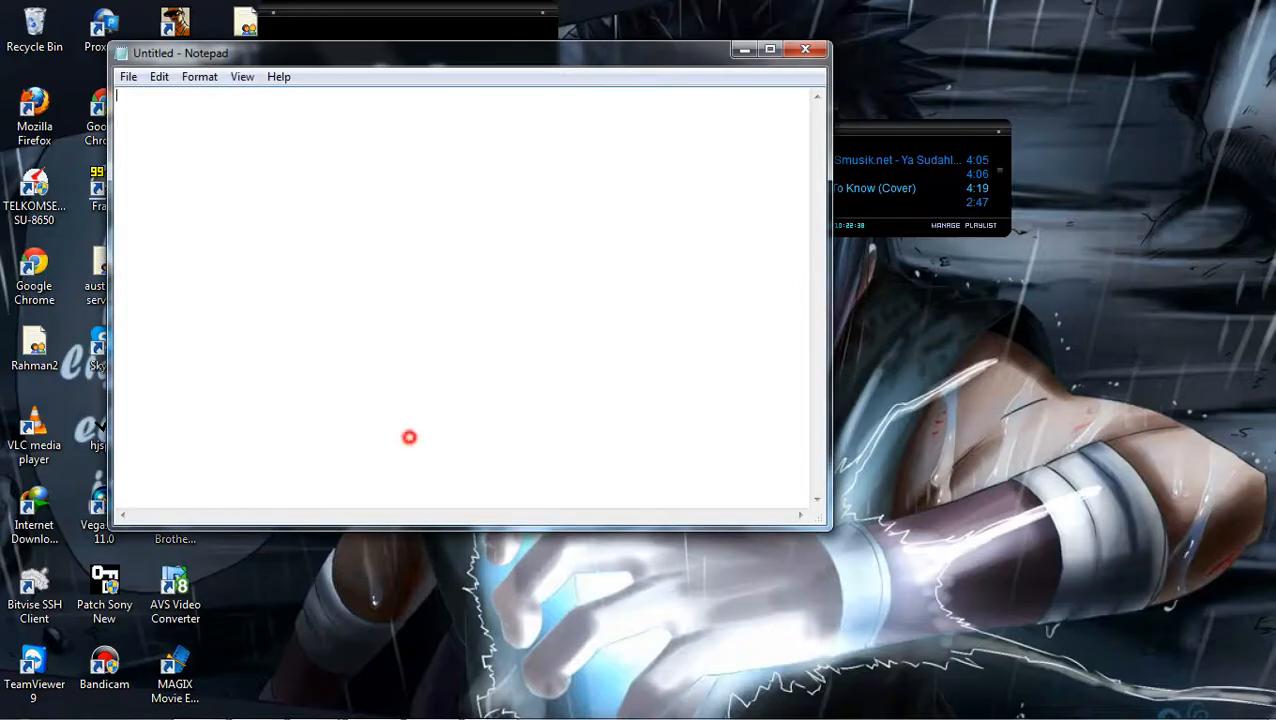
text(next do)
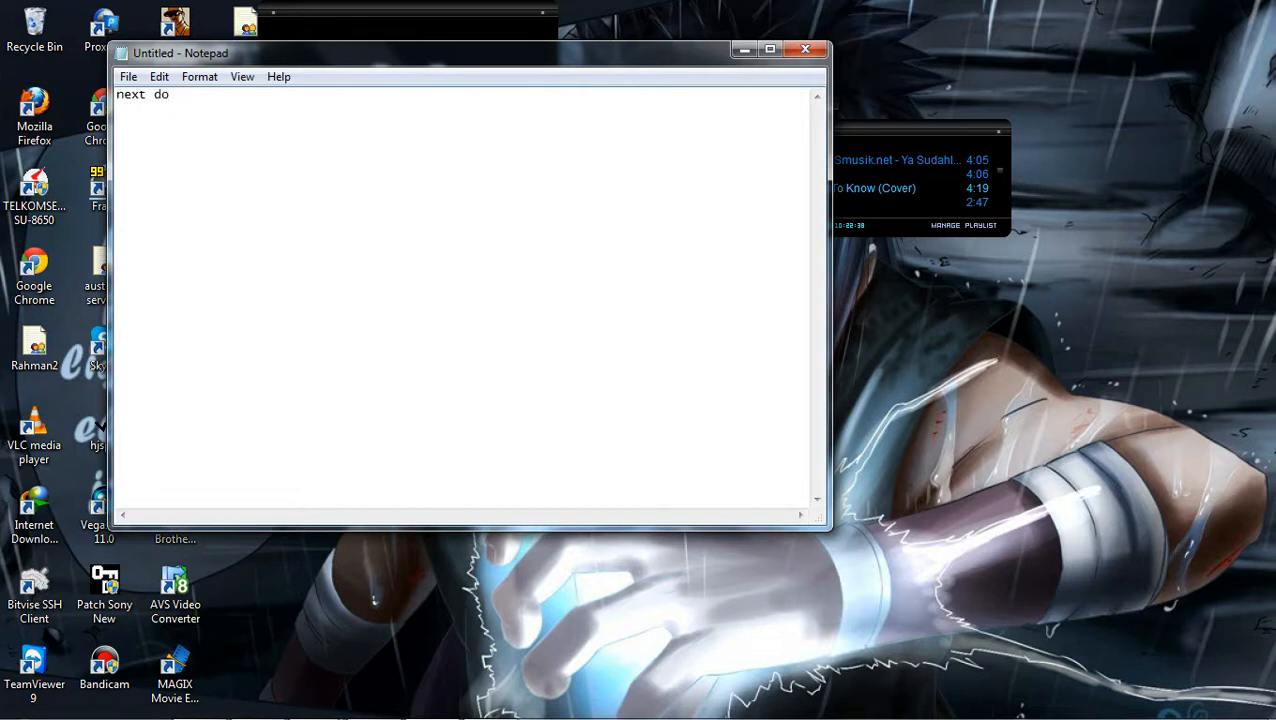
text(the sam)
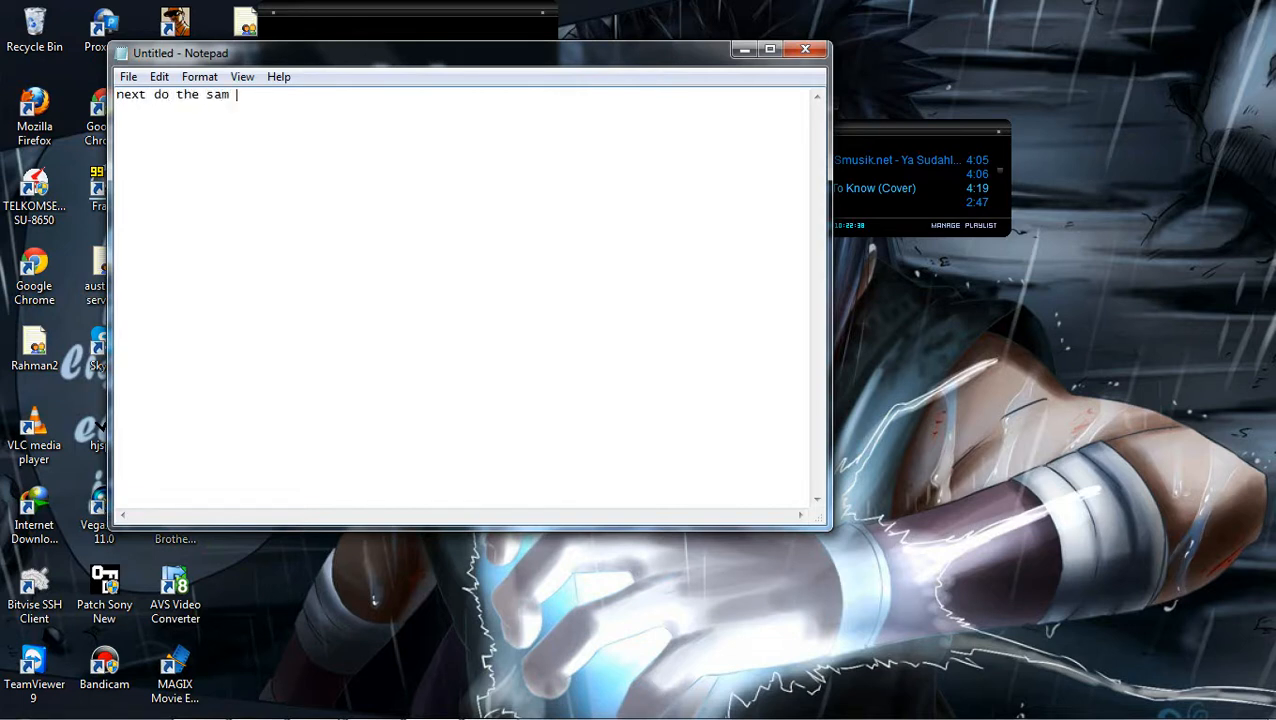
text(e)
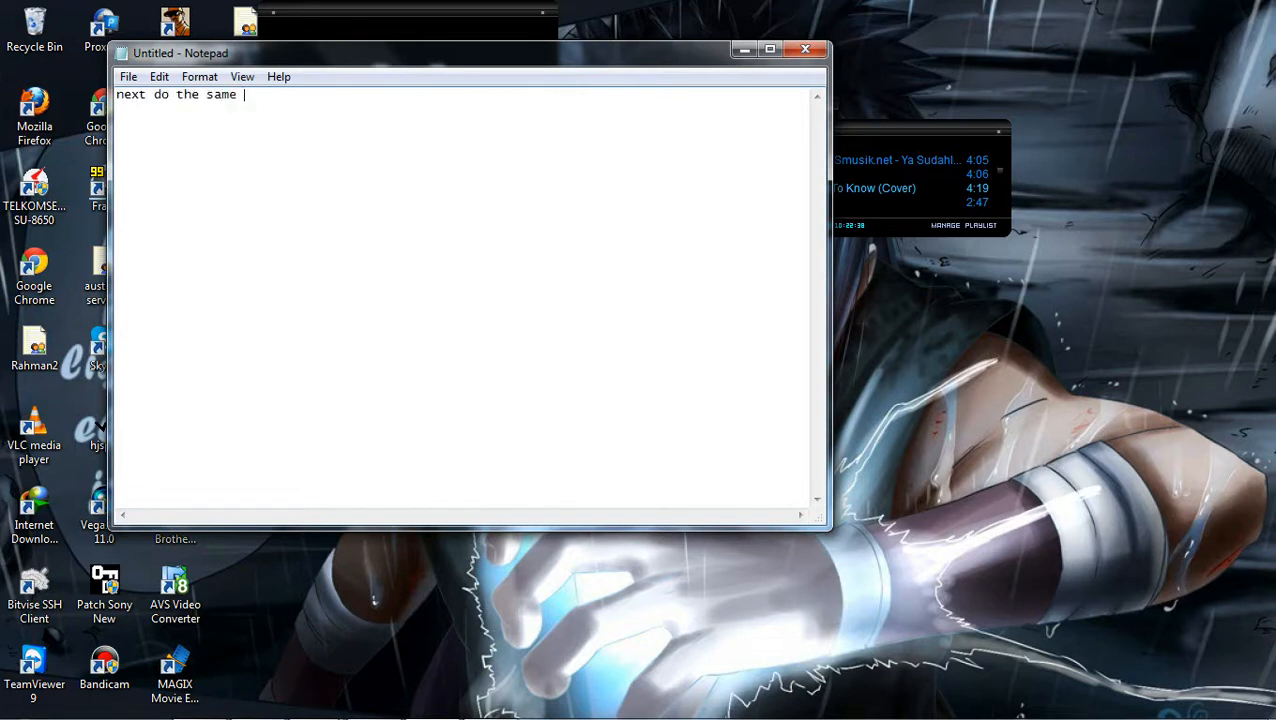
text(thing)
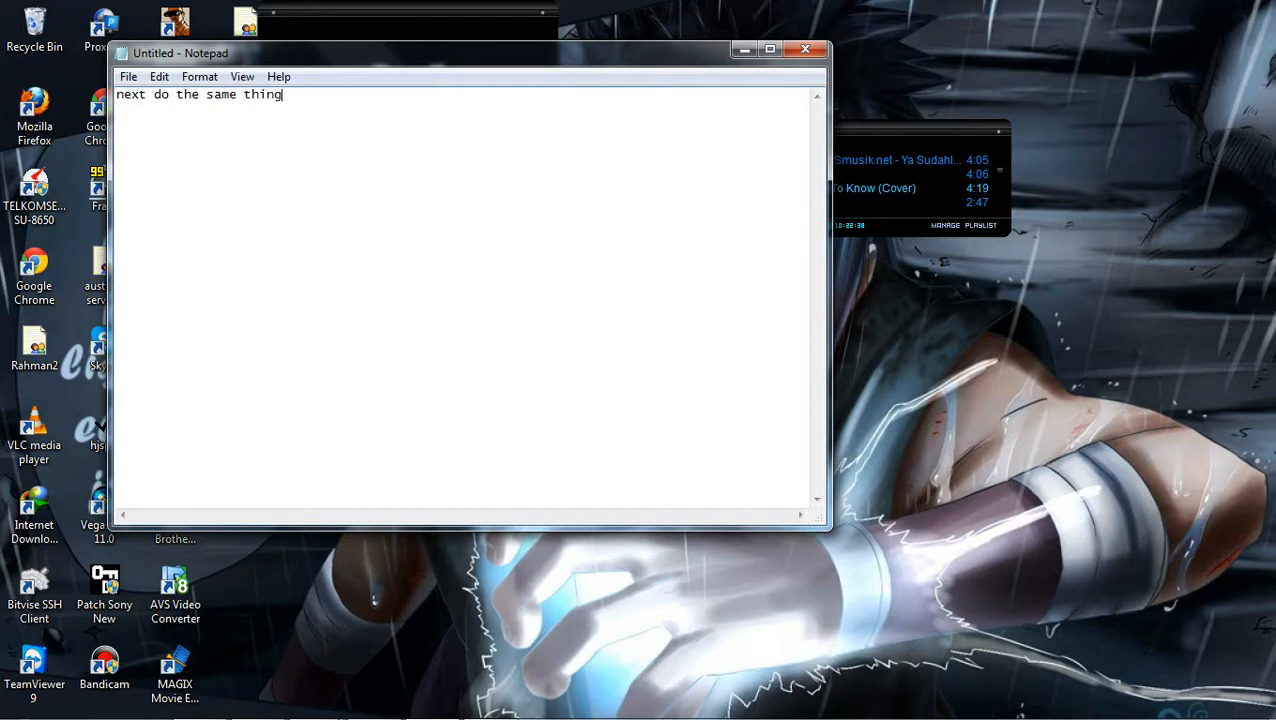
text(as the previo)
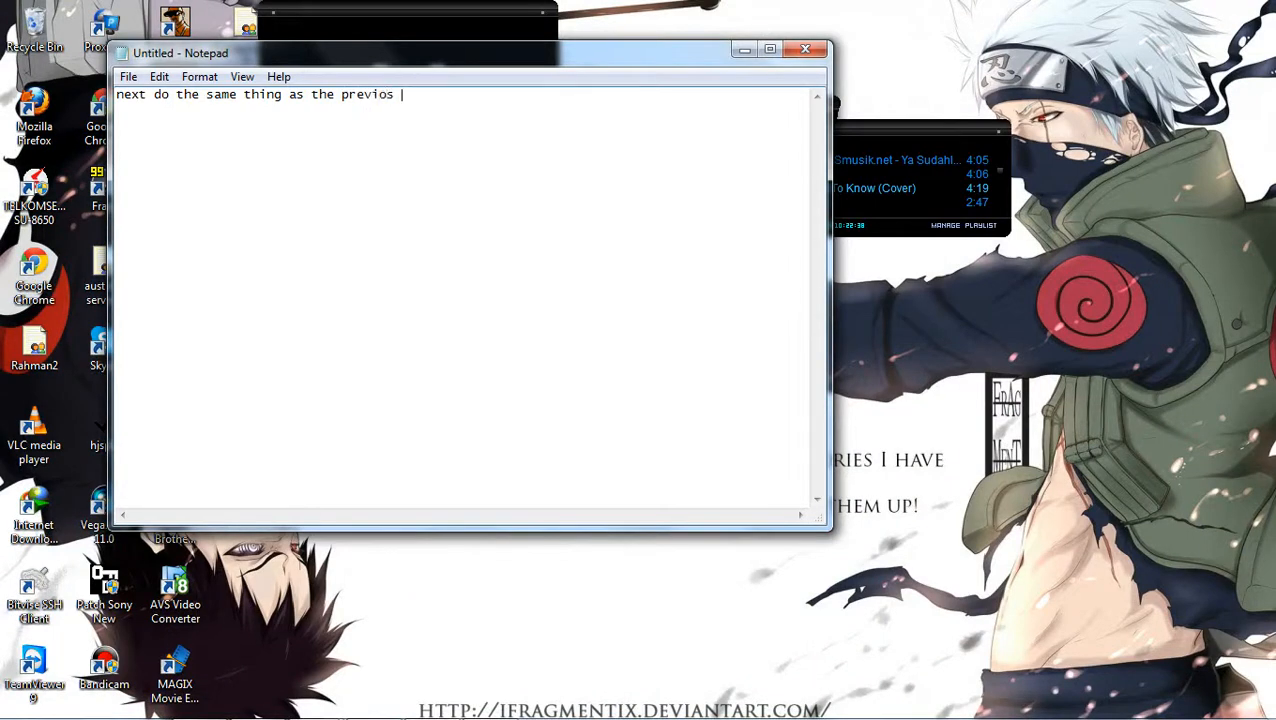
text(s)
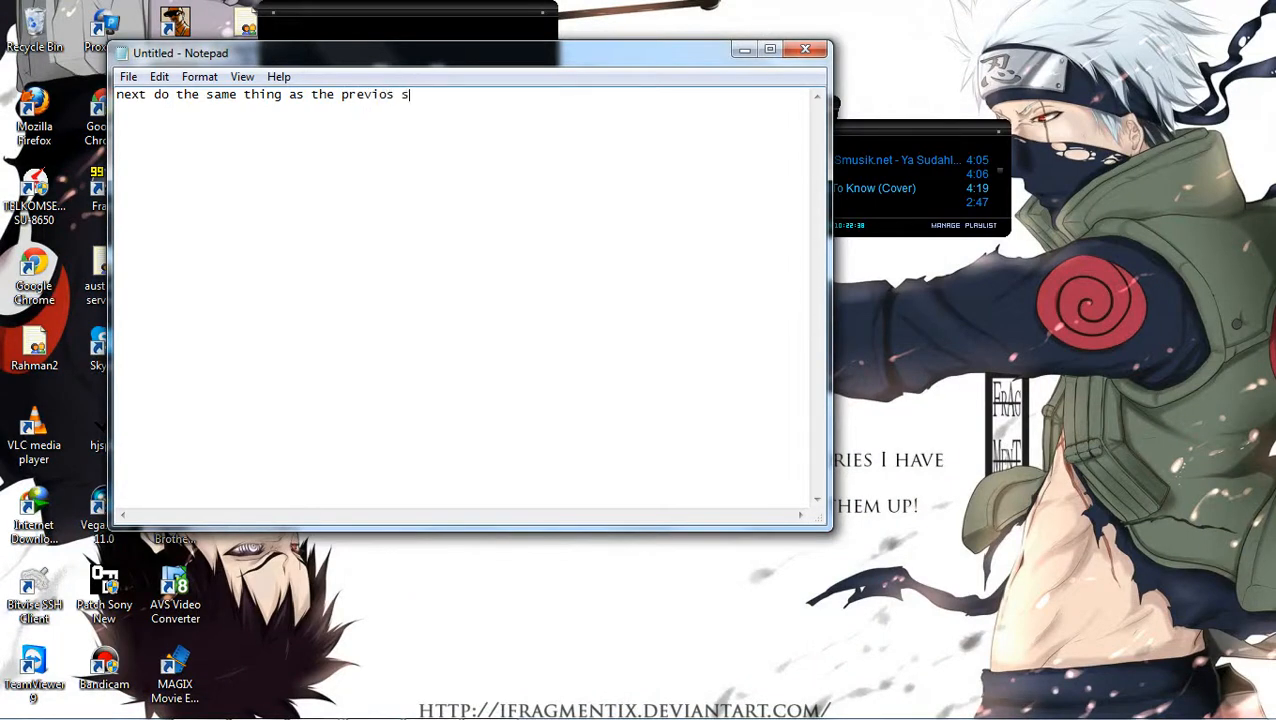
text(tep)
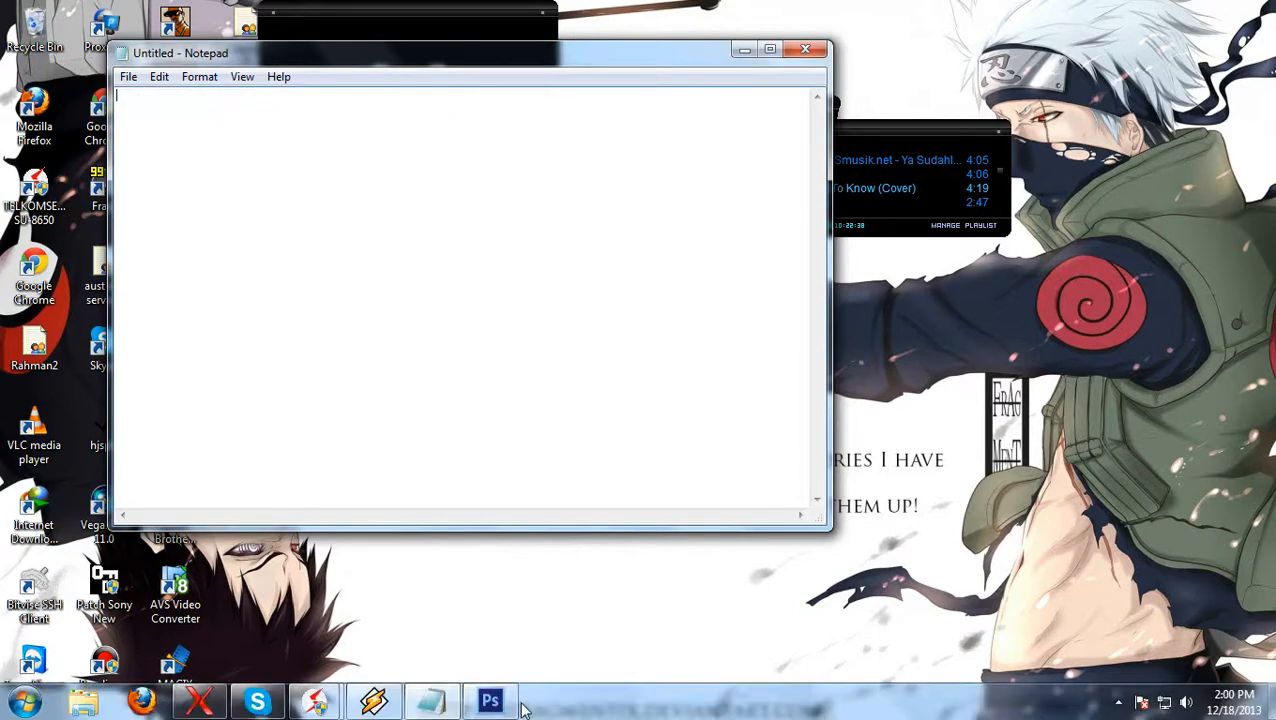
- Scroll through My Project at 66.7% to review the three outlined panels and chat strips
click(490, 700)
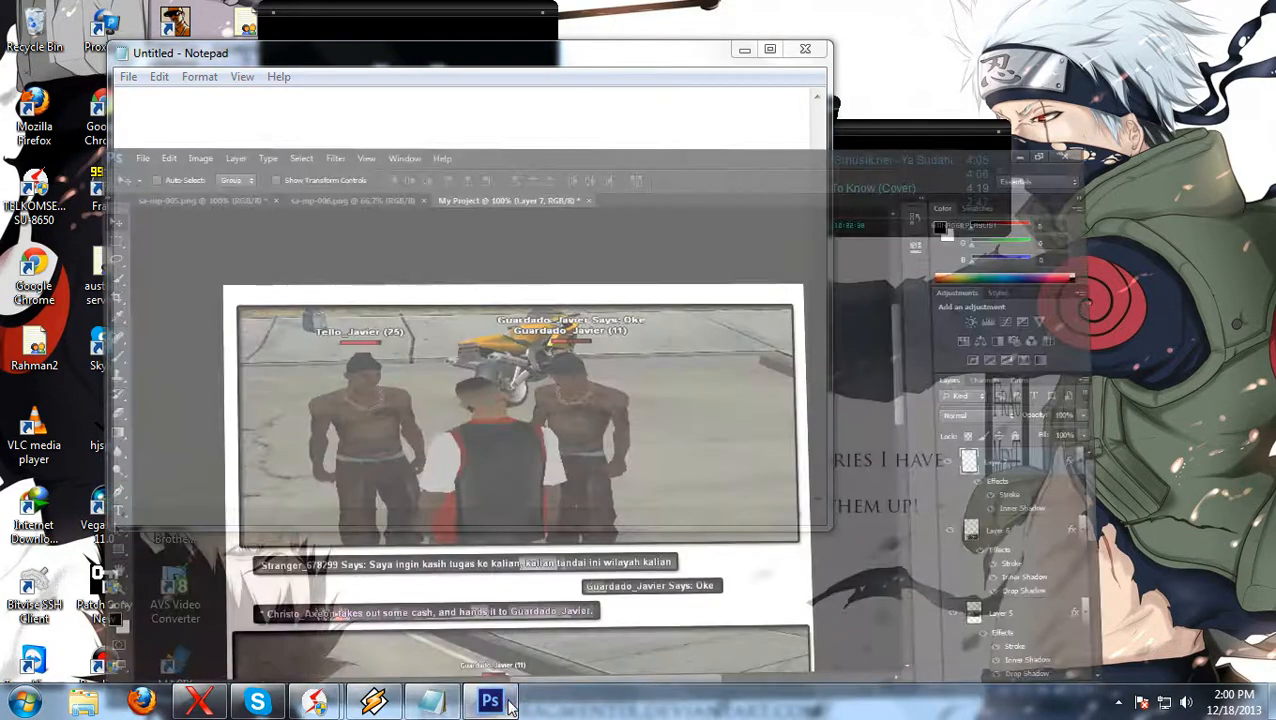
click(490, 700)
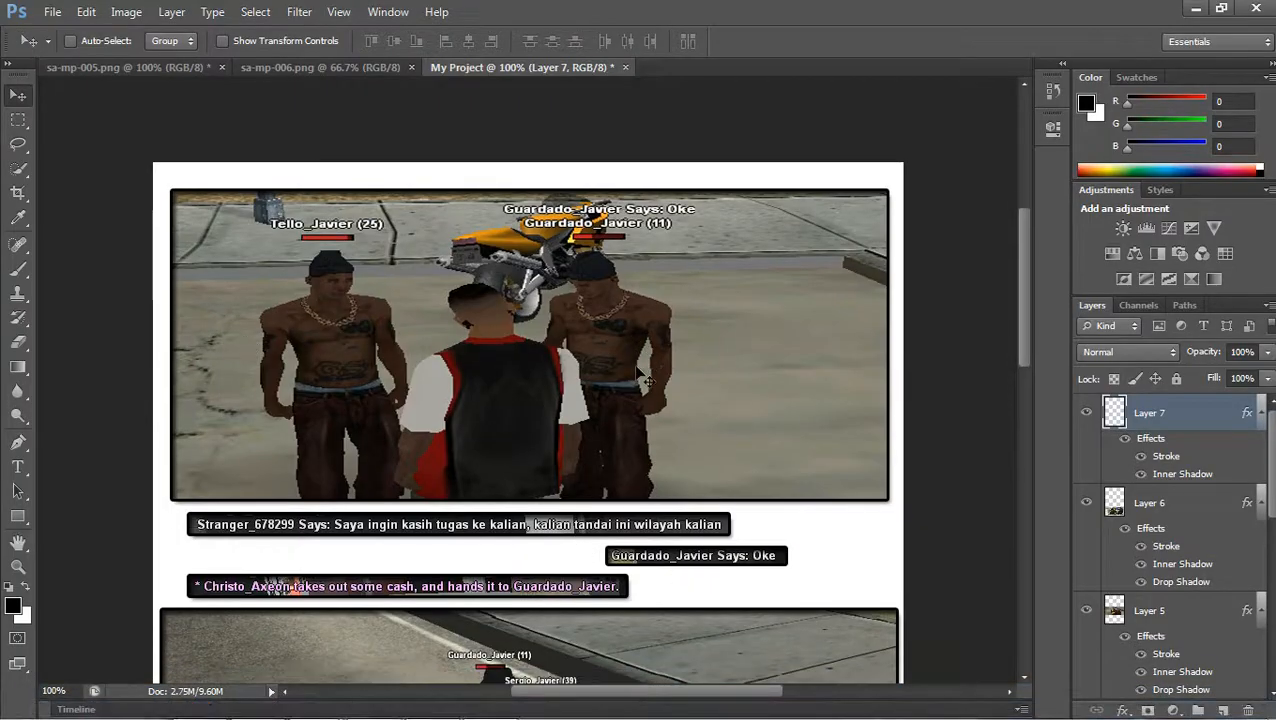
scroll(down, 3)
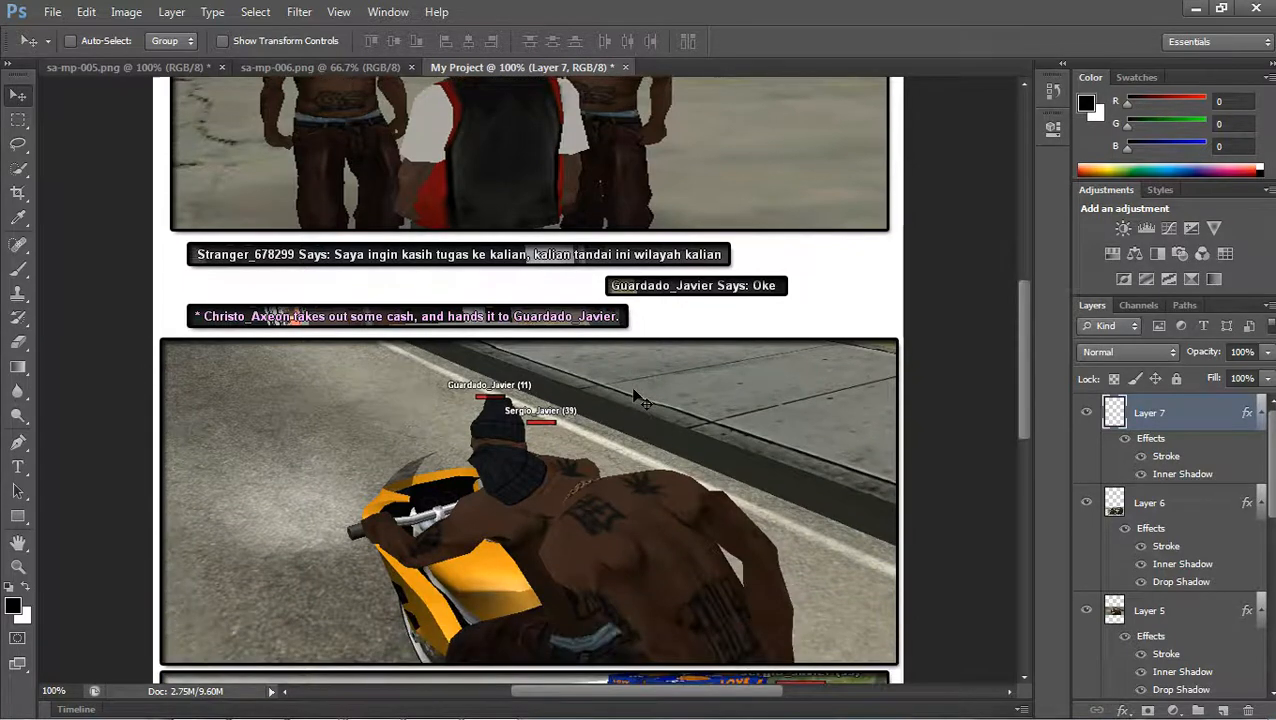
scroll(down, 3)
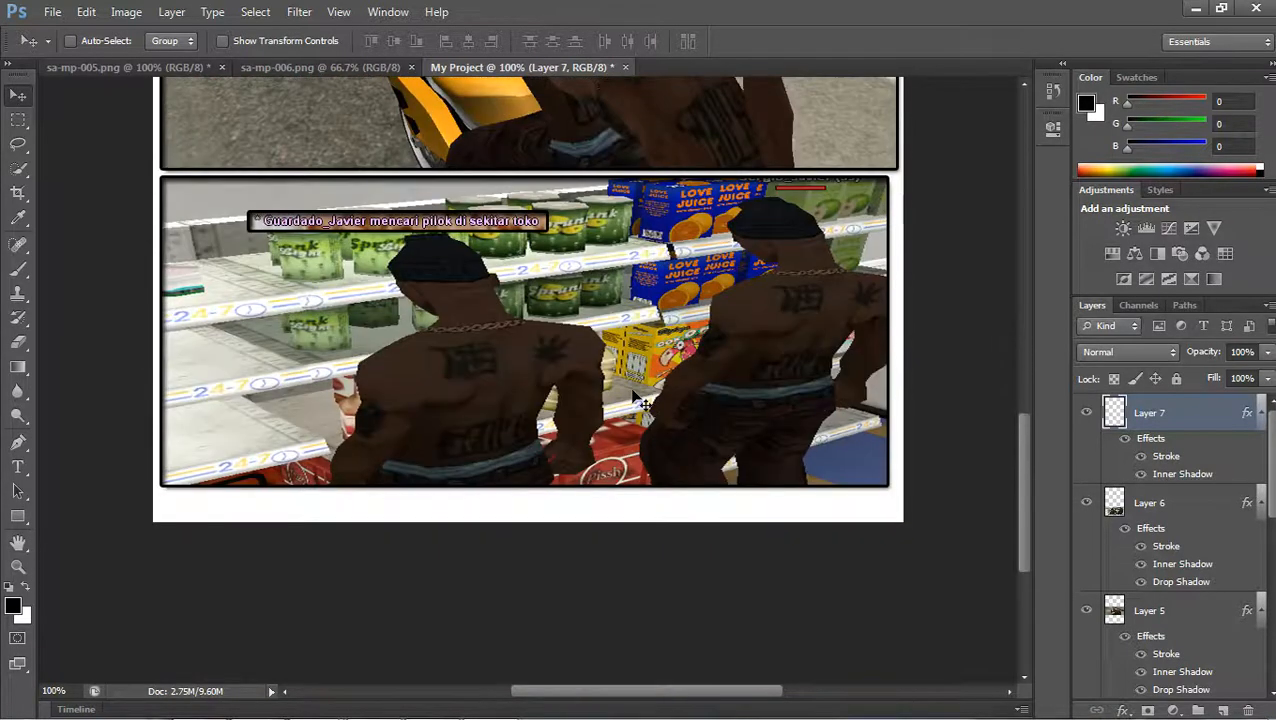
scroll(down, 3)
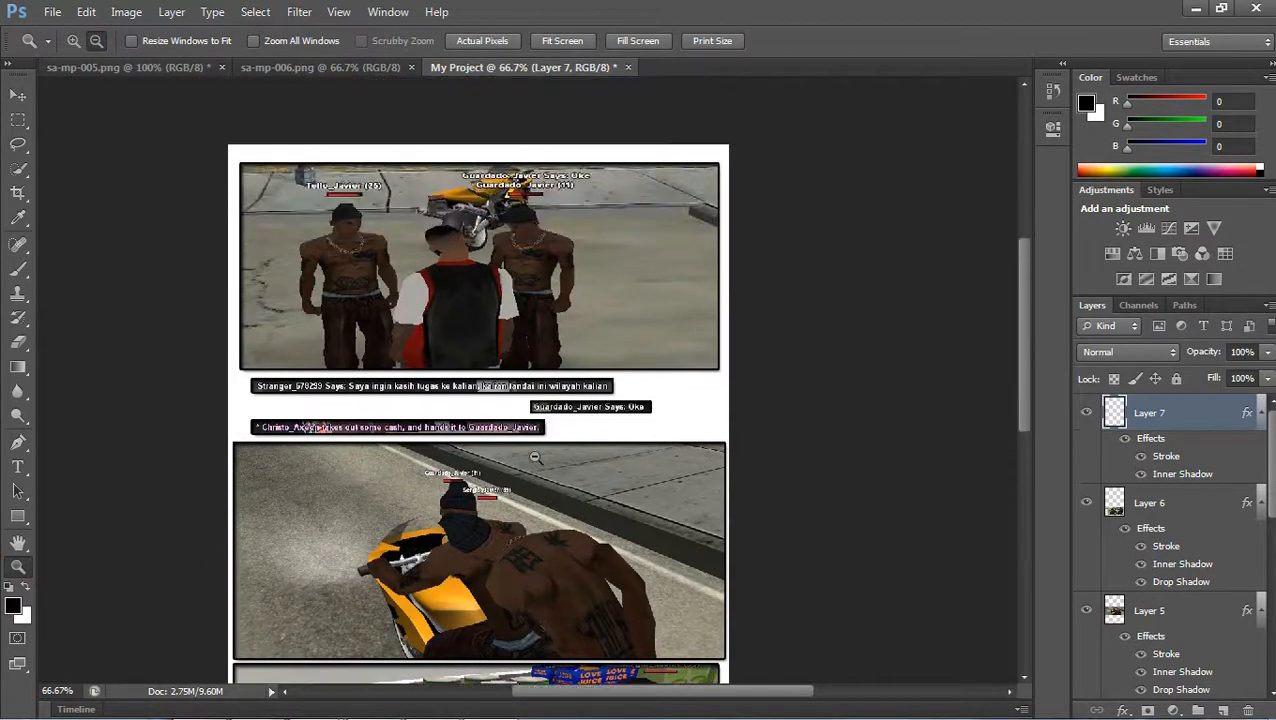
scroll(down, 3)
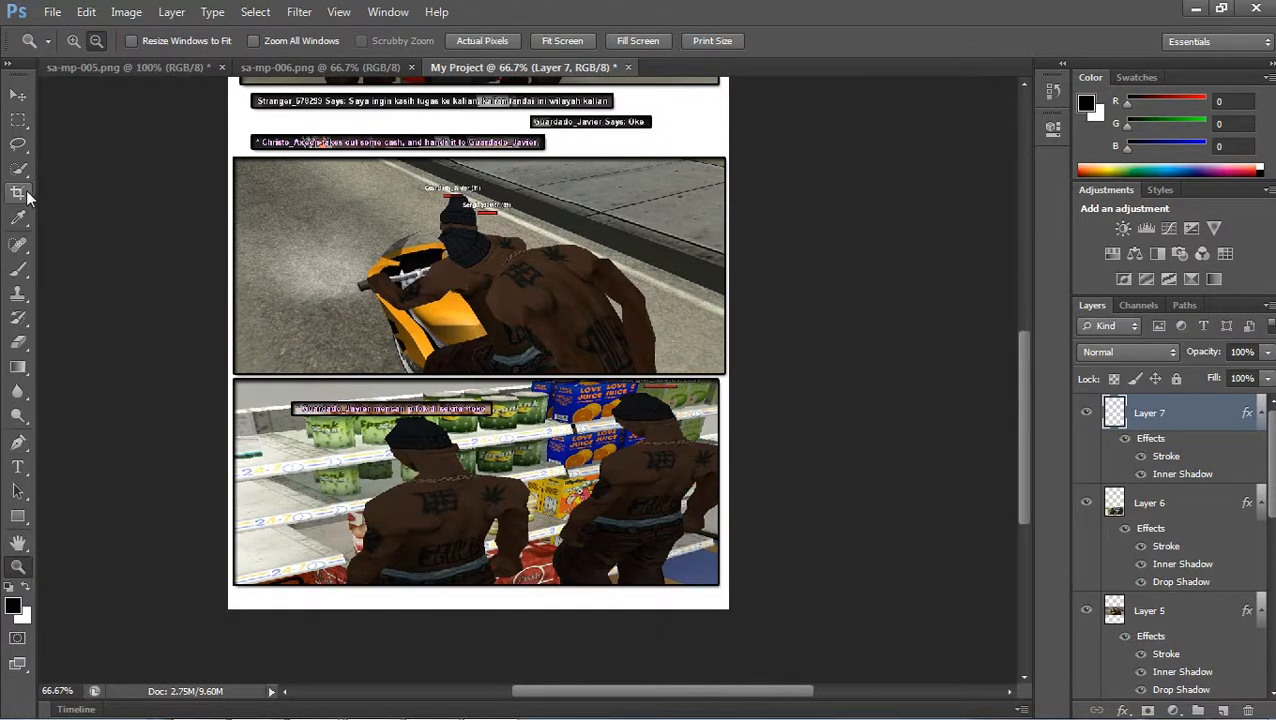
- Crop the page so it ends just below the last screenshot panel
click(18, 192)
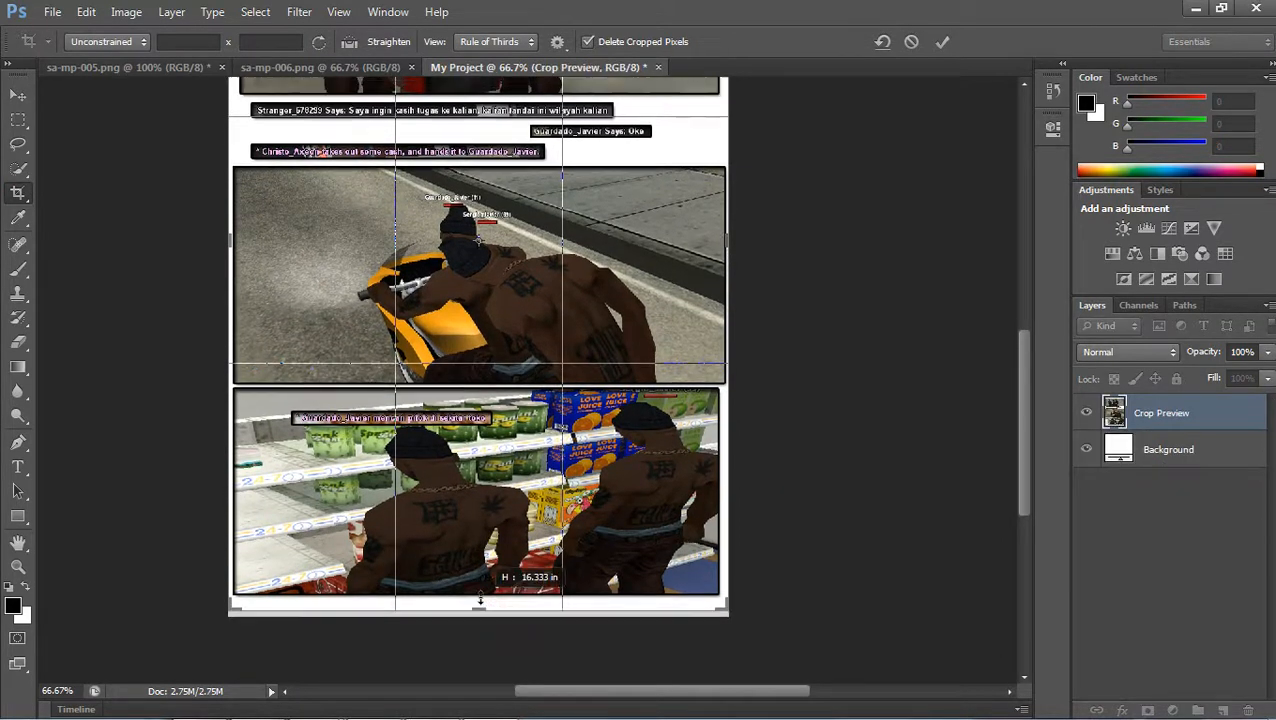
drag(480, 604, 480, 600)
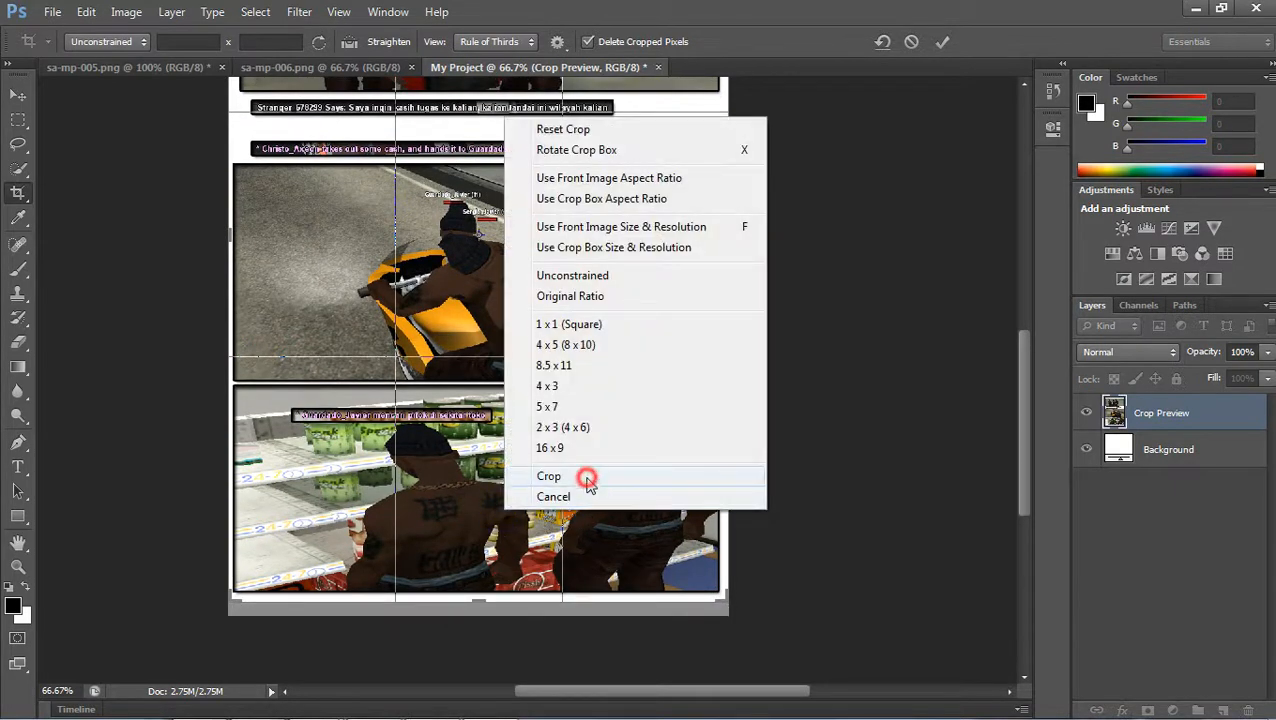
click(548, 476)
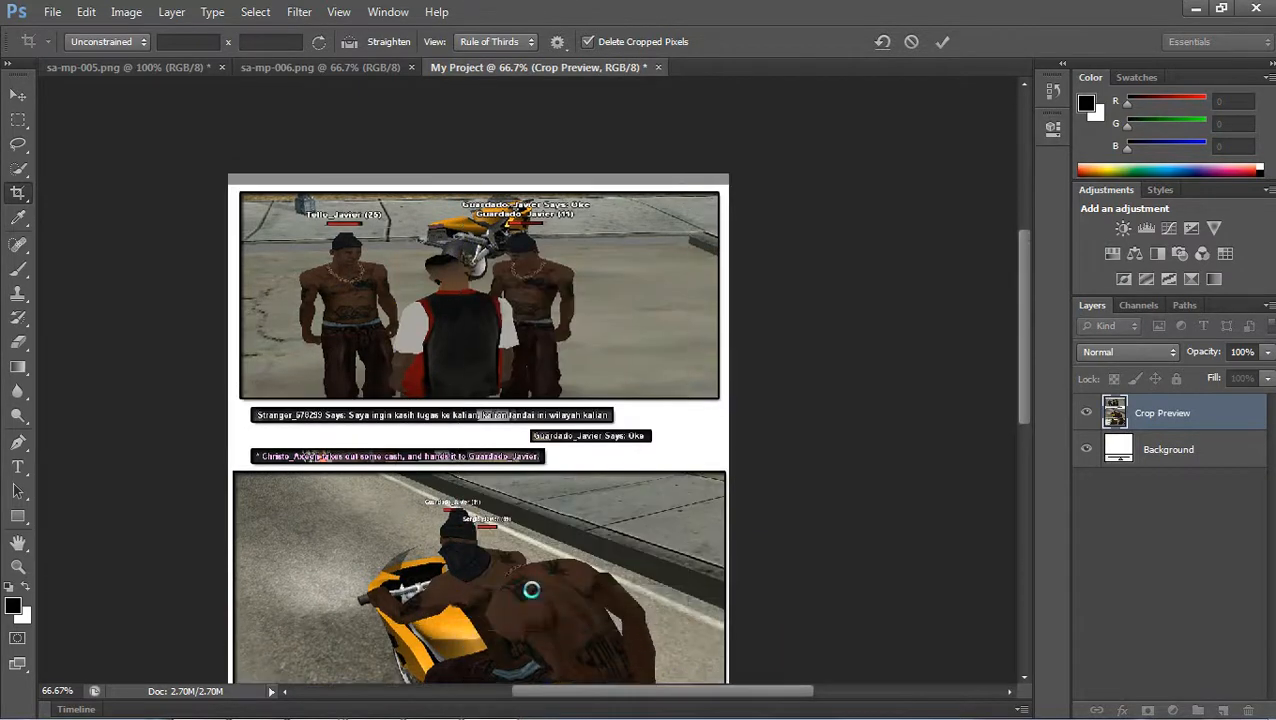
scroll(down, 3)
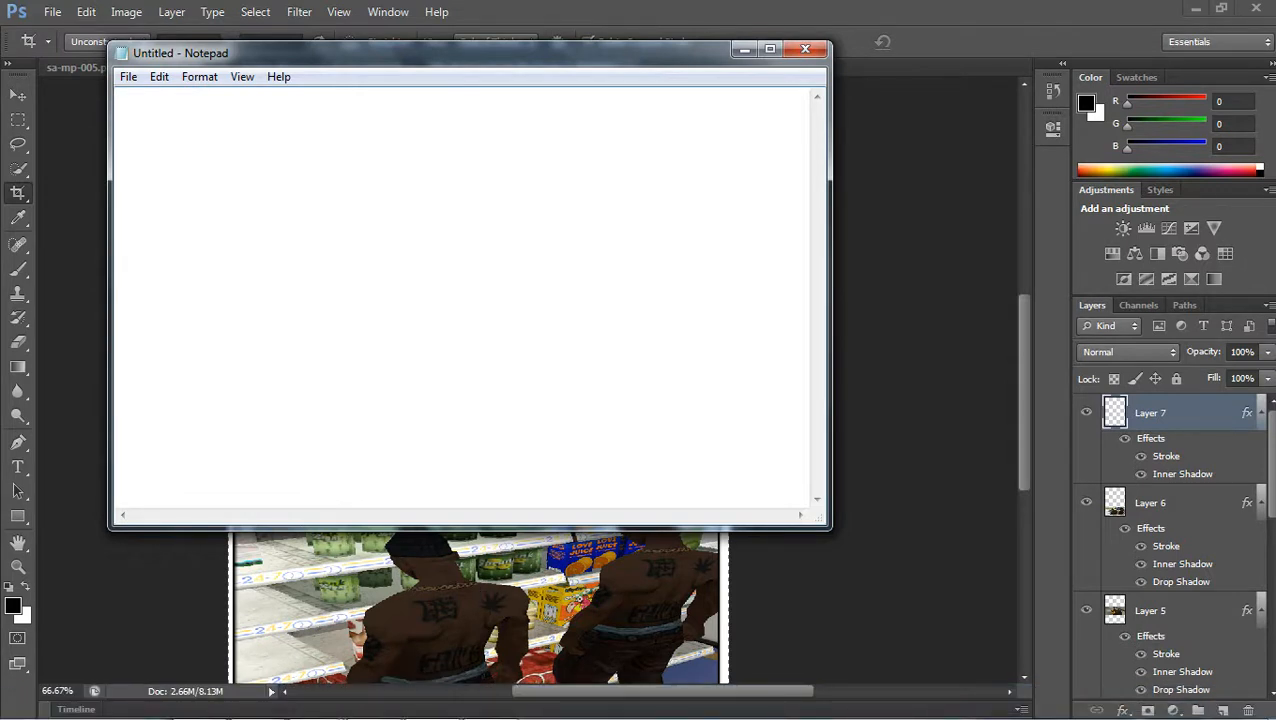
text(f)
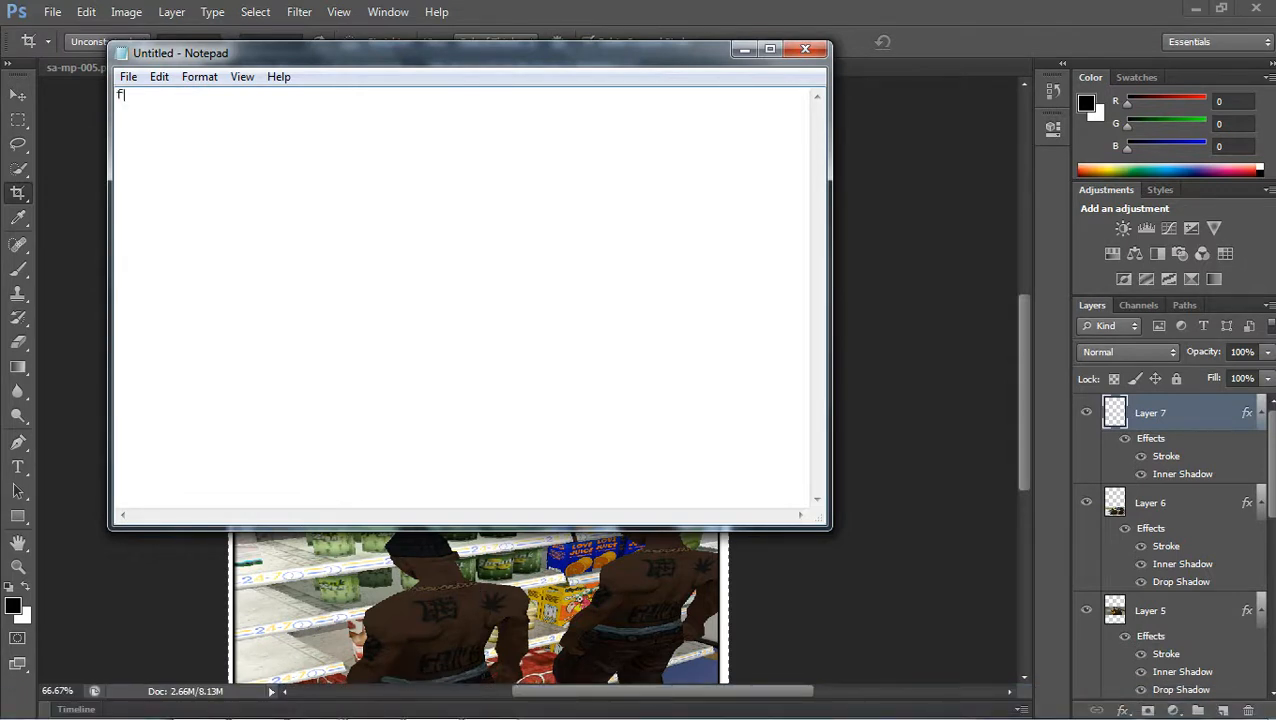
text(y)
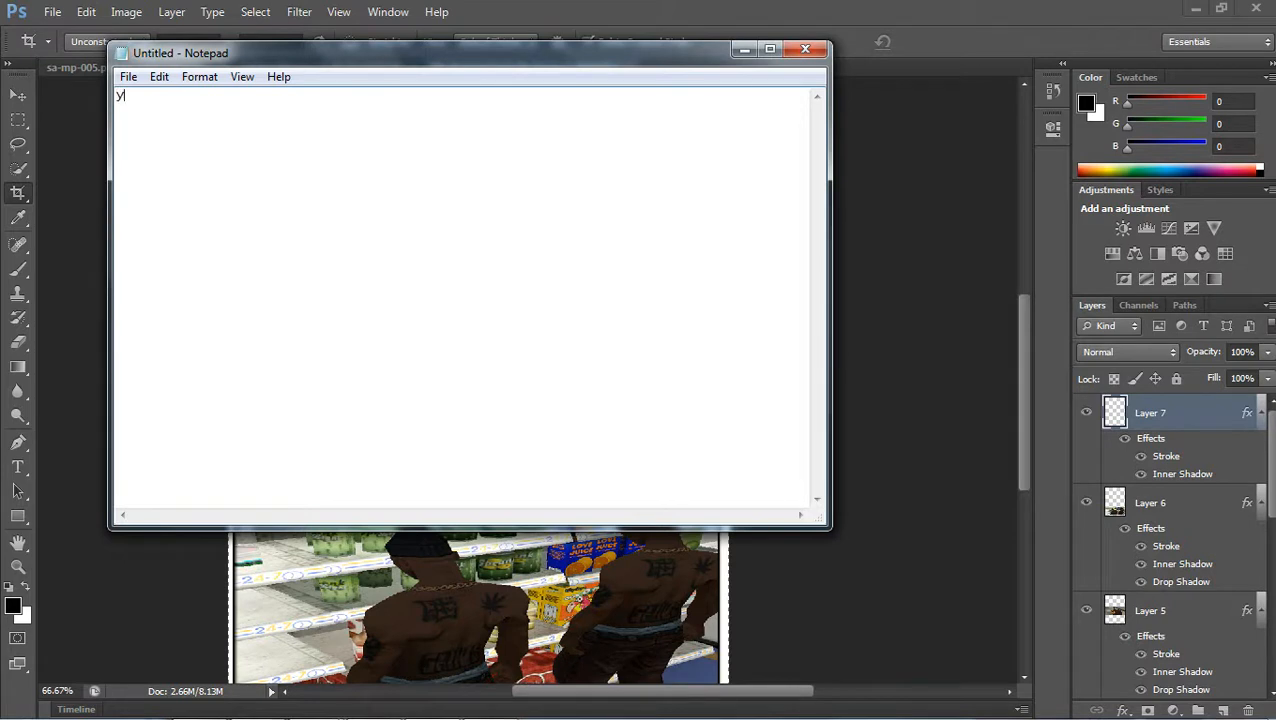
text(then)
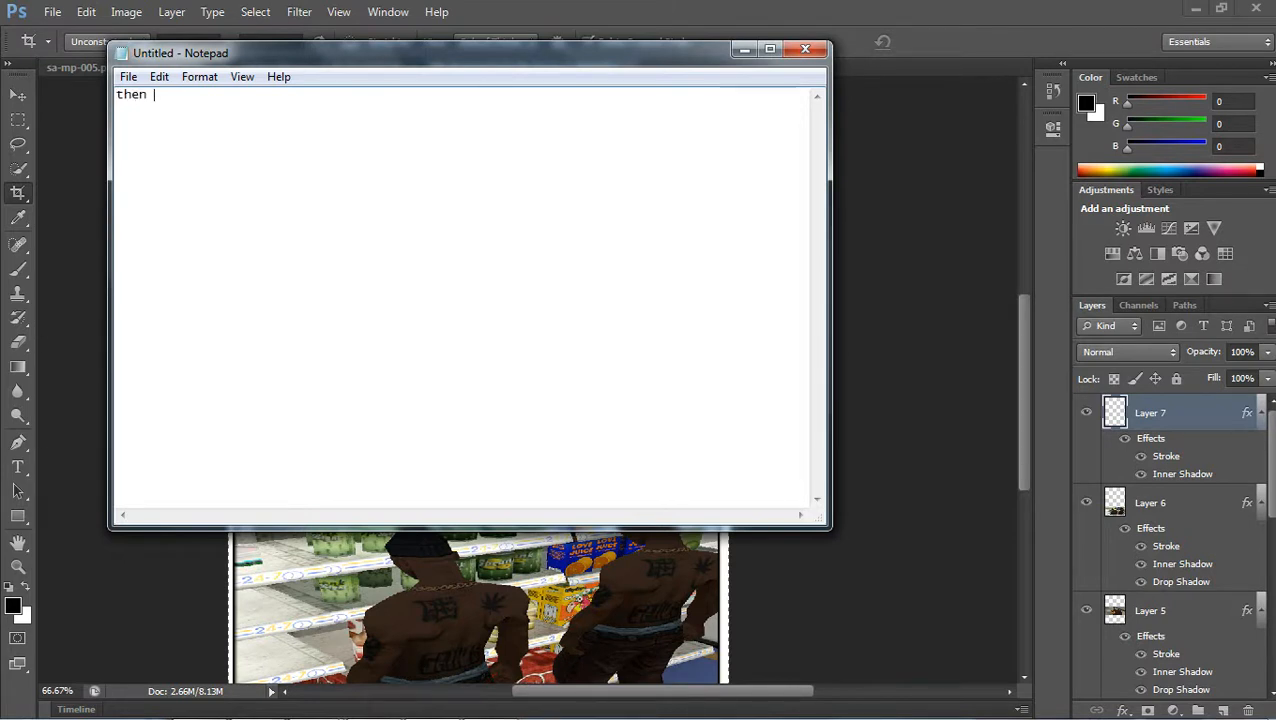
text(press ctrl)
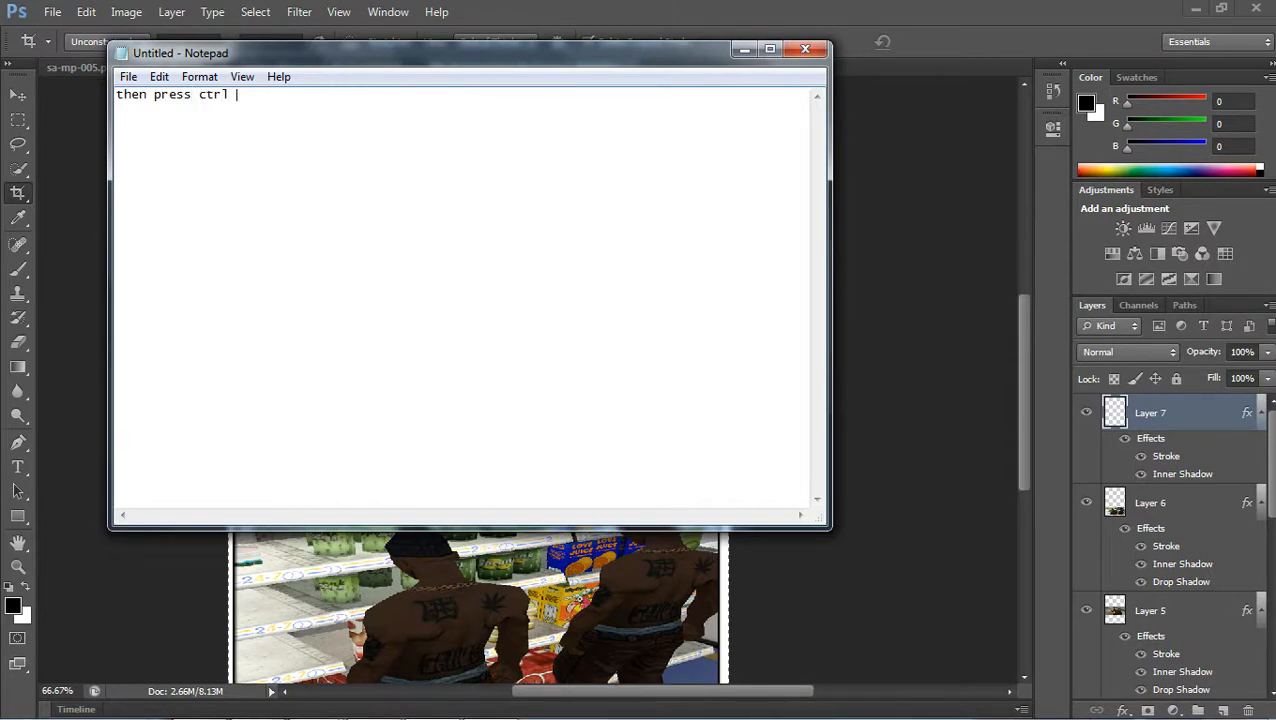
text(+ s)
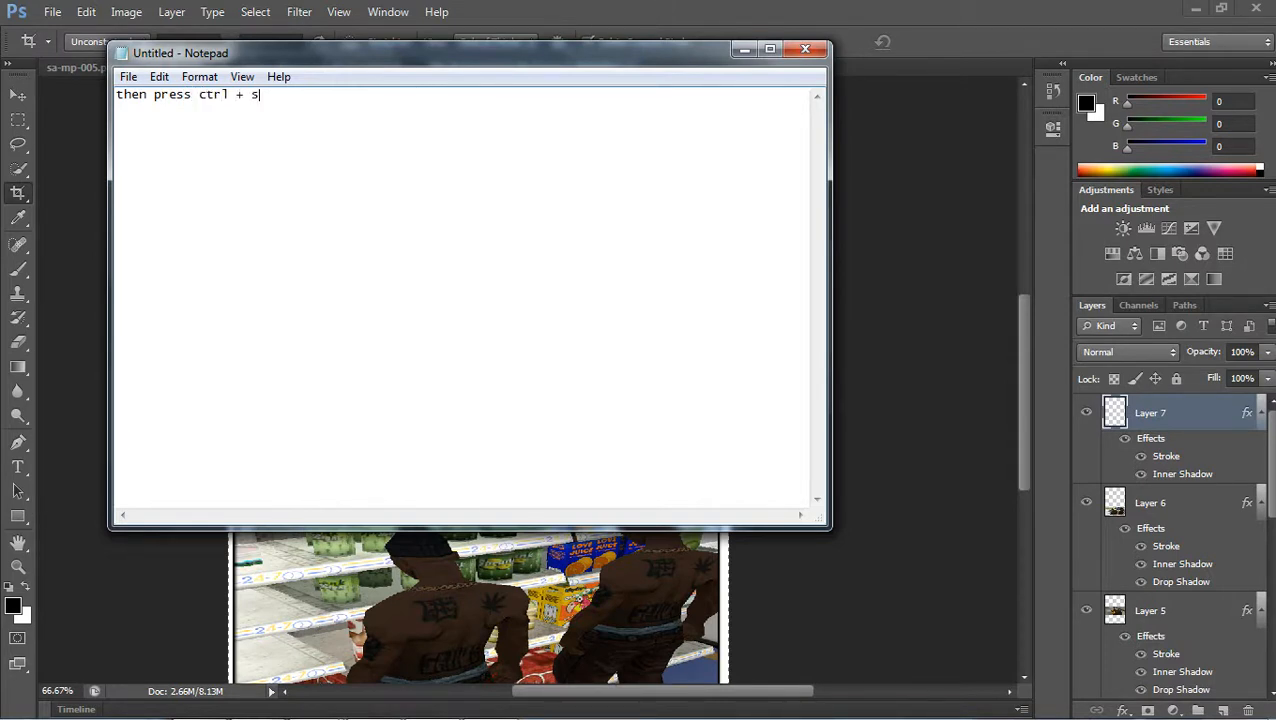
text(for)
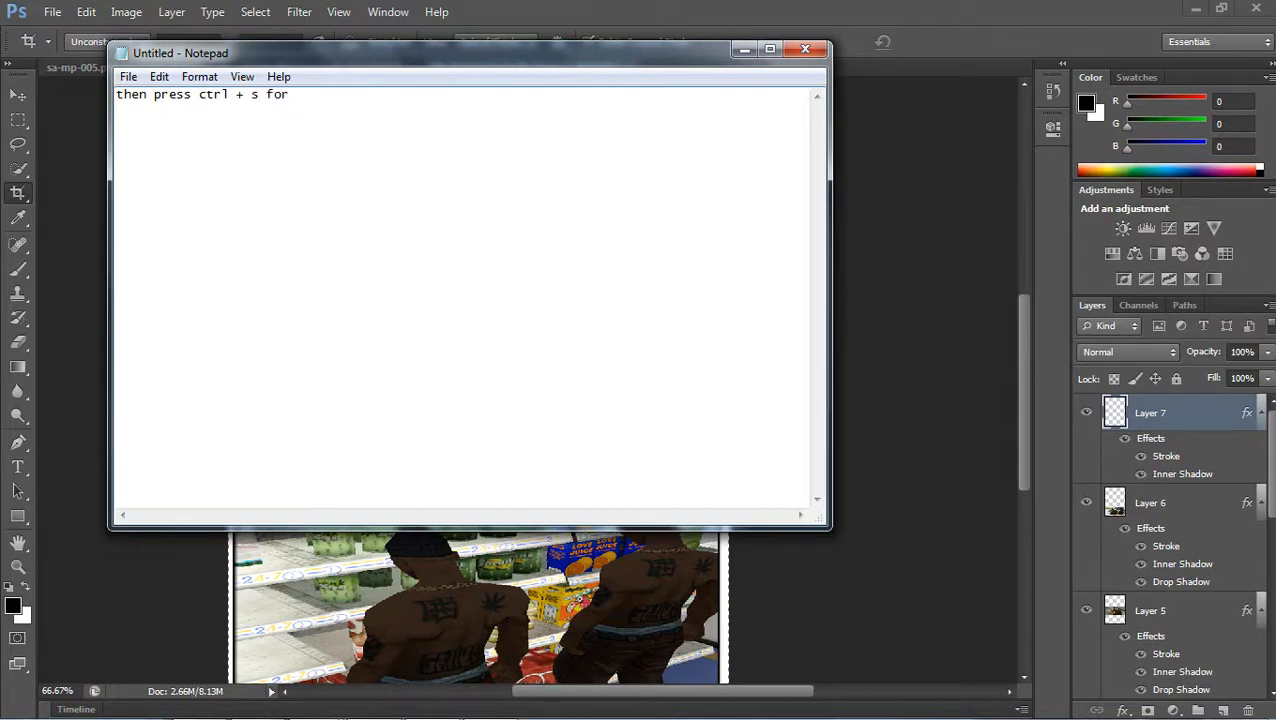
text(save your i)
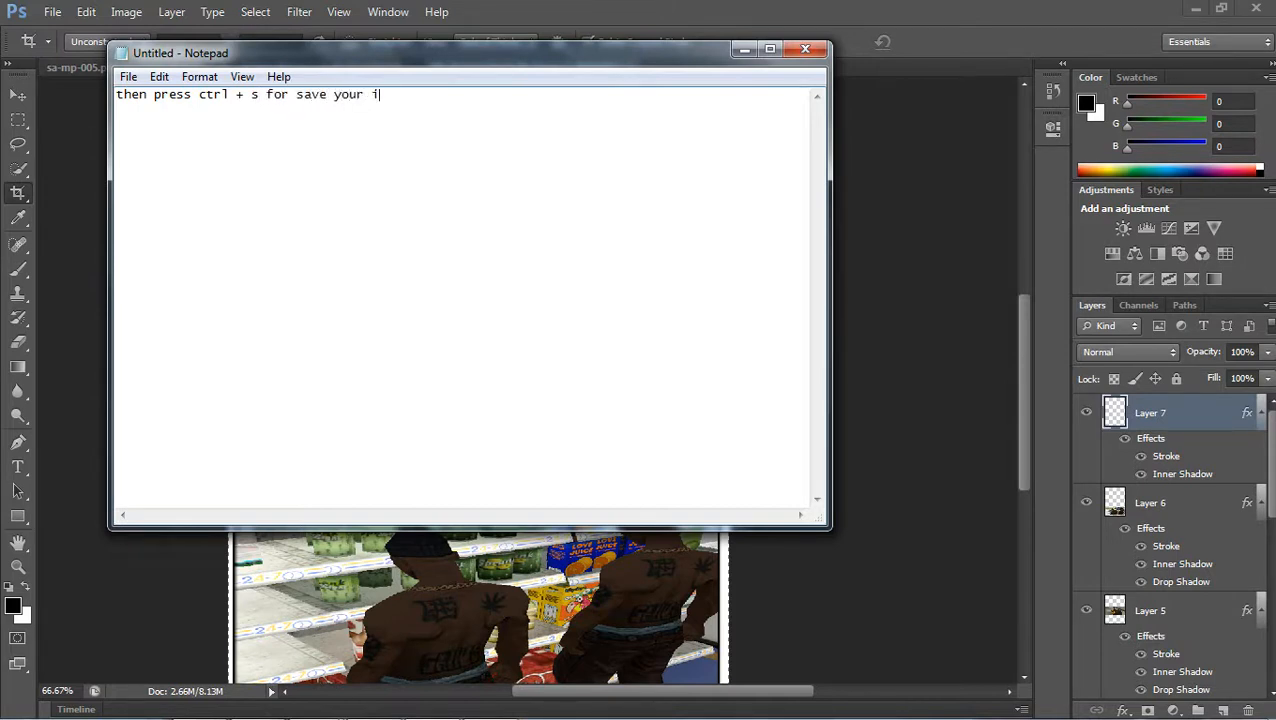
text(mage)
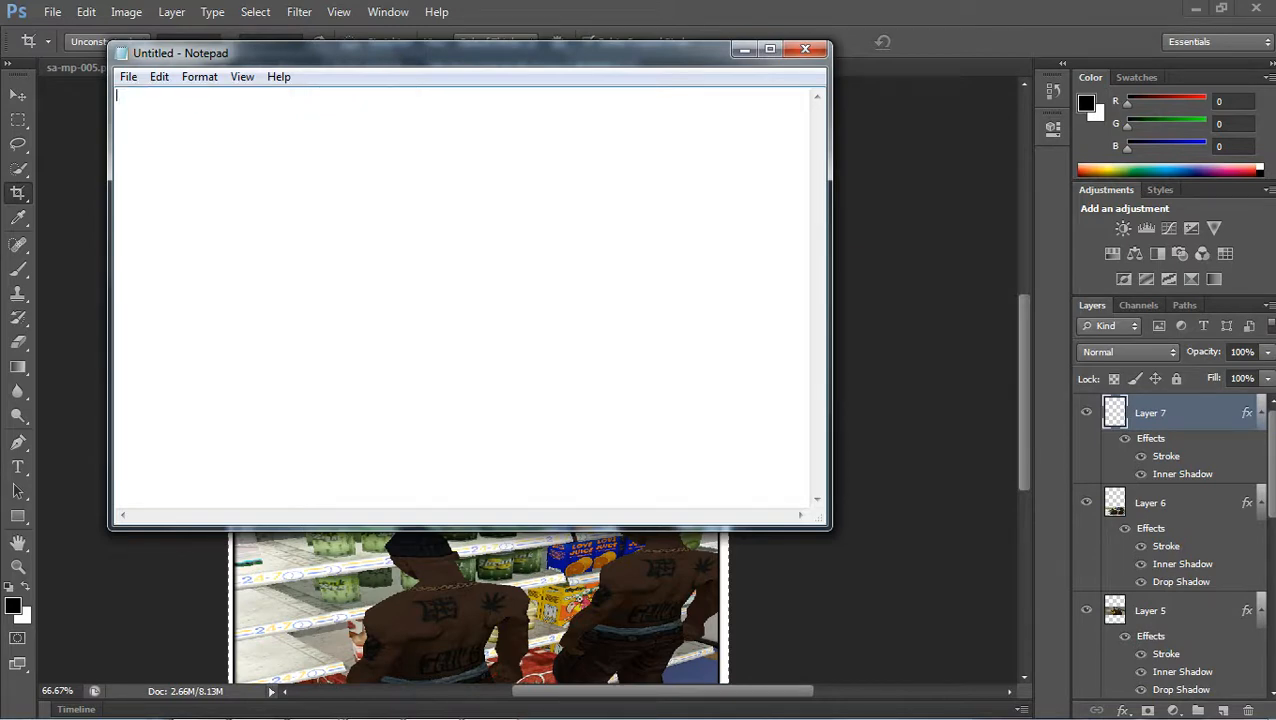
- Save the collage as JPEG named My Project.jpg in the Screen folder
click(804, 48)
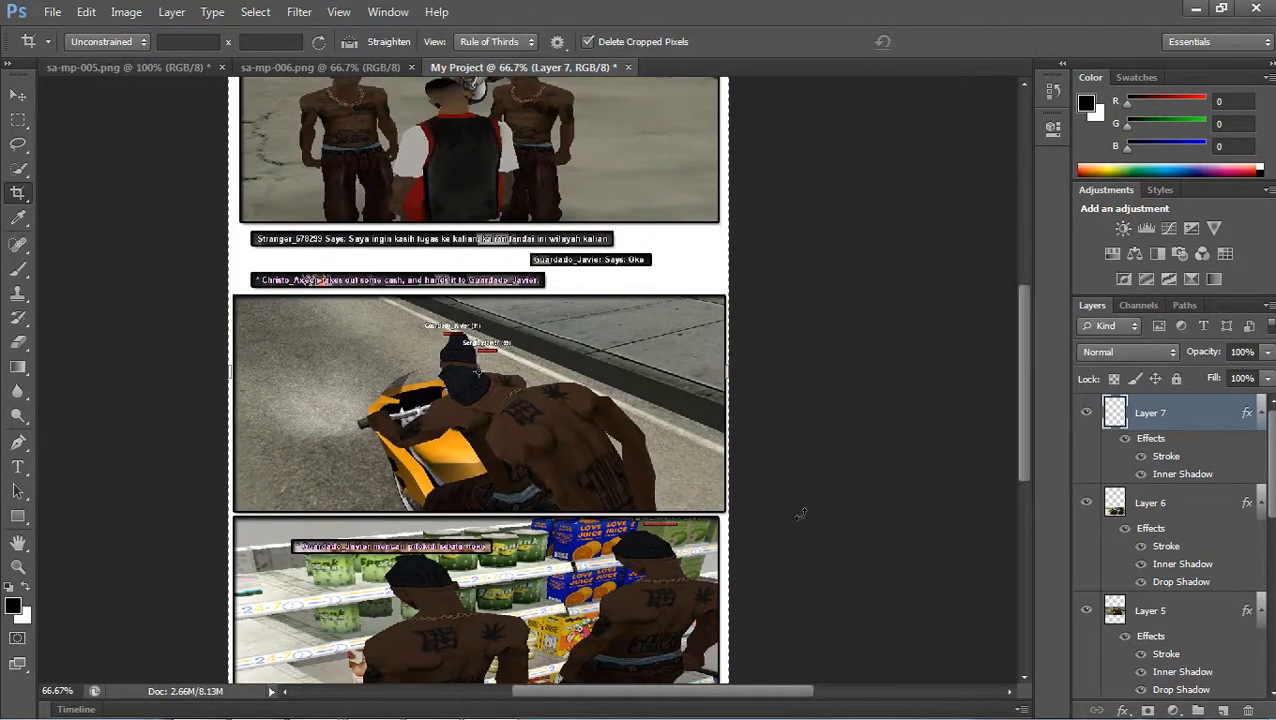
click(52, 12)
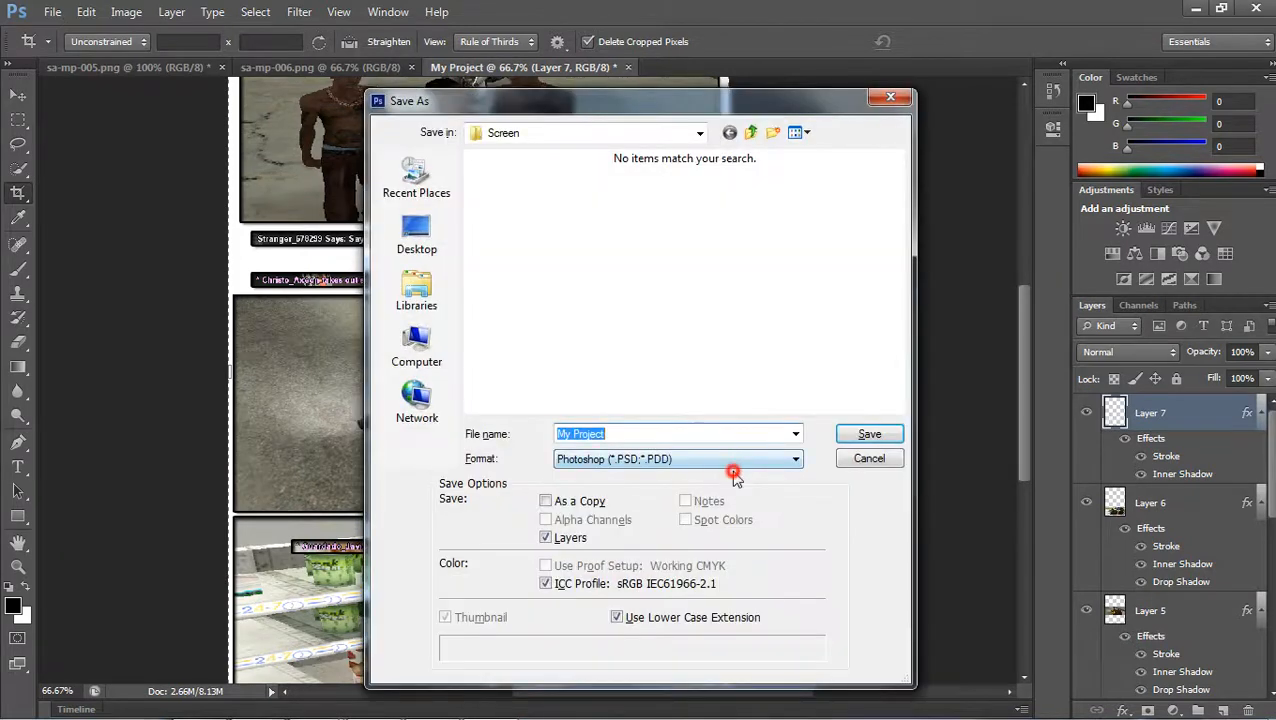
click(794, 458)
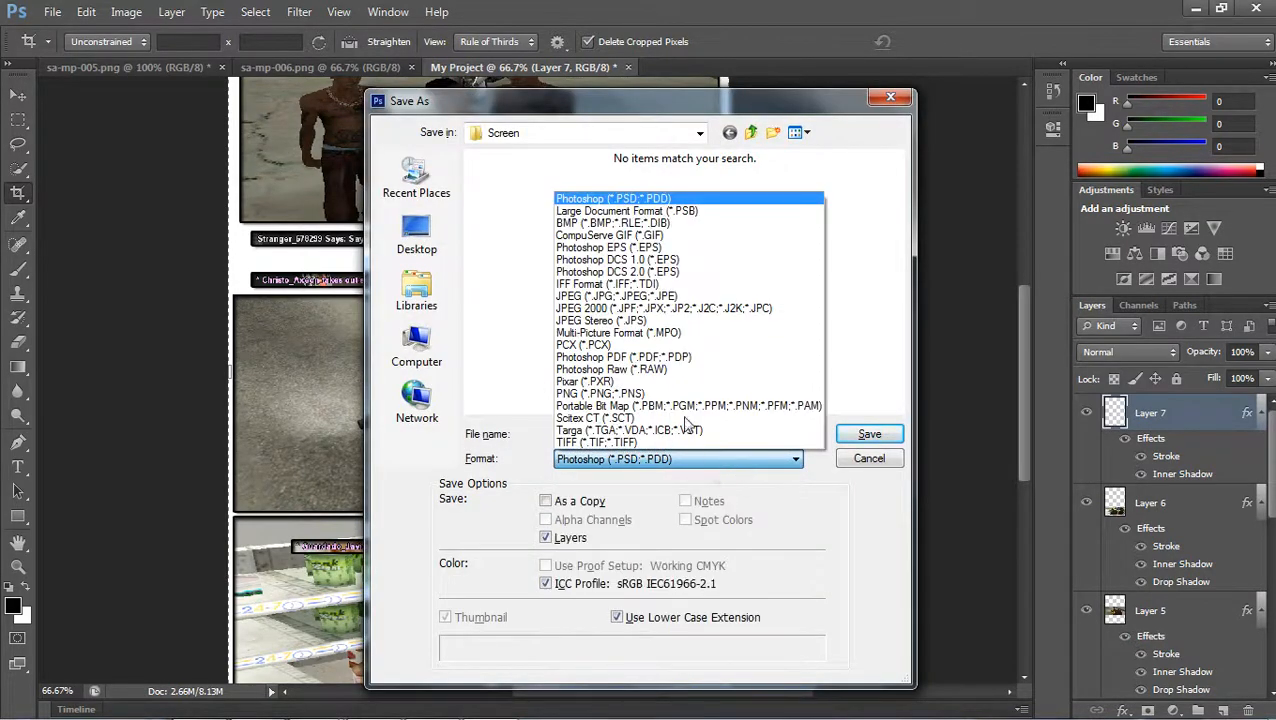
click(616, 296)
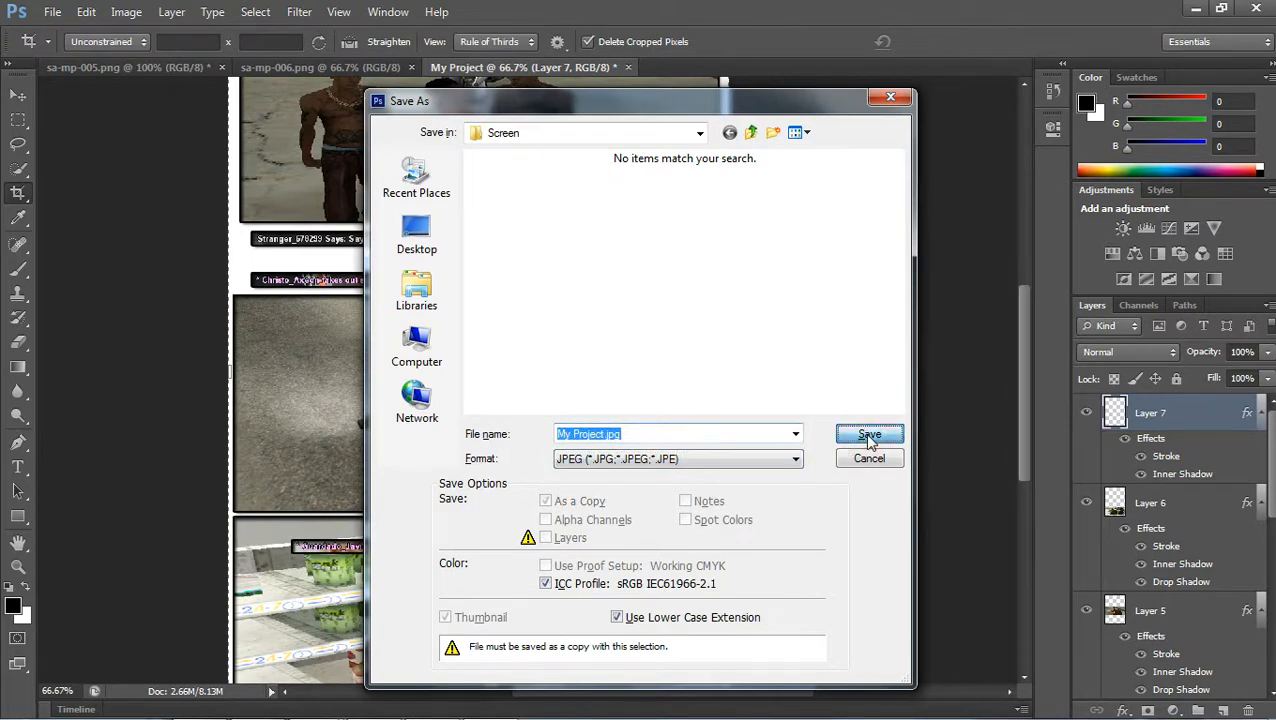
click(868, 436)
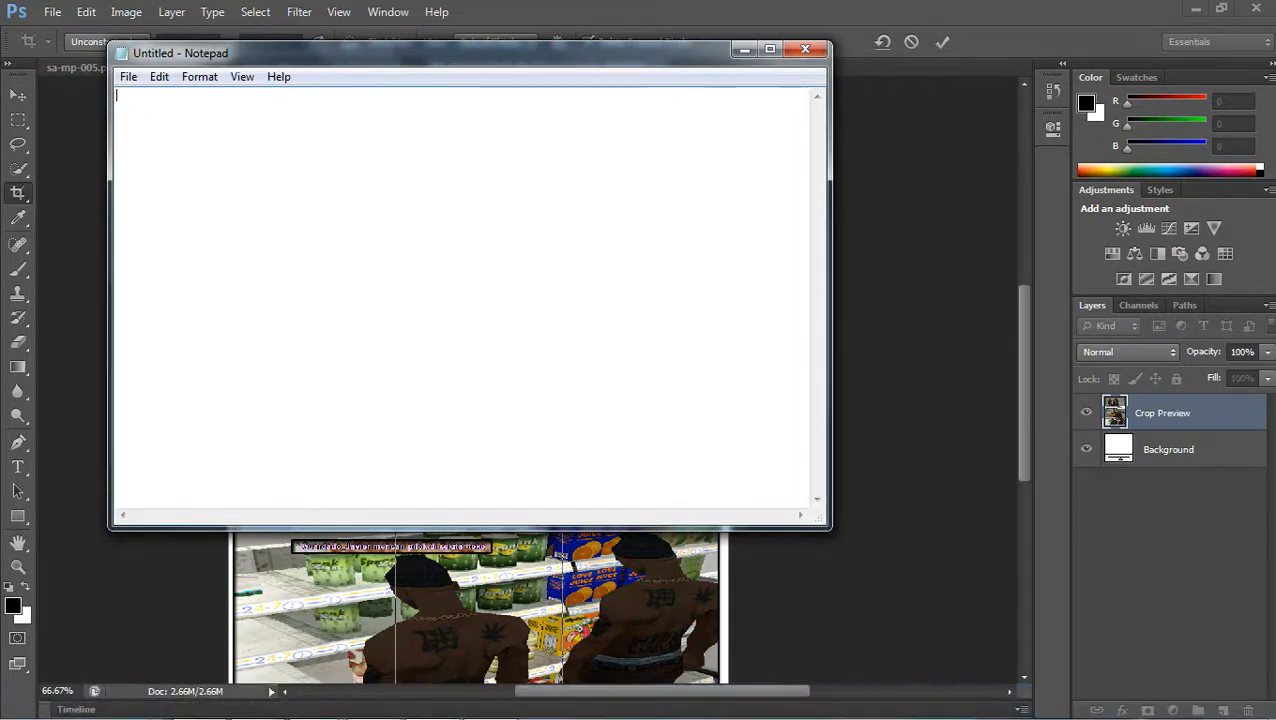
- Write the farewell text 'Bye :)' in Notepad, correcting the half-typed word
text(By)
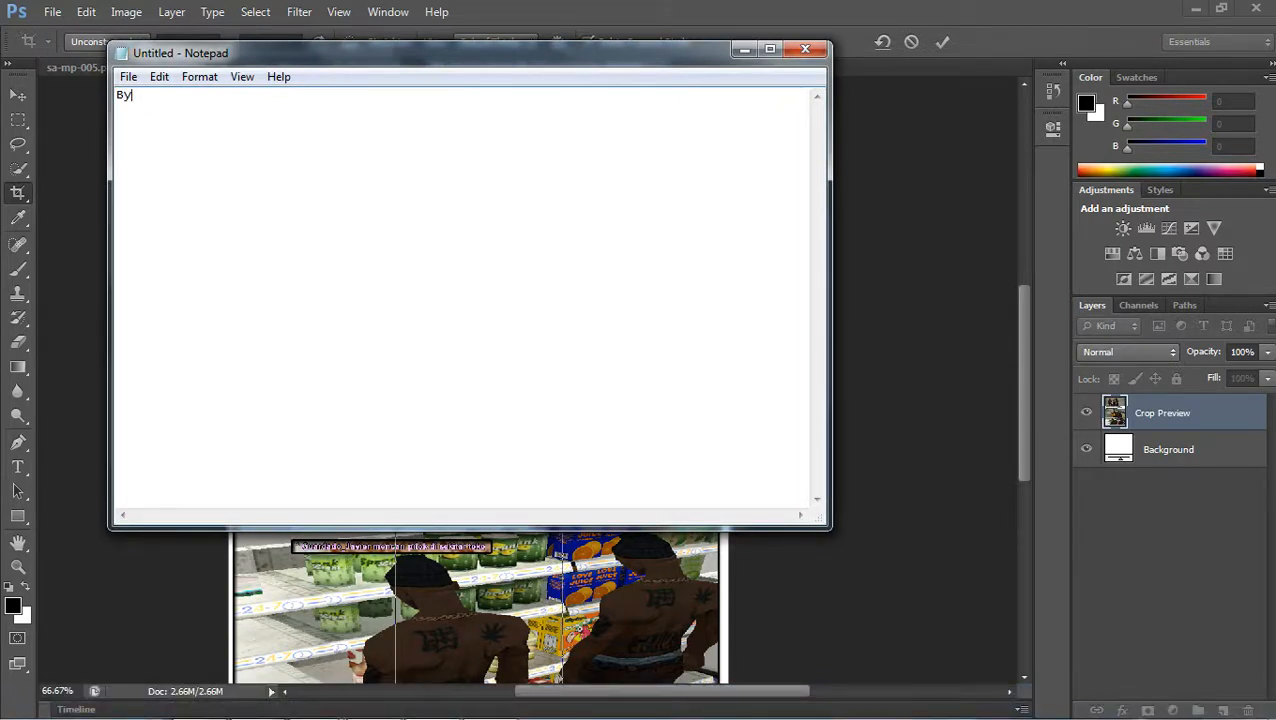
key(Backspace)
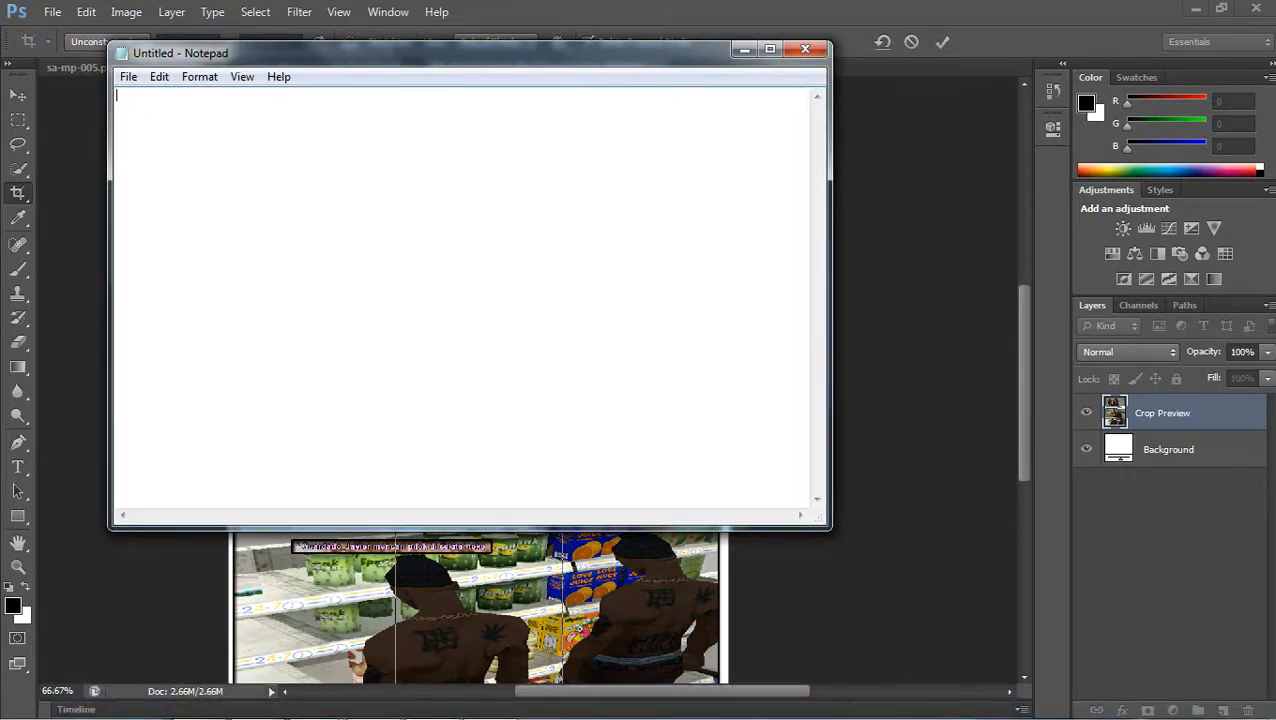
text(Bye)
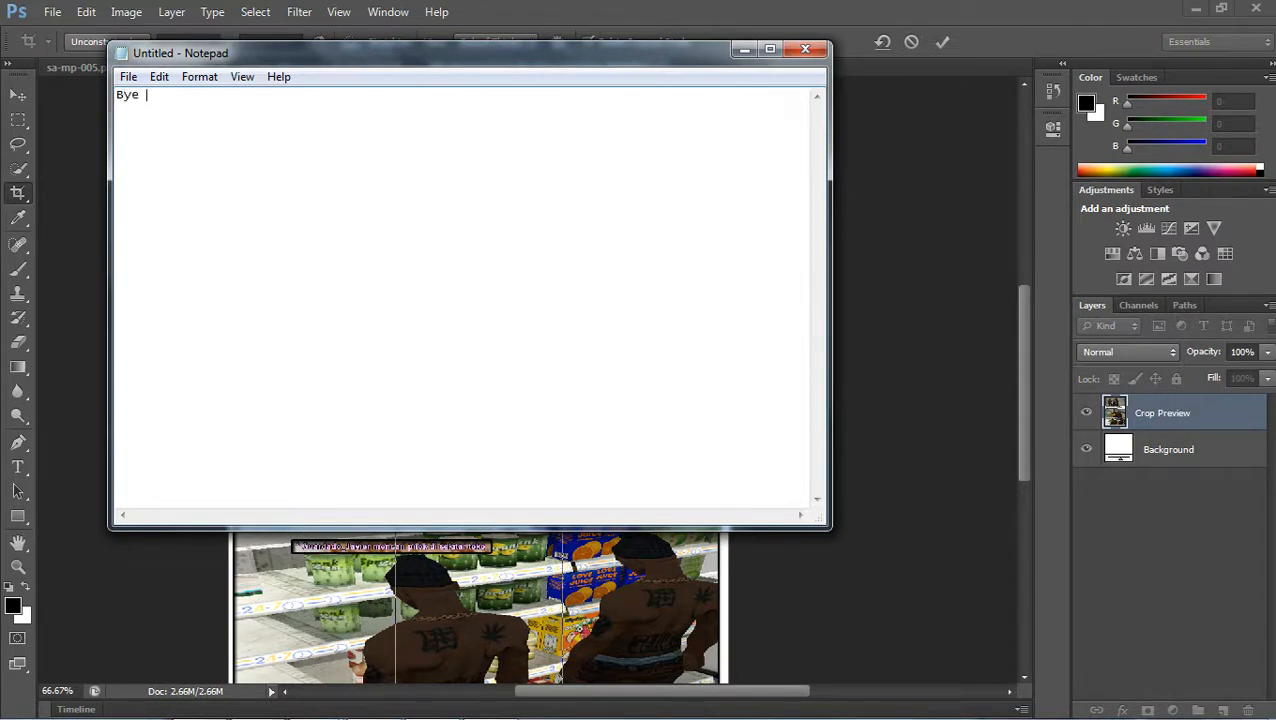
text(:))
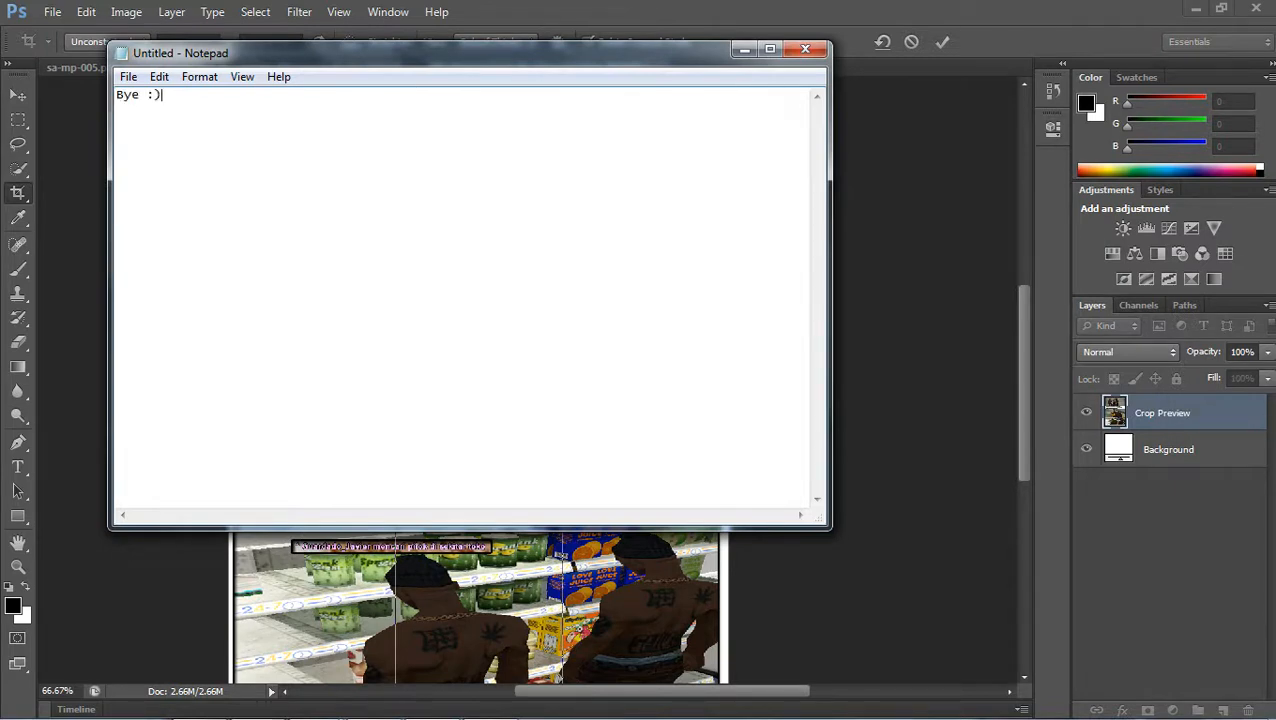